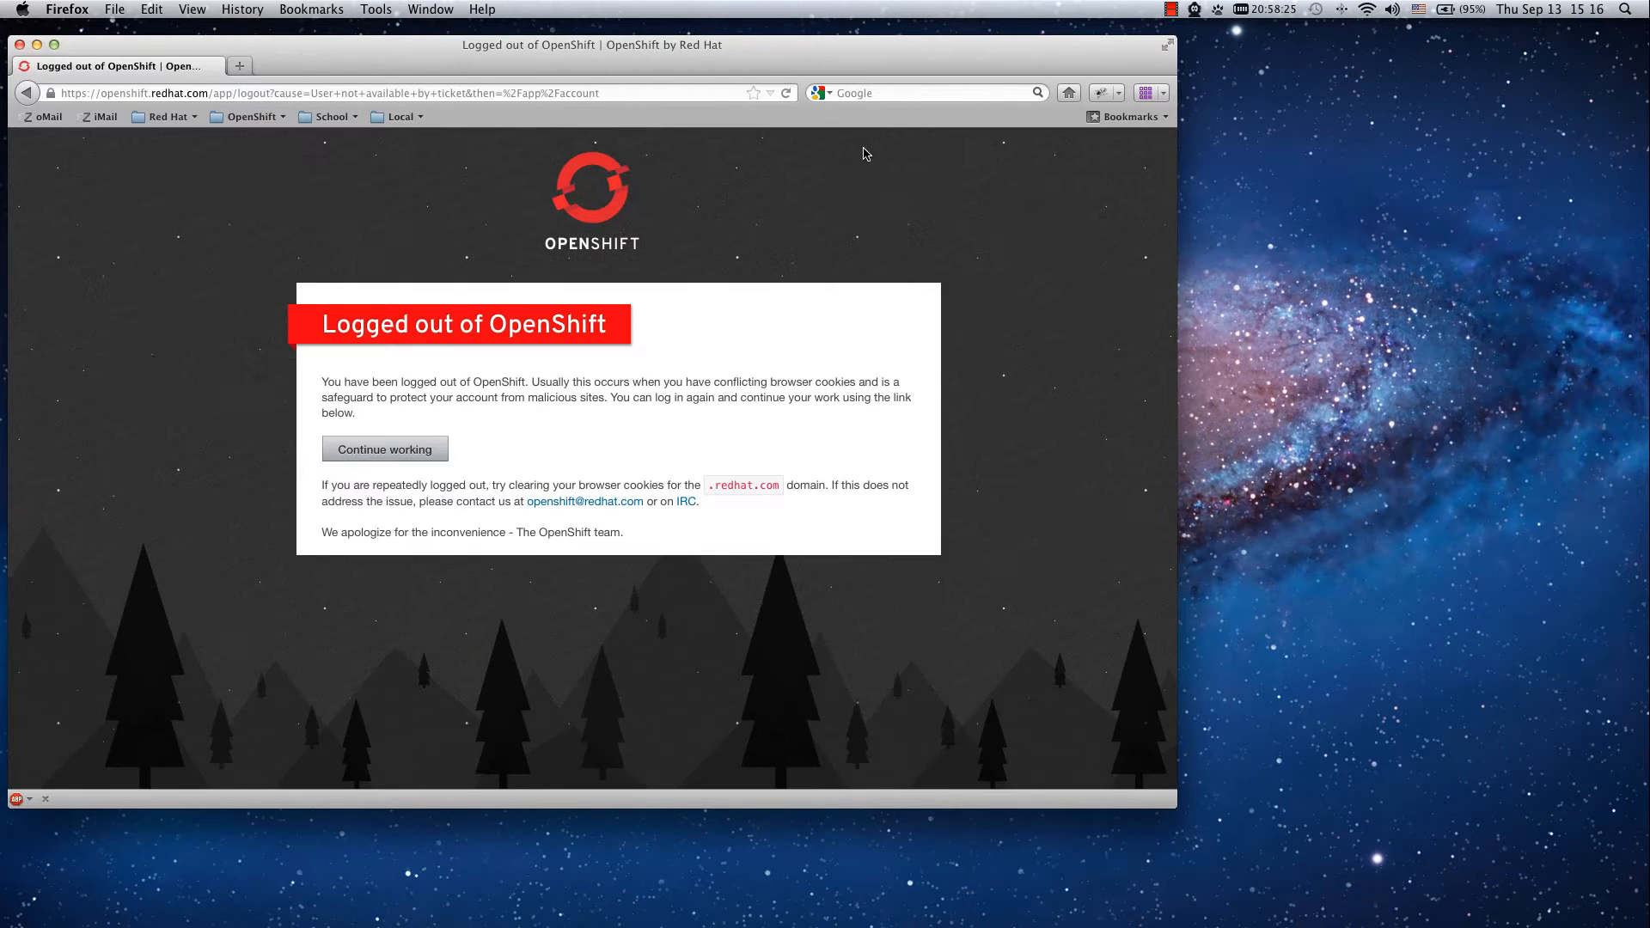
# Sign back in with the account password to reach the My Account page
pyautogui.click(385, 448)
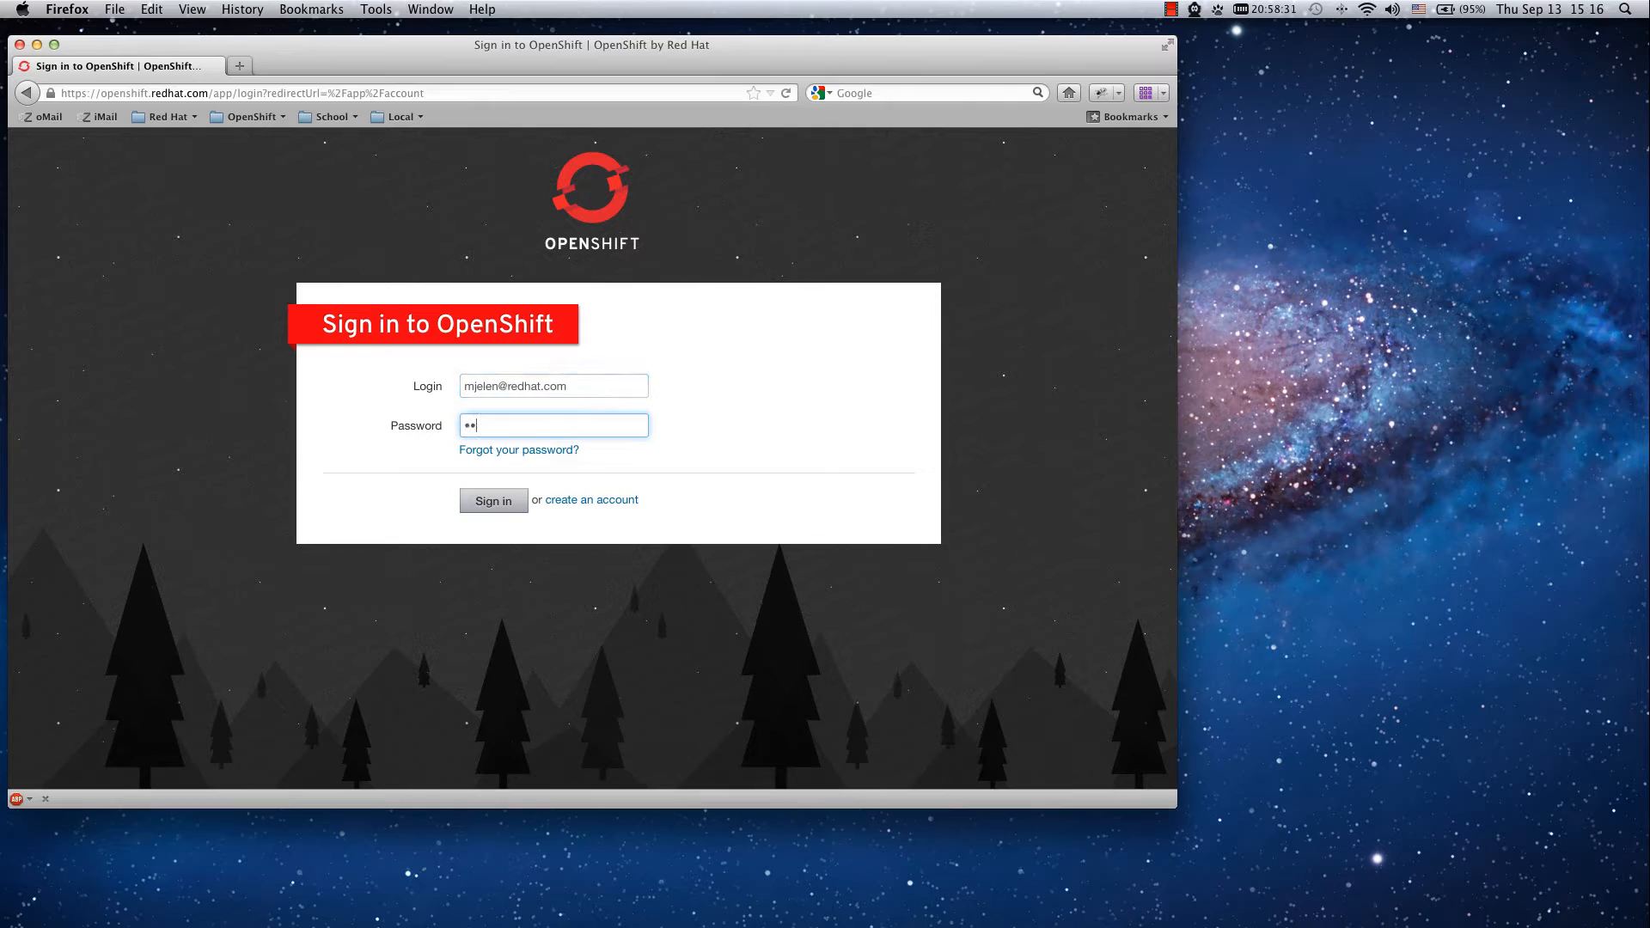
pyautogui.write('••••••')
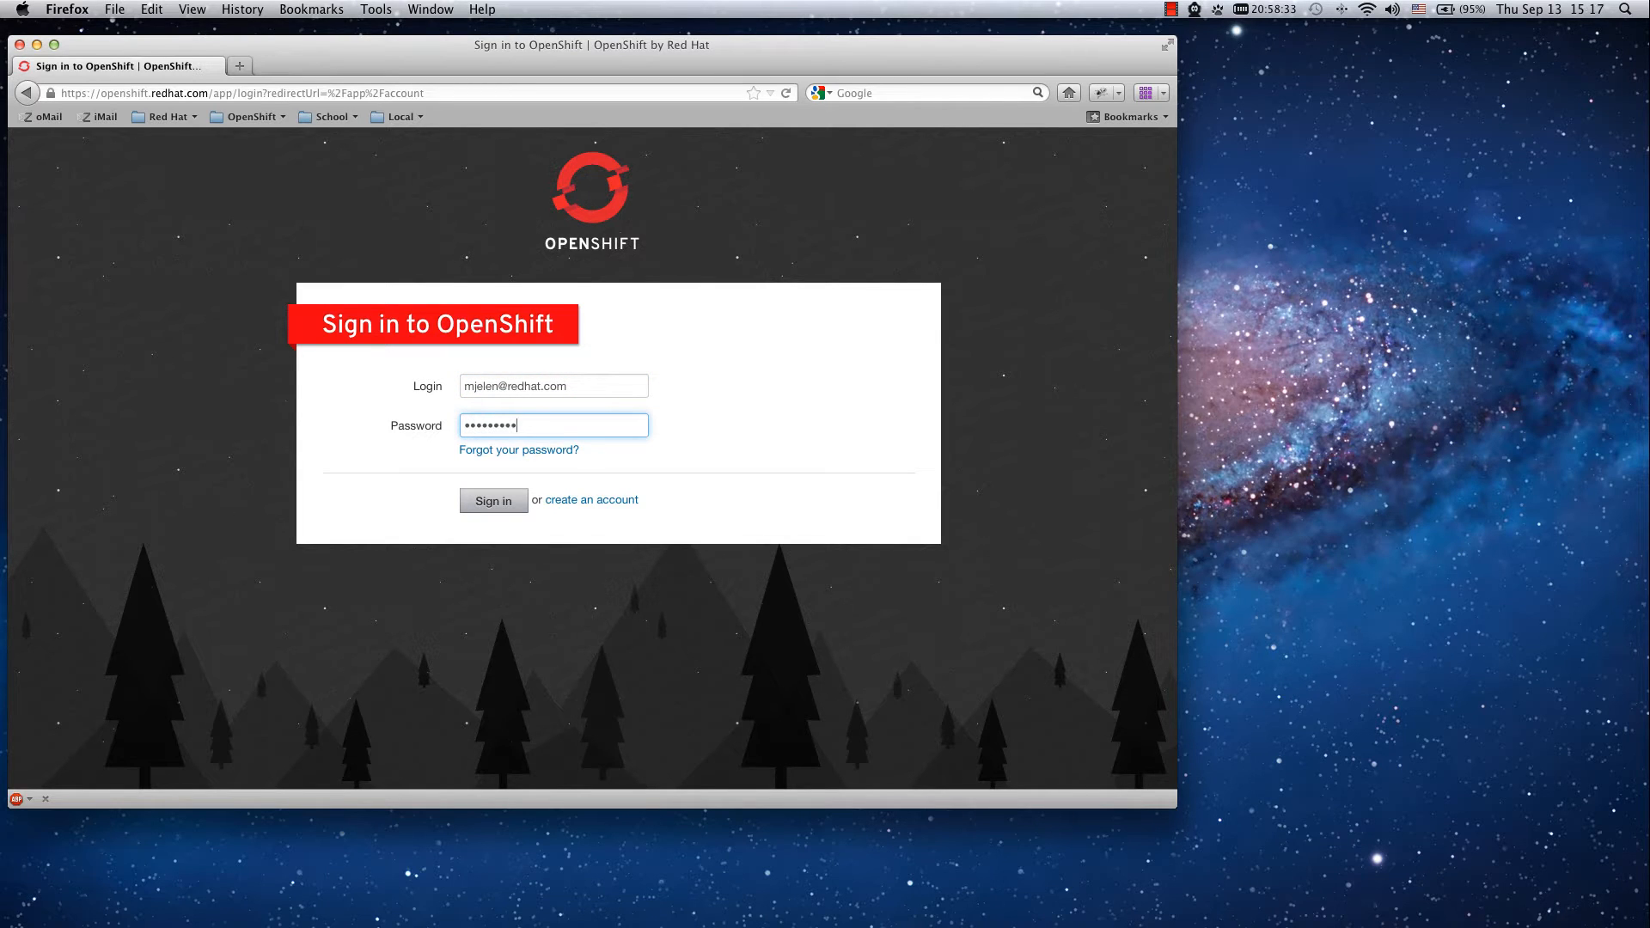
pyautogui.click(494, 501)
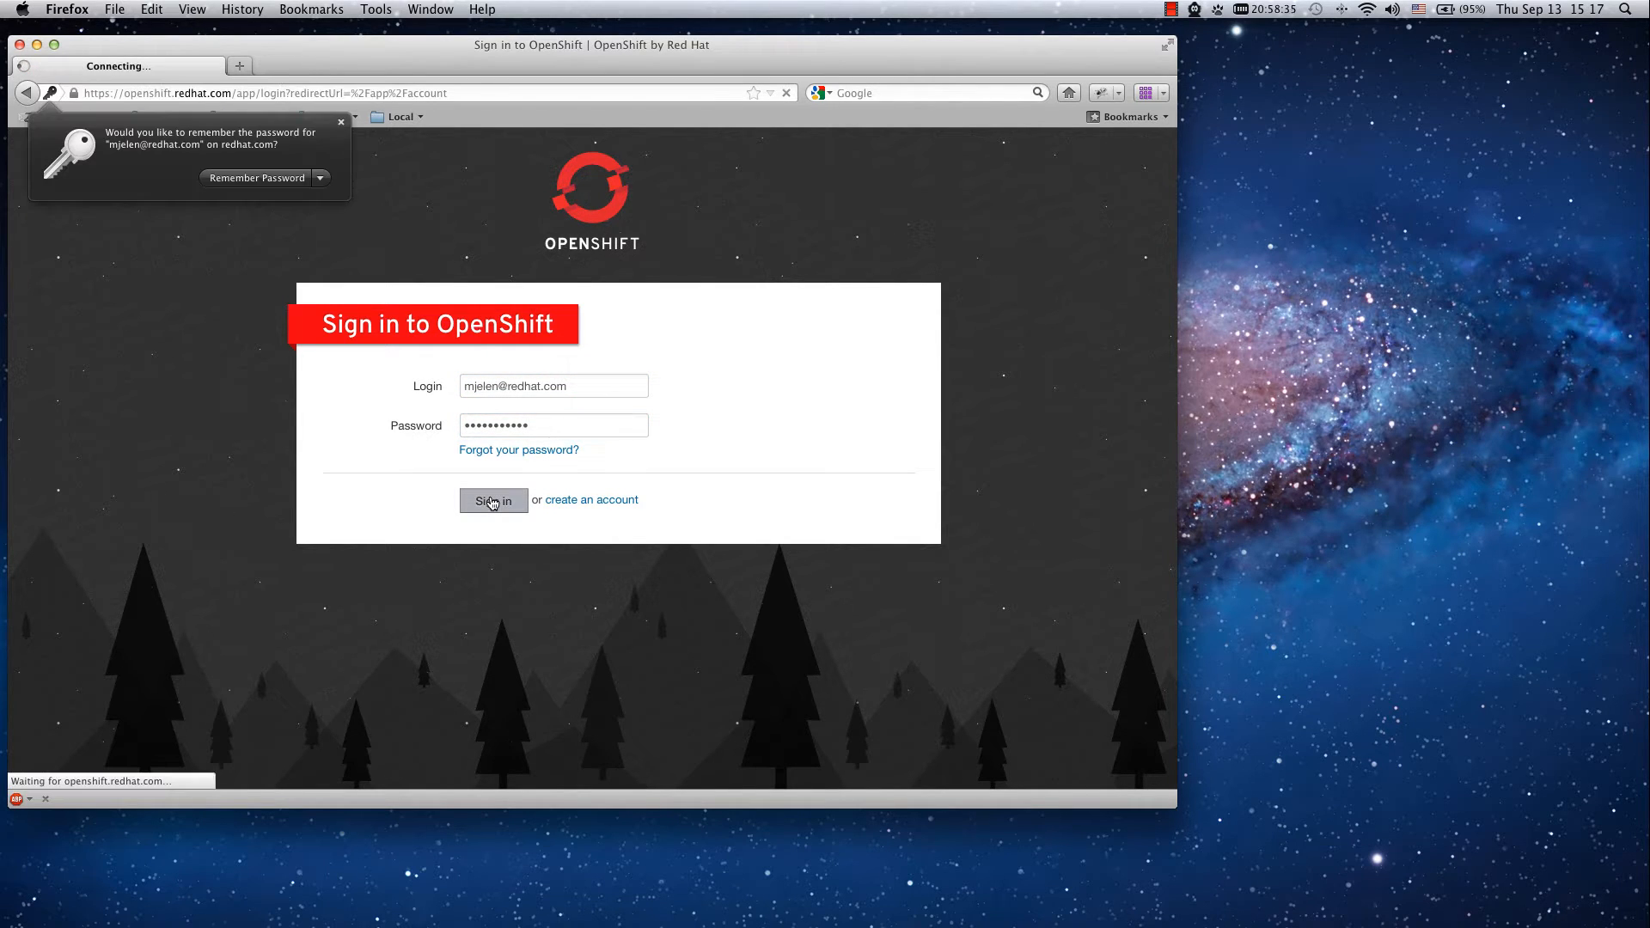
pyautogui.click(493, 502)
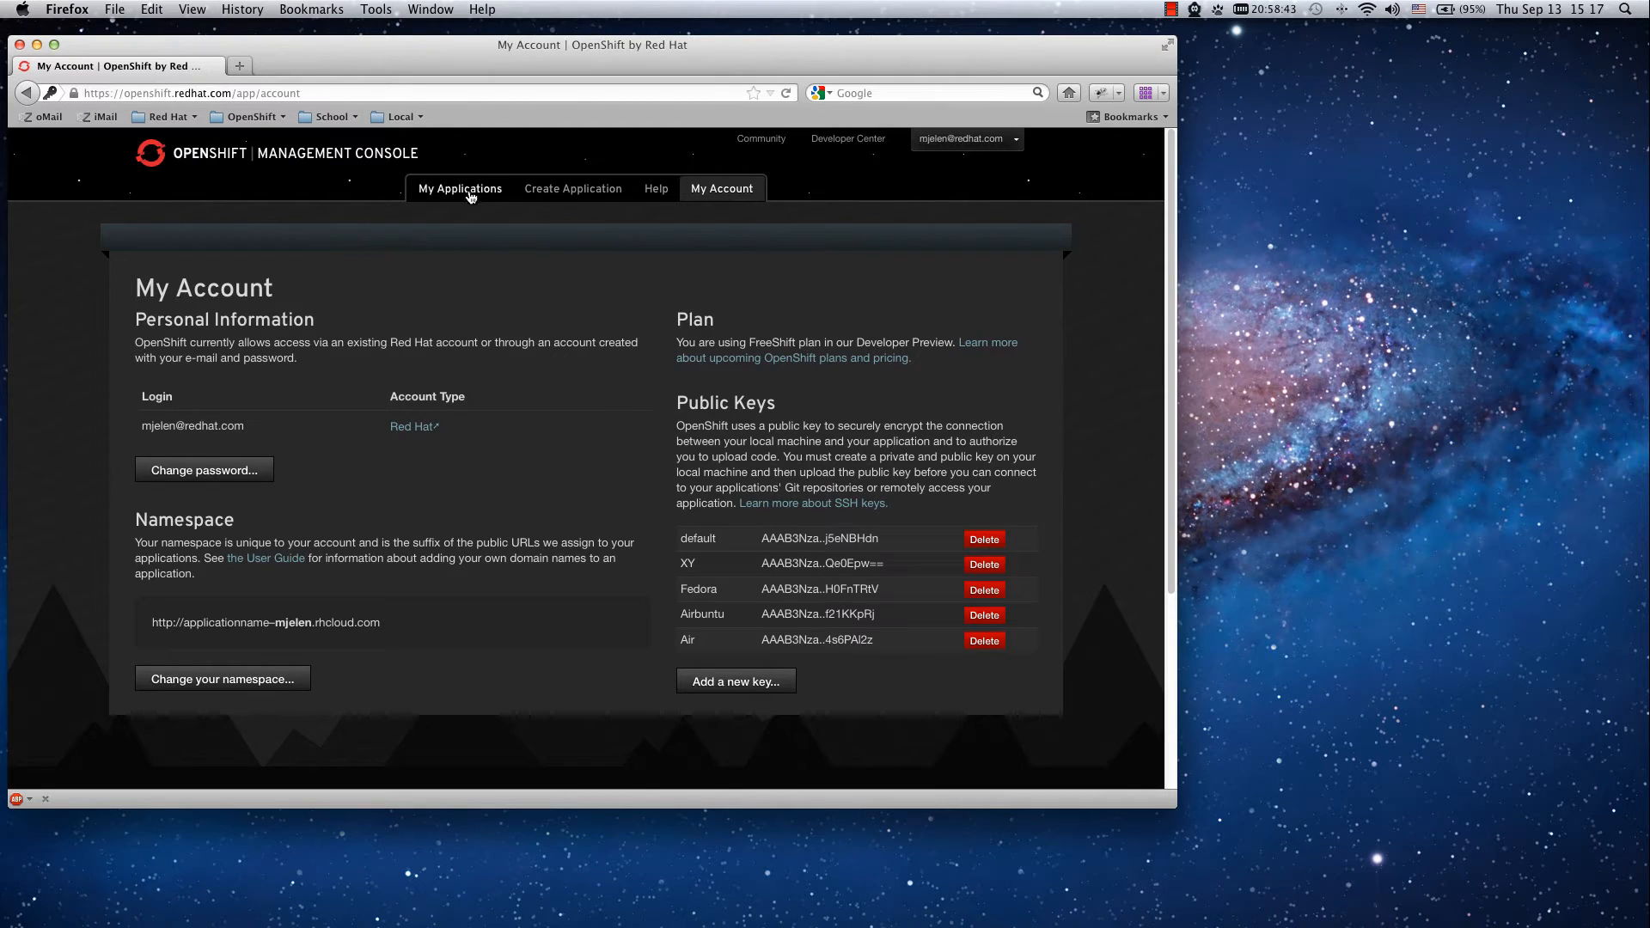
# Start a new application and choose the PHP 5.3 cartridge
pyautogui.click(572, 189)
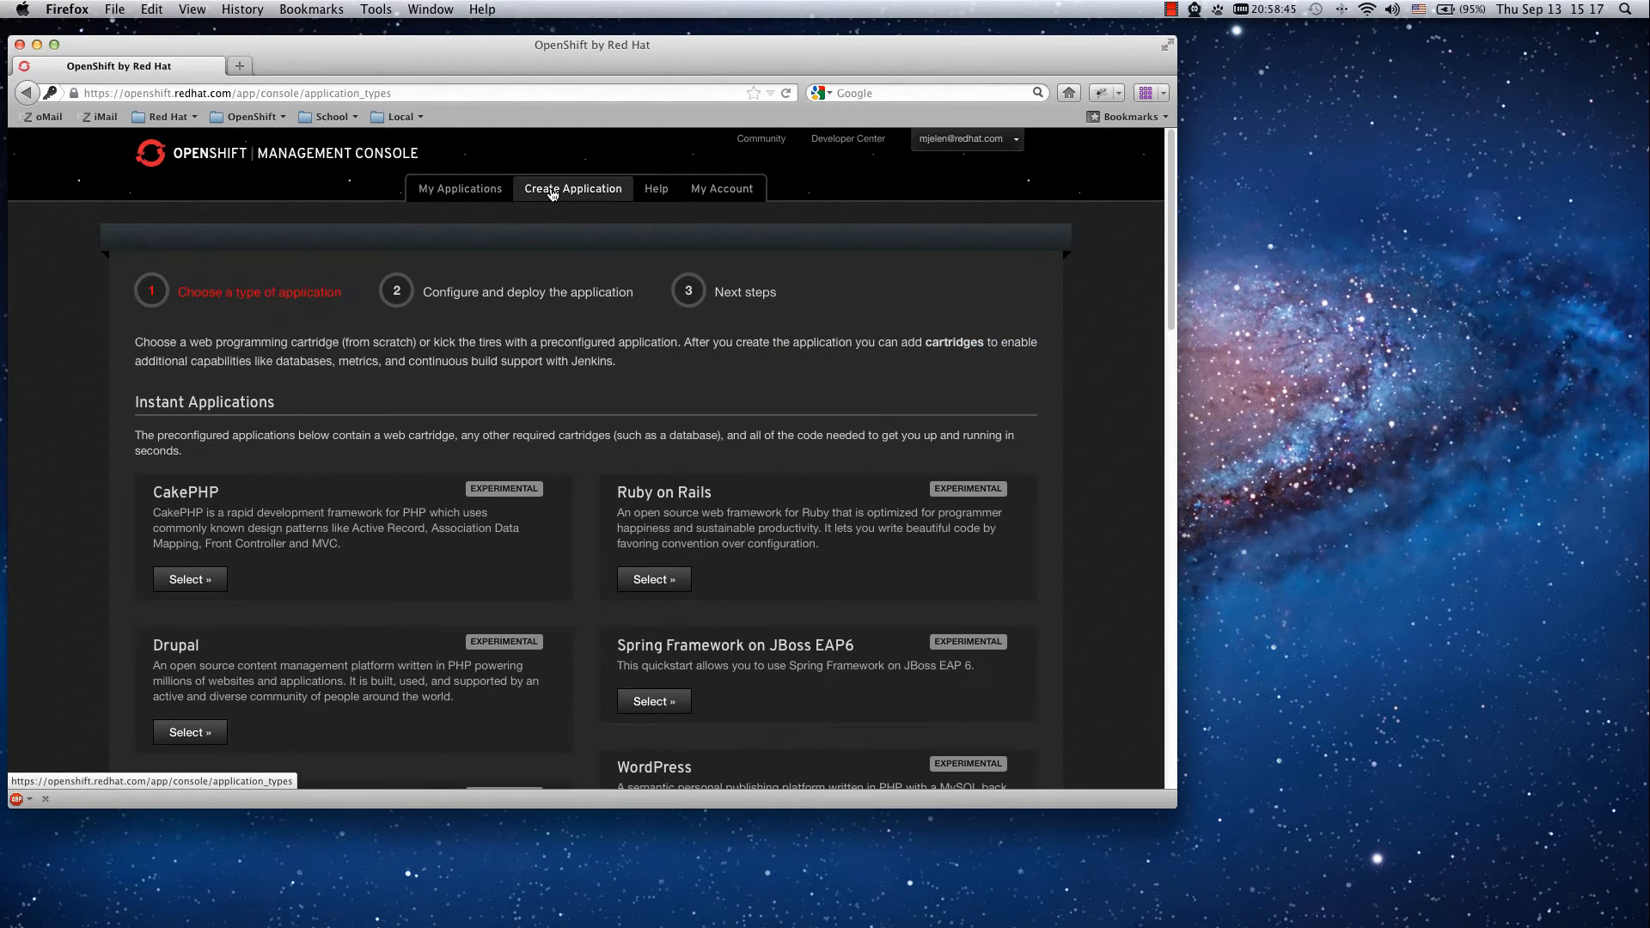
pyautogui.scroll(-3)
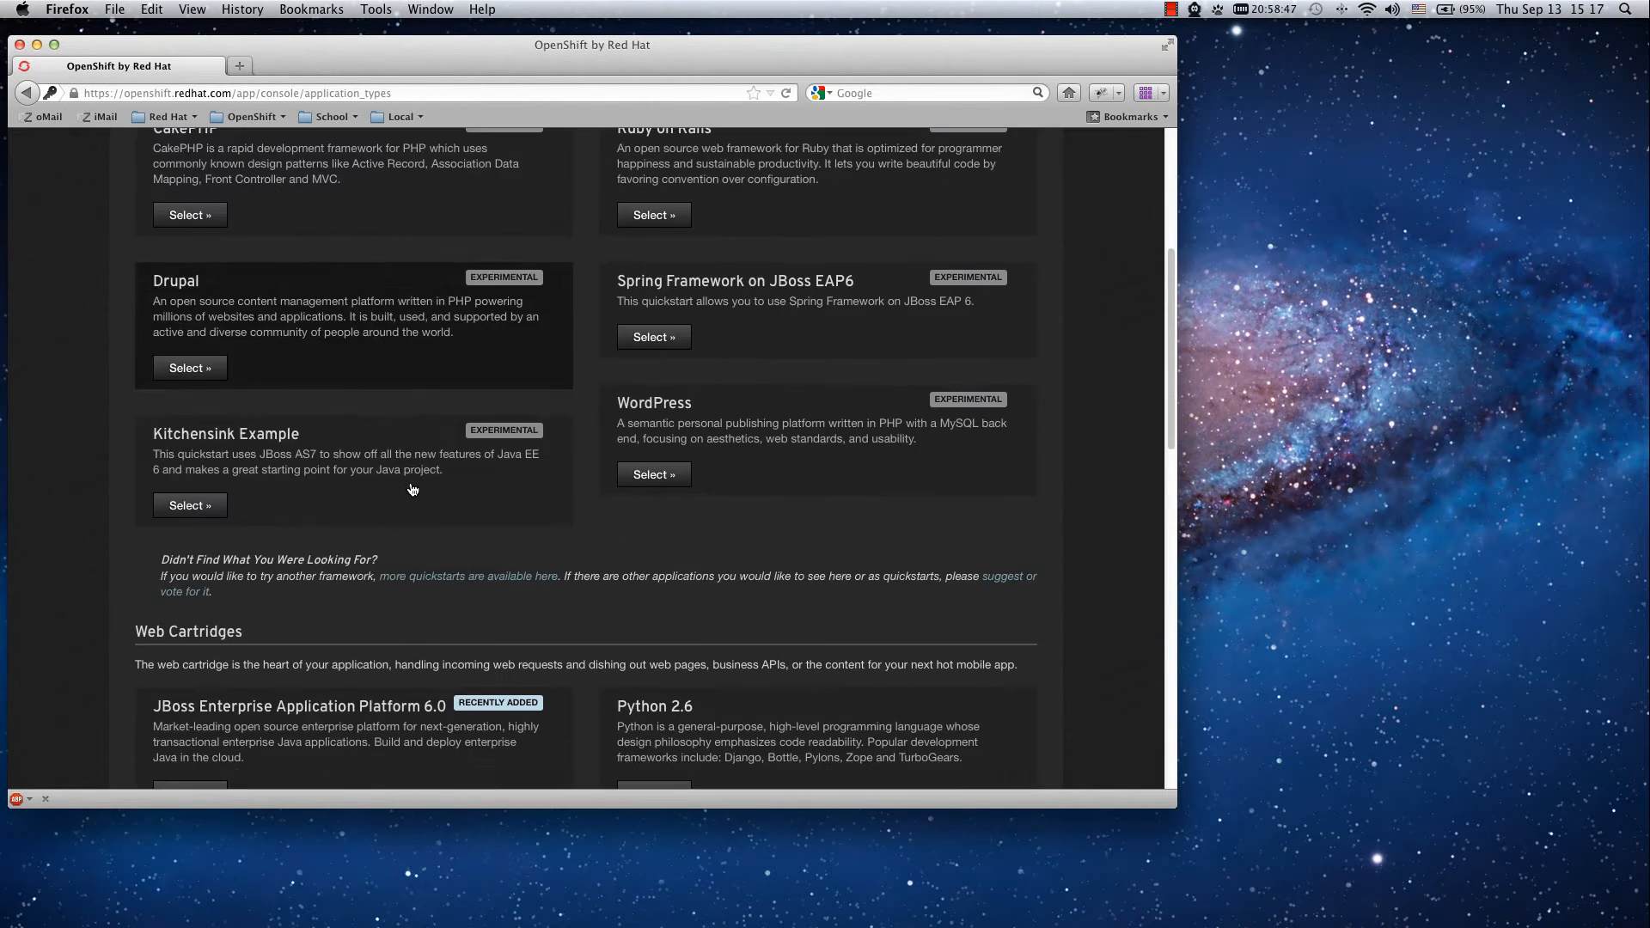
pyautogui.scroll(-3)
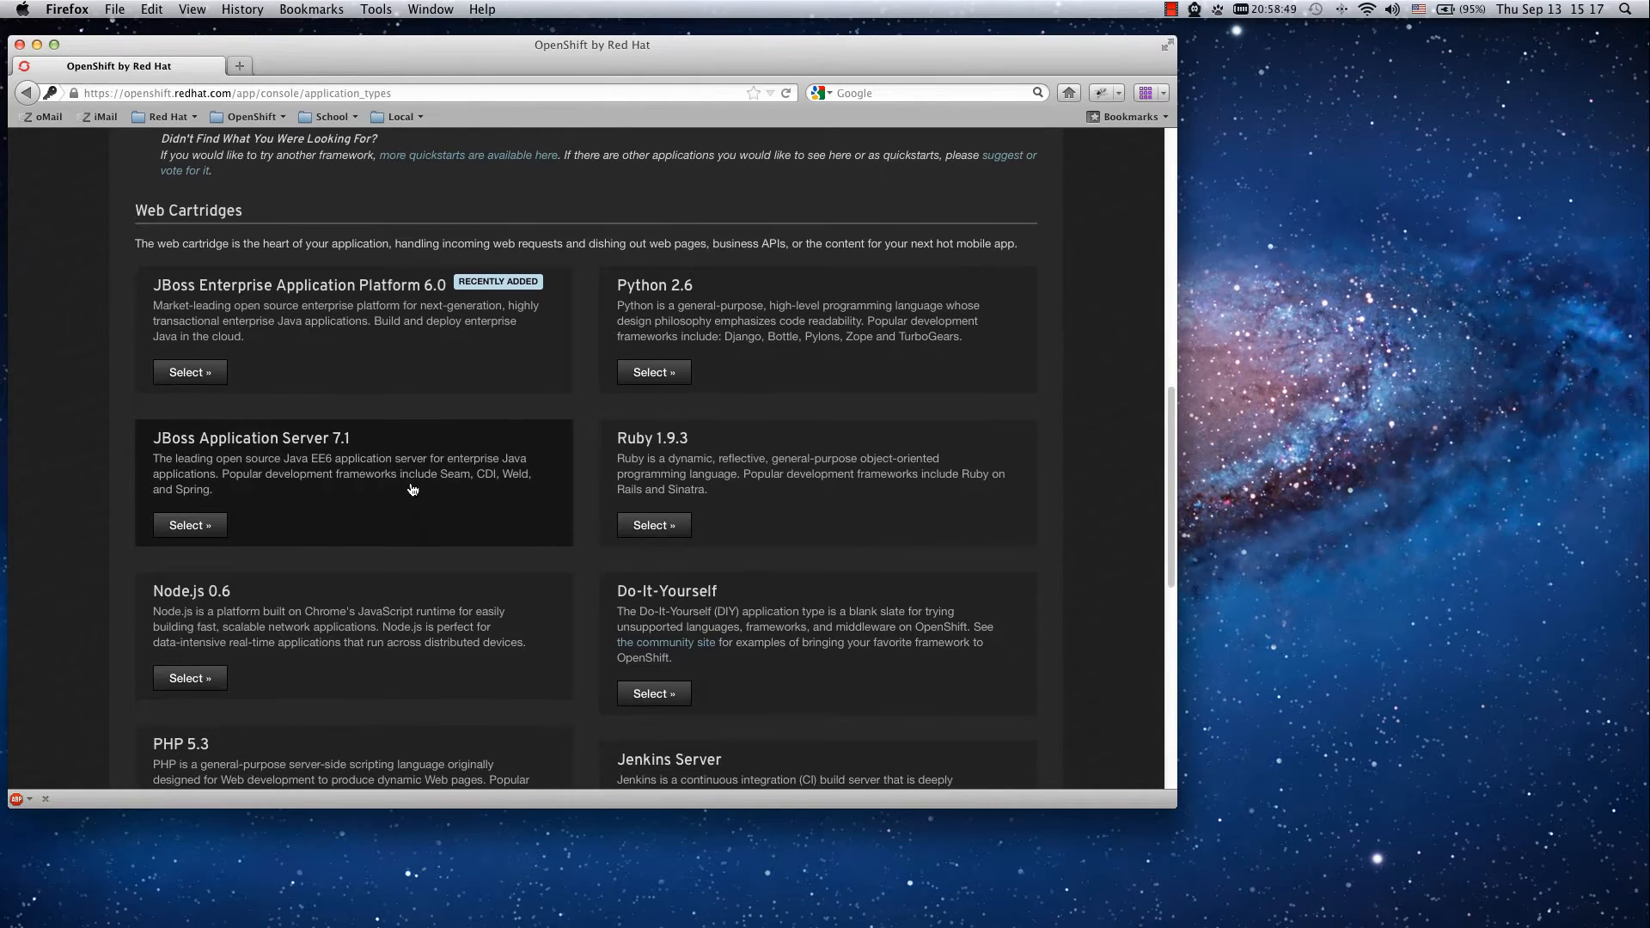
pyautogui.scroll(-3)
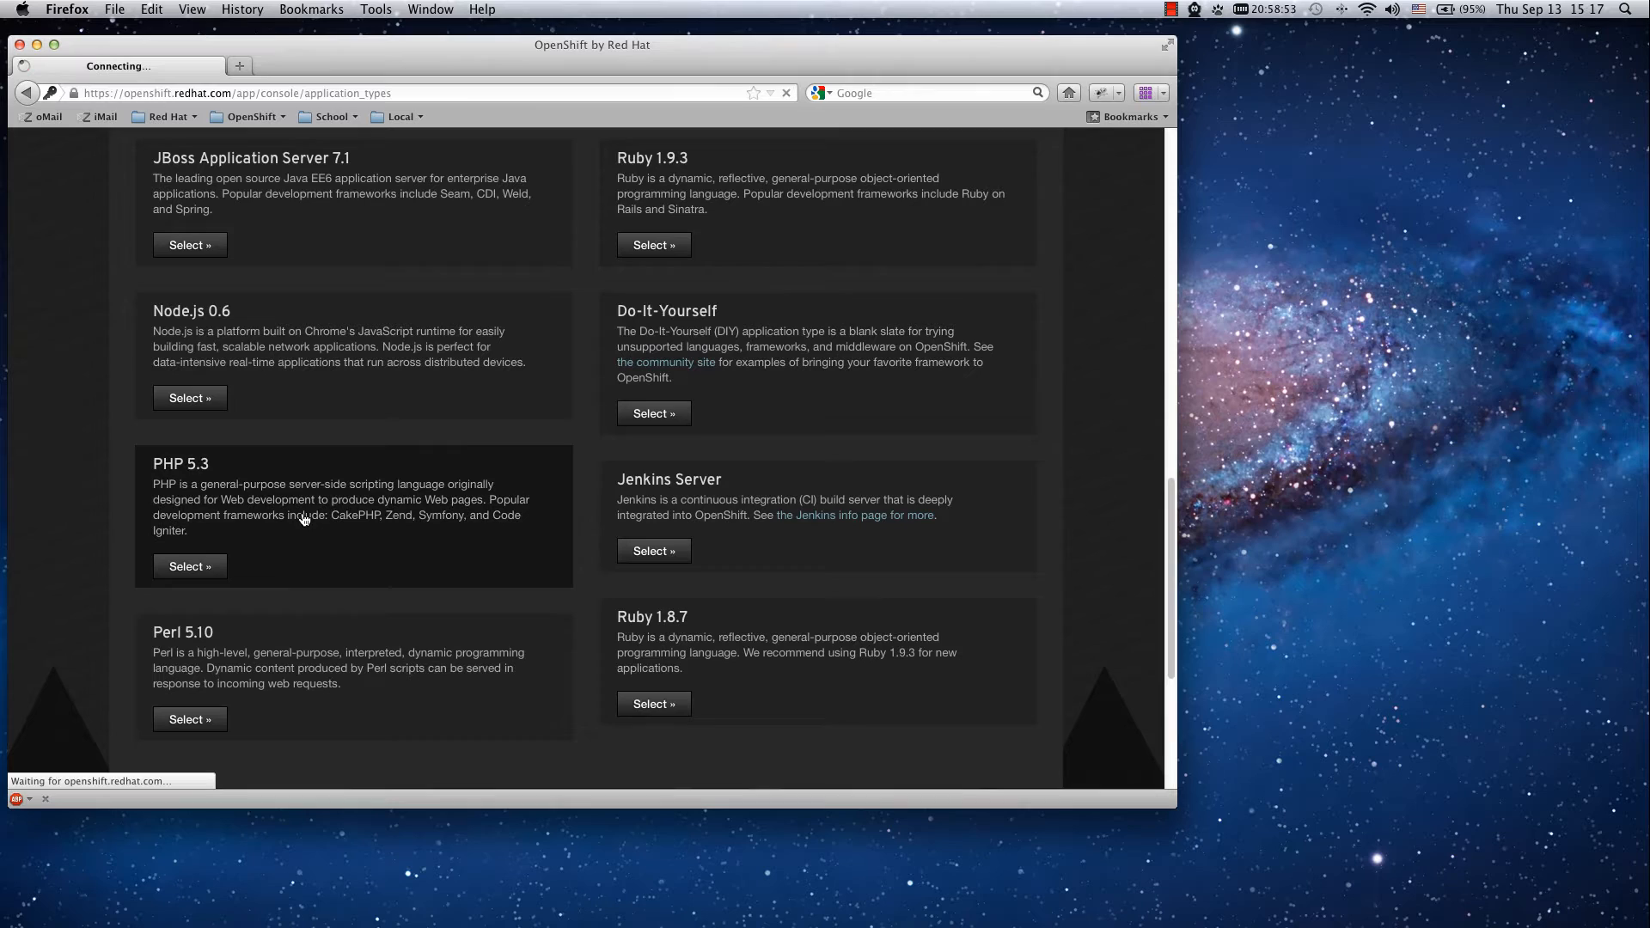
pyautogui.click(189, 567)
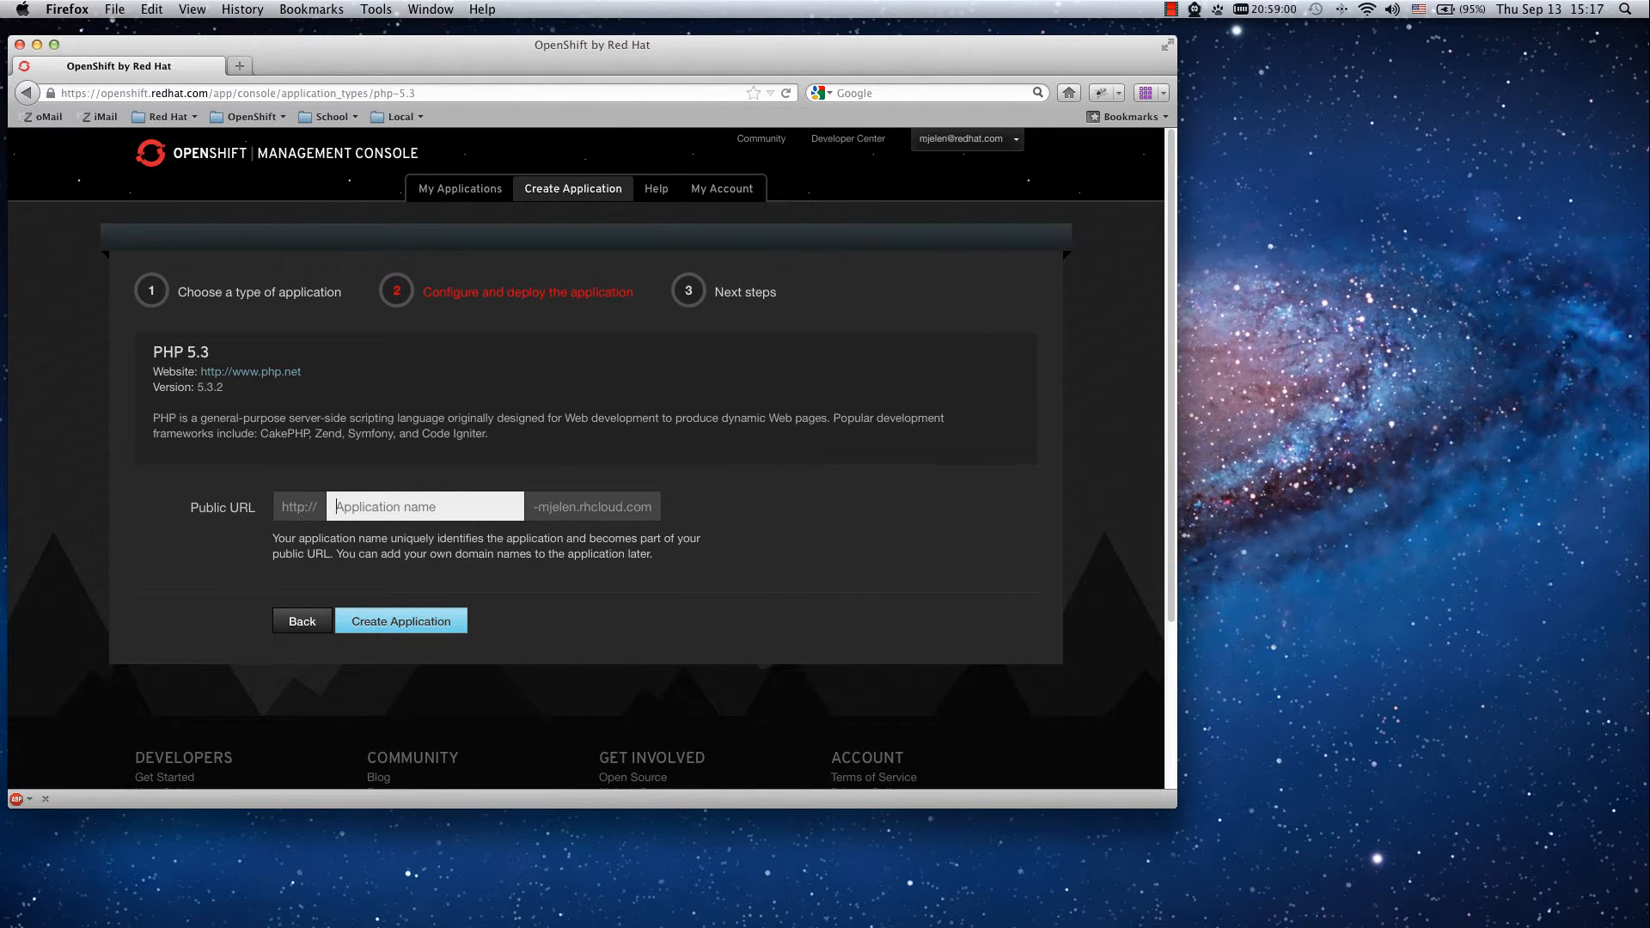
# Name the application sftpdemo and submit it for creation
pyautogui.write('sftpd')
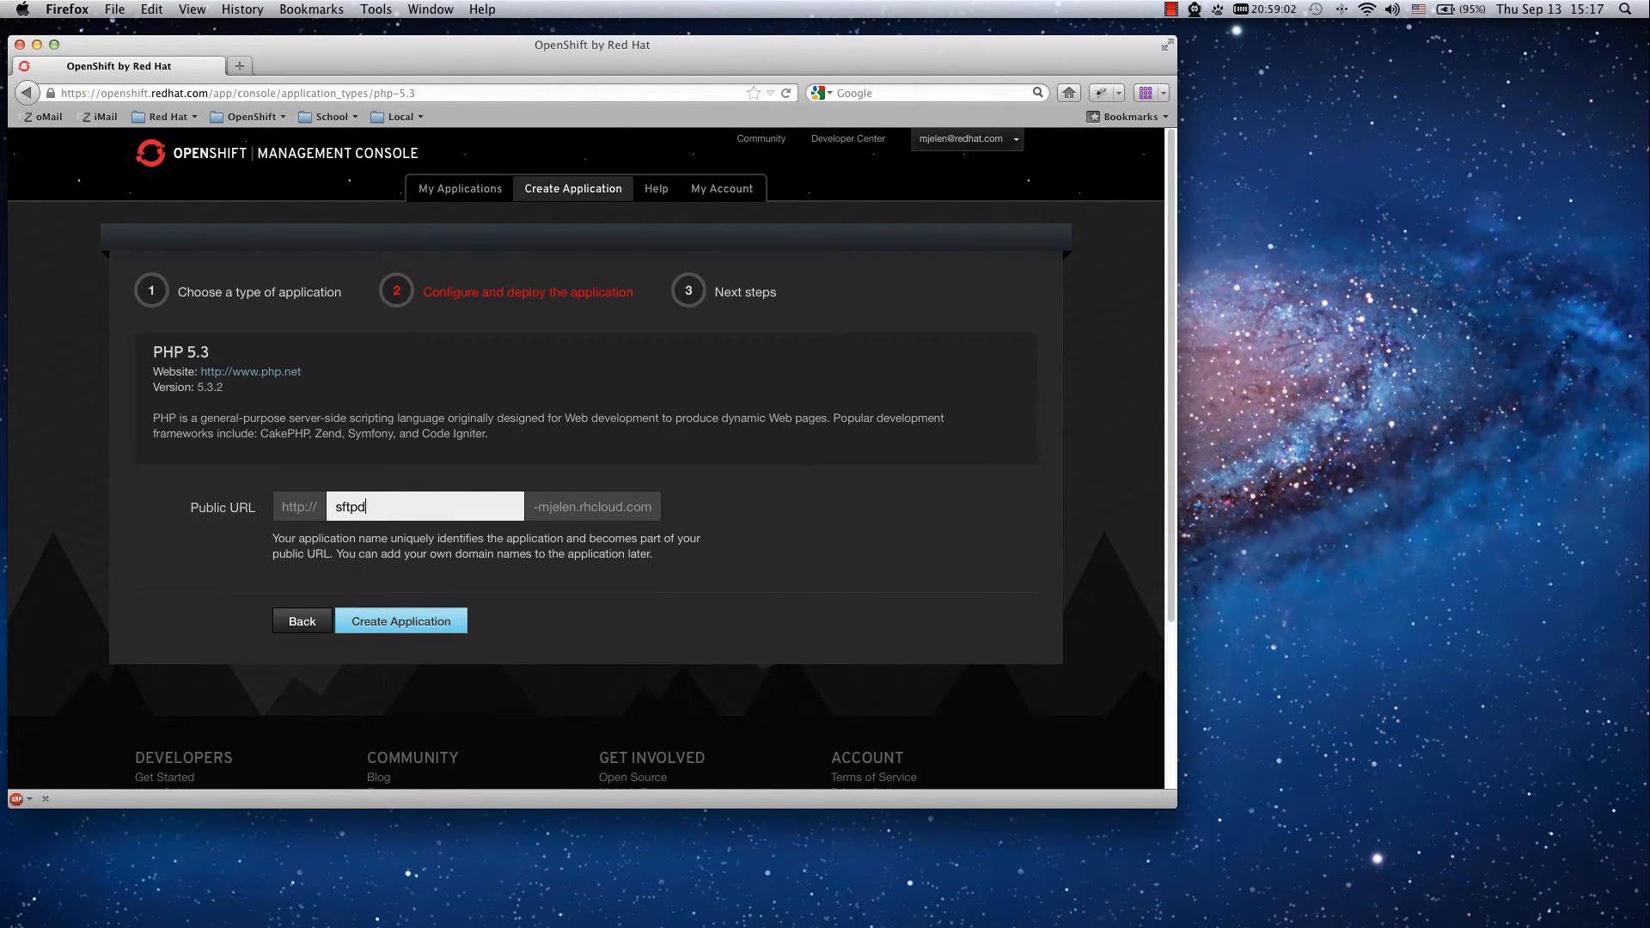
pyautogui.write('emo')
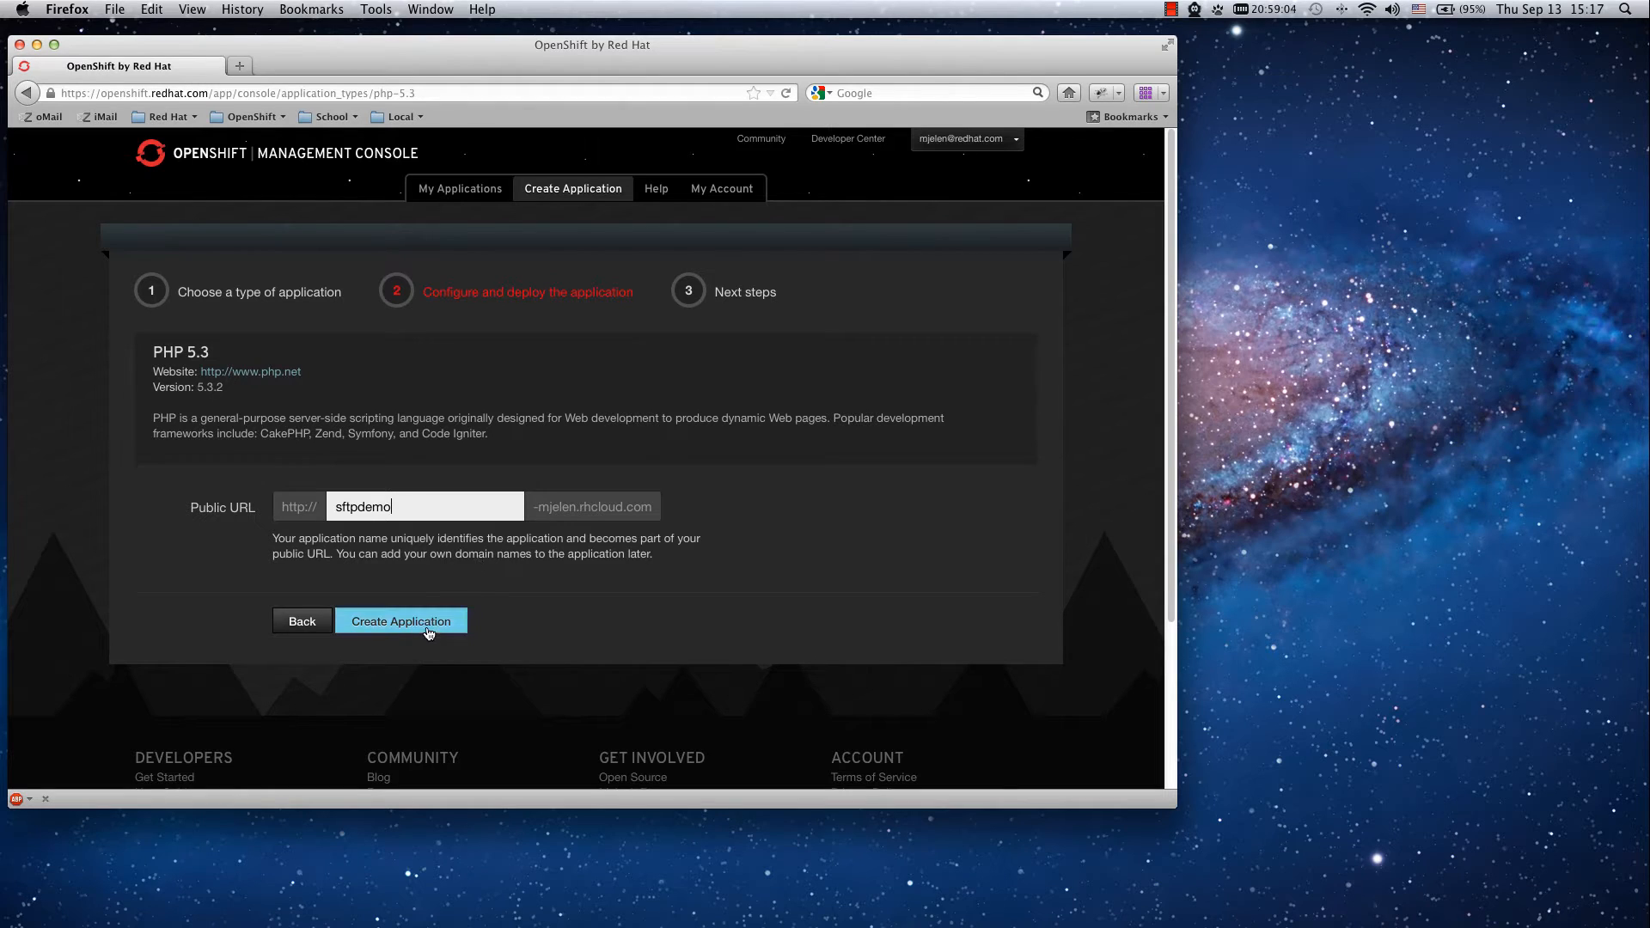
pyautogui.click(400, 622)
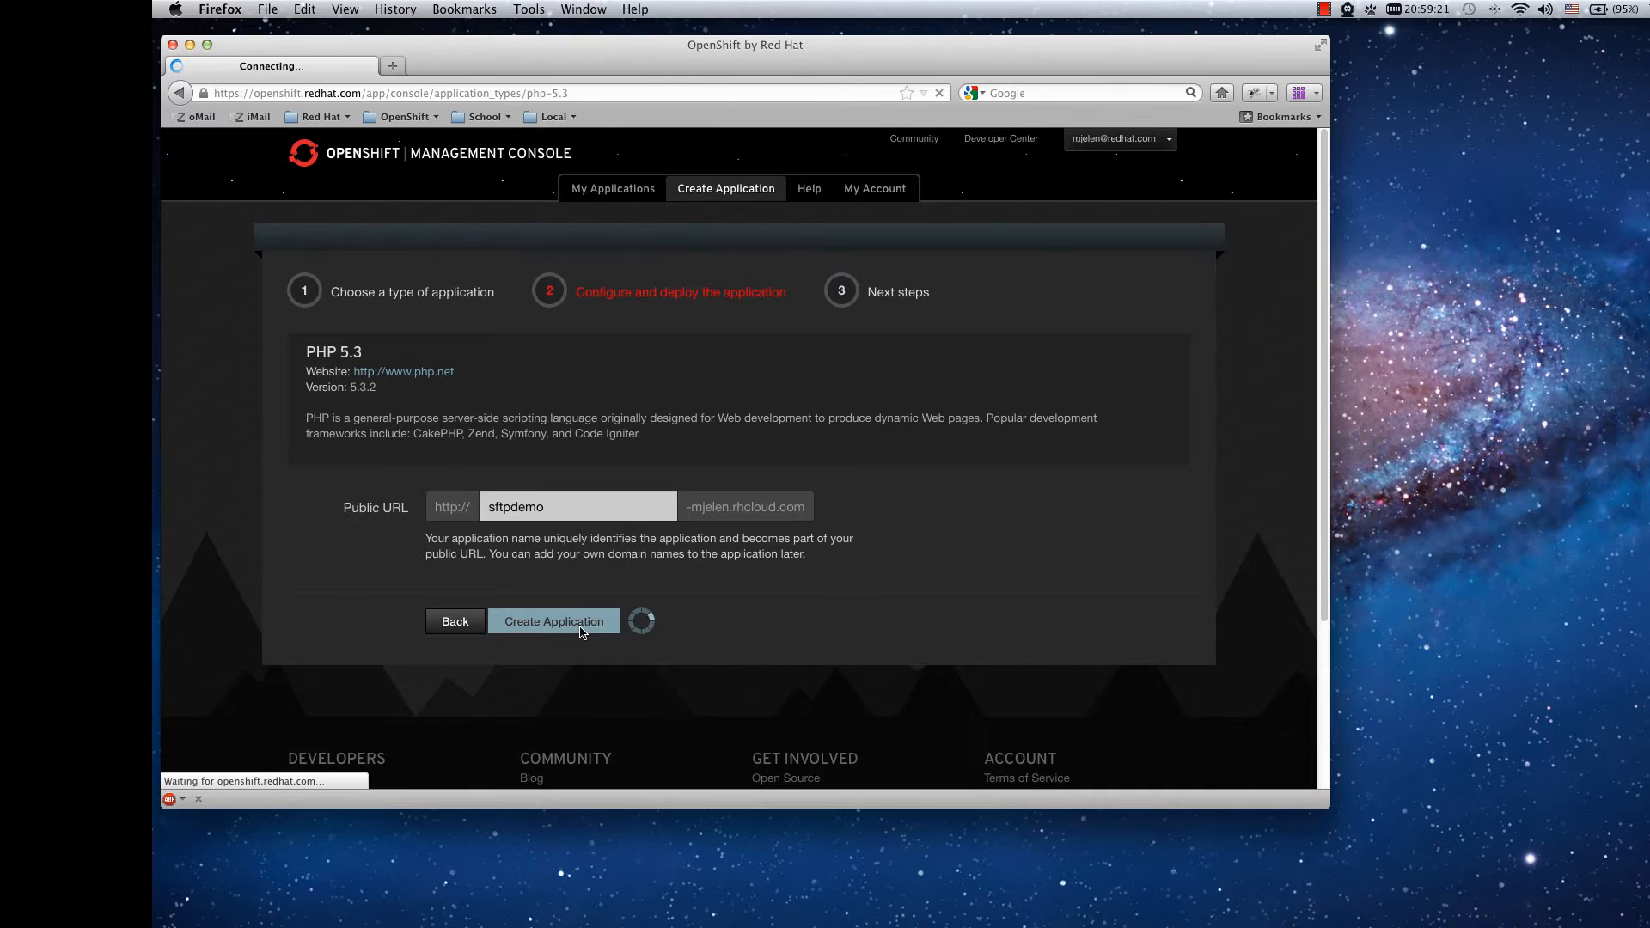
# Open the sftpdemo application's public URL in a new browser tab
pyautogui.click(554, 622)
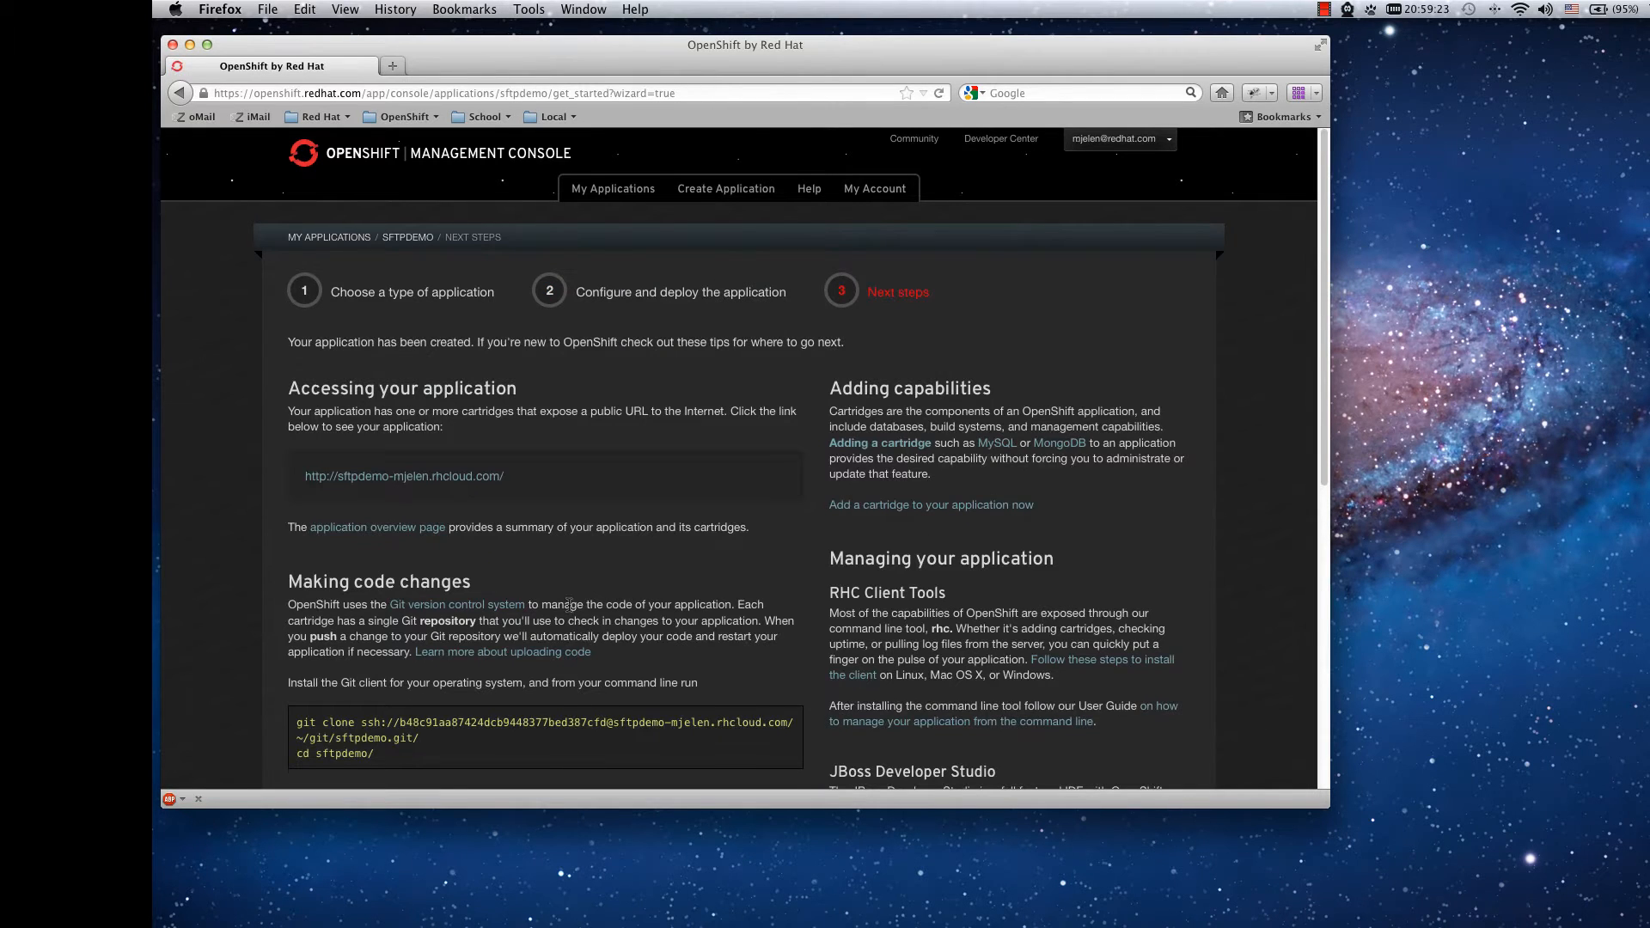
pyautogui.scroll(-3)
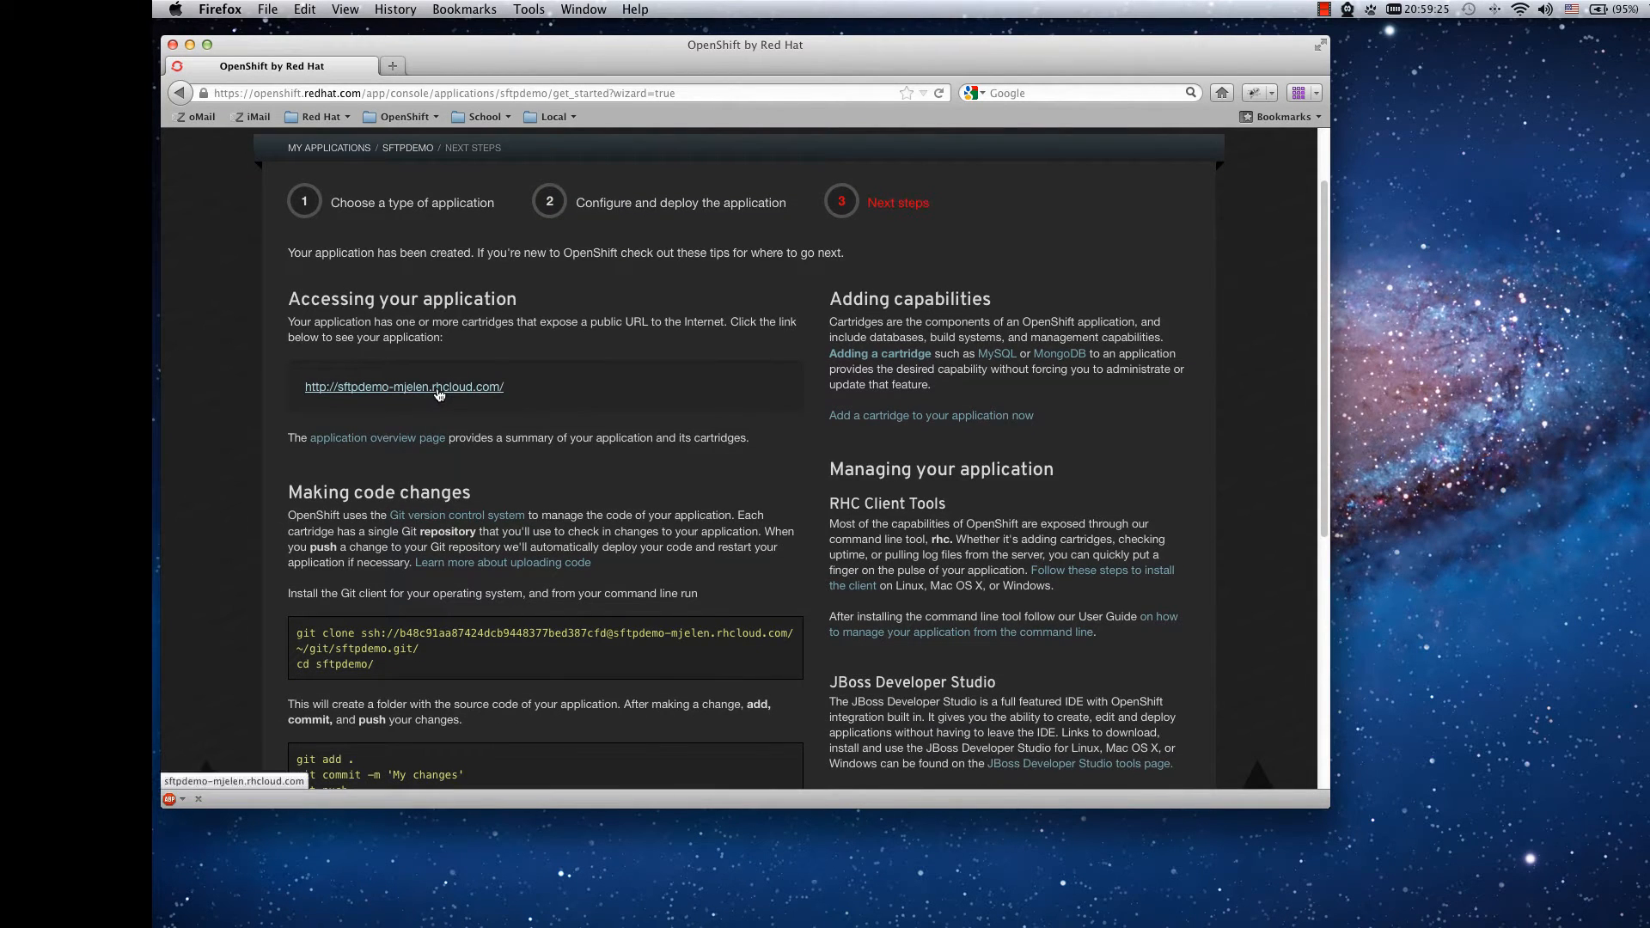
pyautogui.rightClick(438, 387)
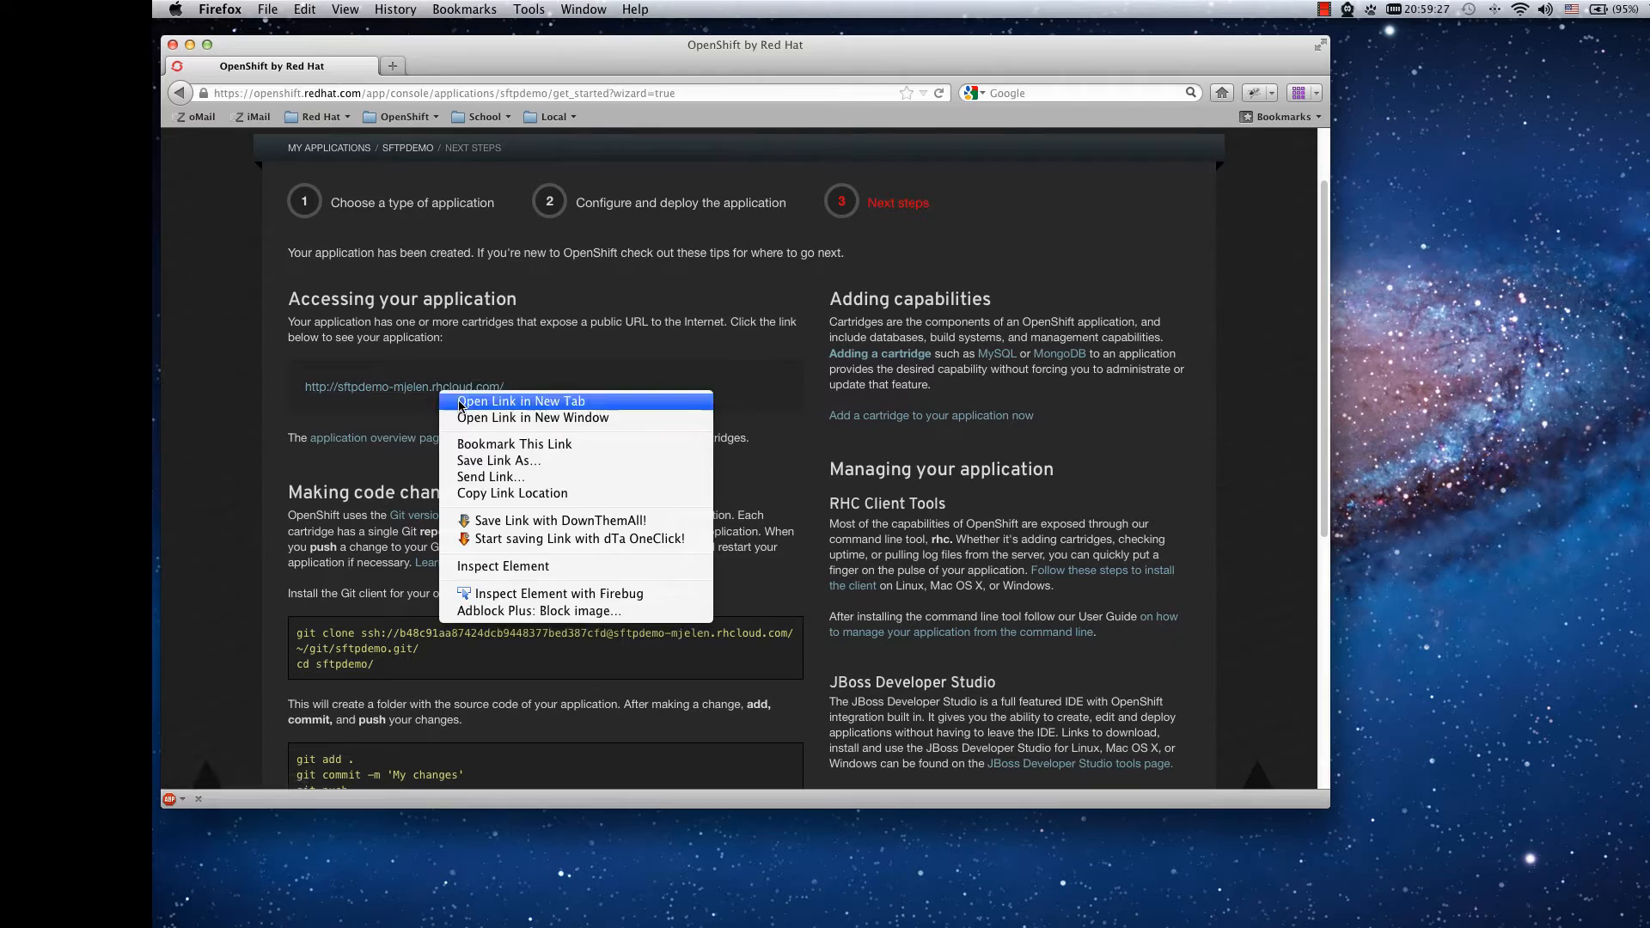
pyautogui.click(521, 401)
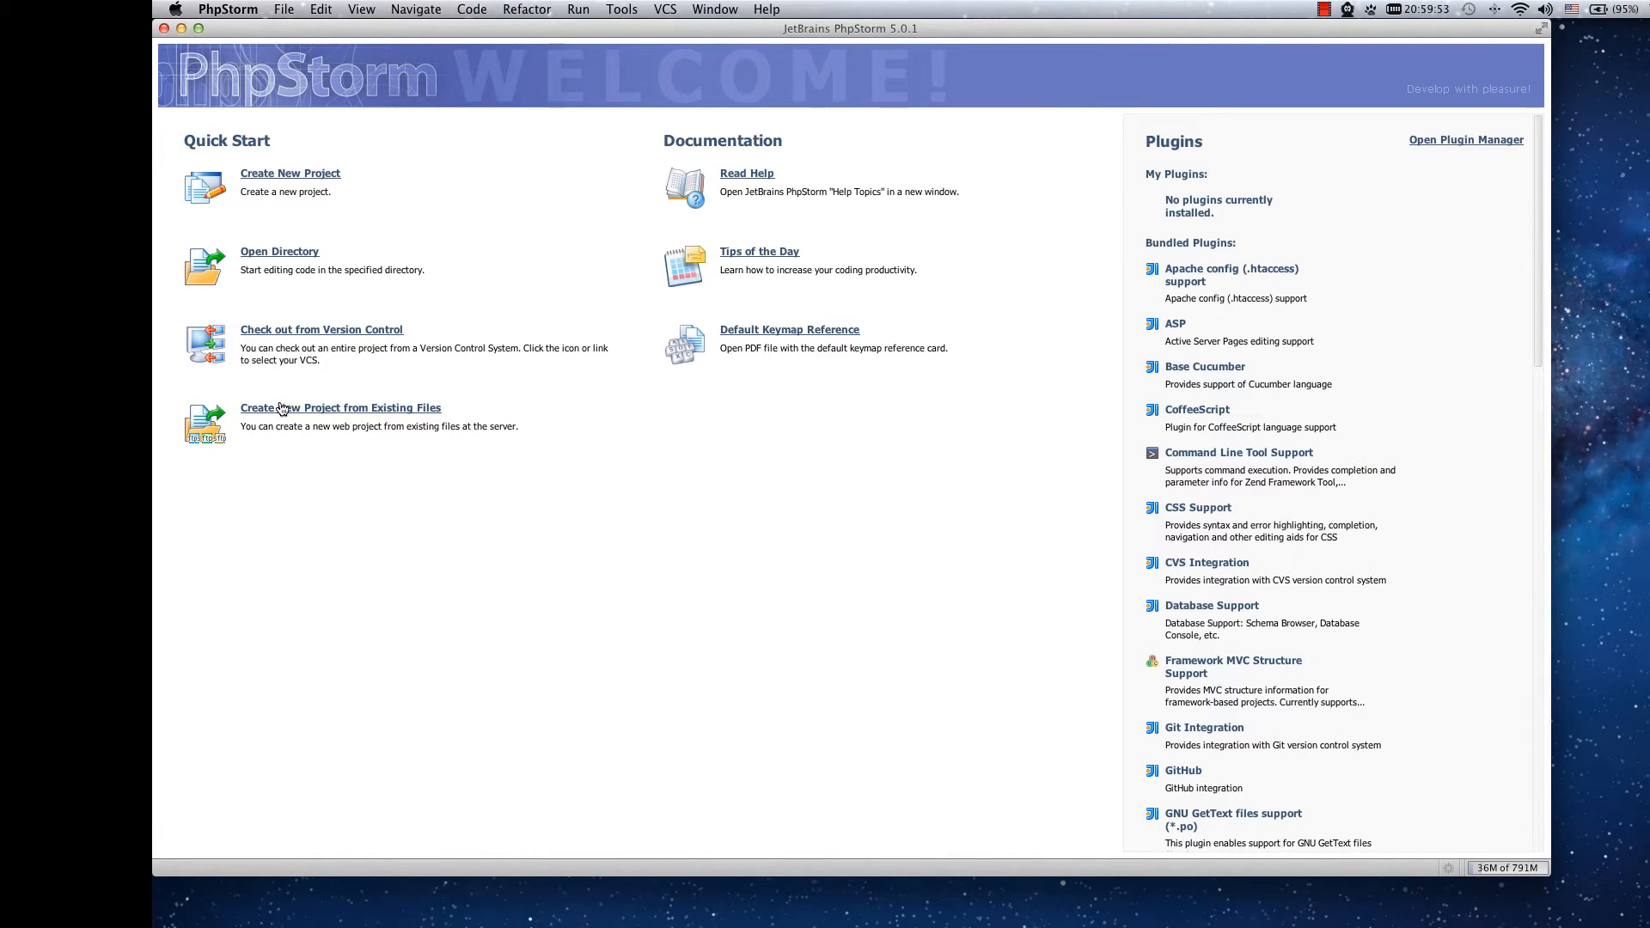
# Begin a new project from existing files via the FTP/SFTP/FTPS scenario, named sftpdemo
pyautogui.click(340, 407)
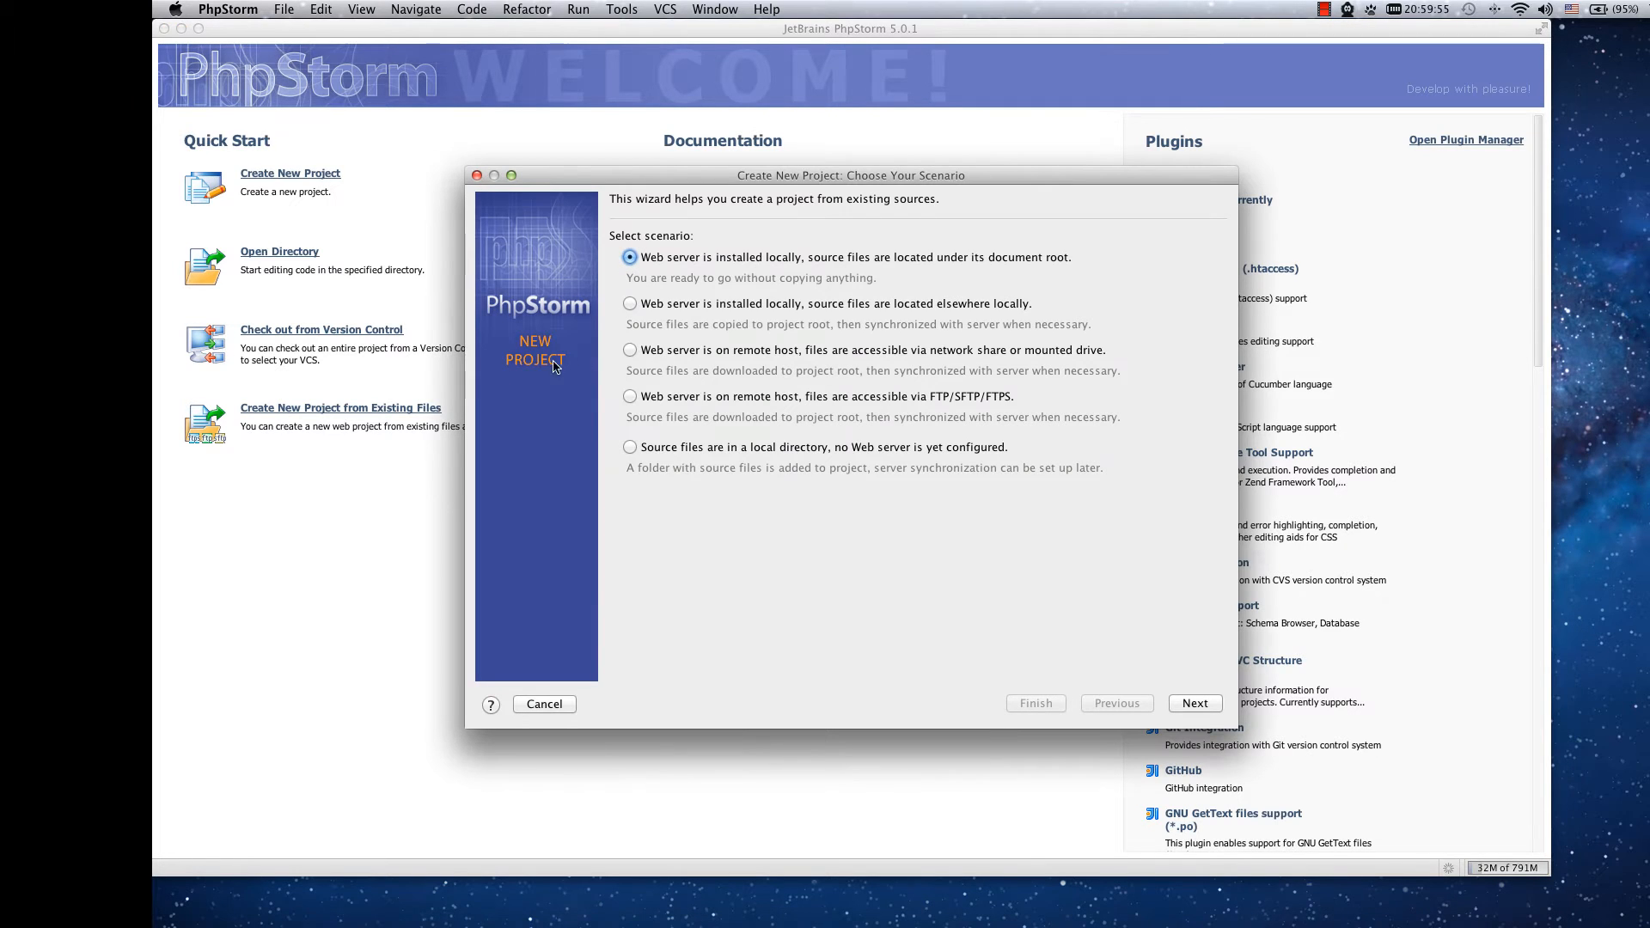
pyautogui.click(629, 395)
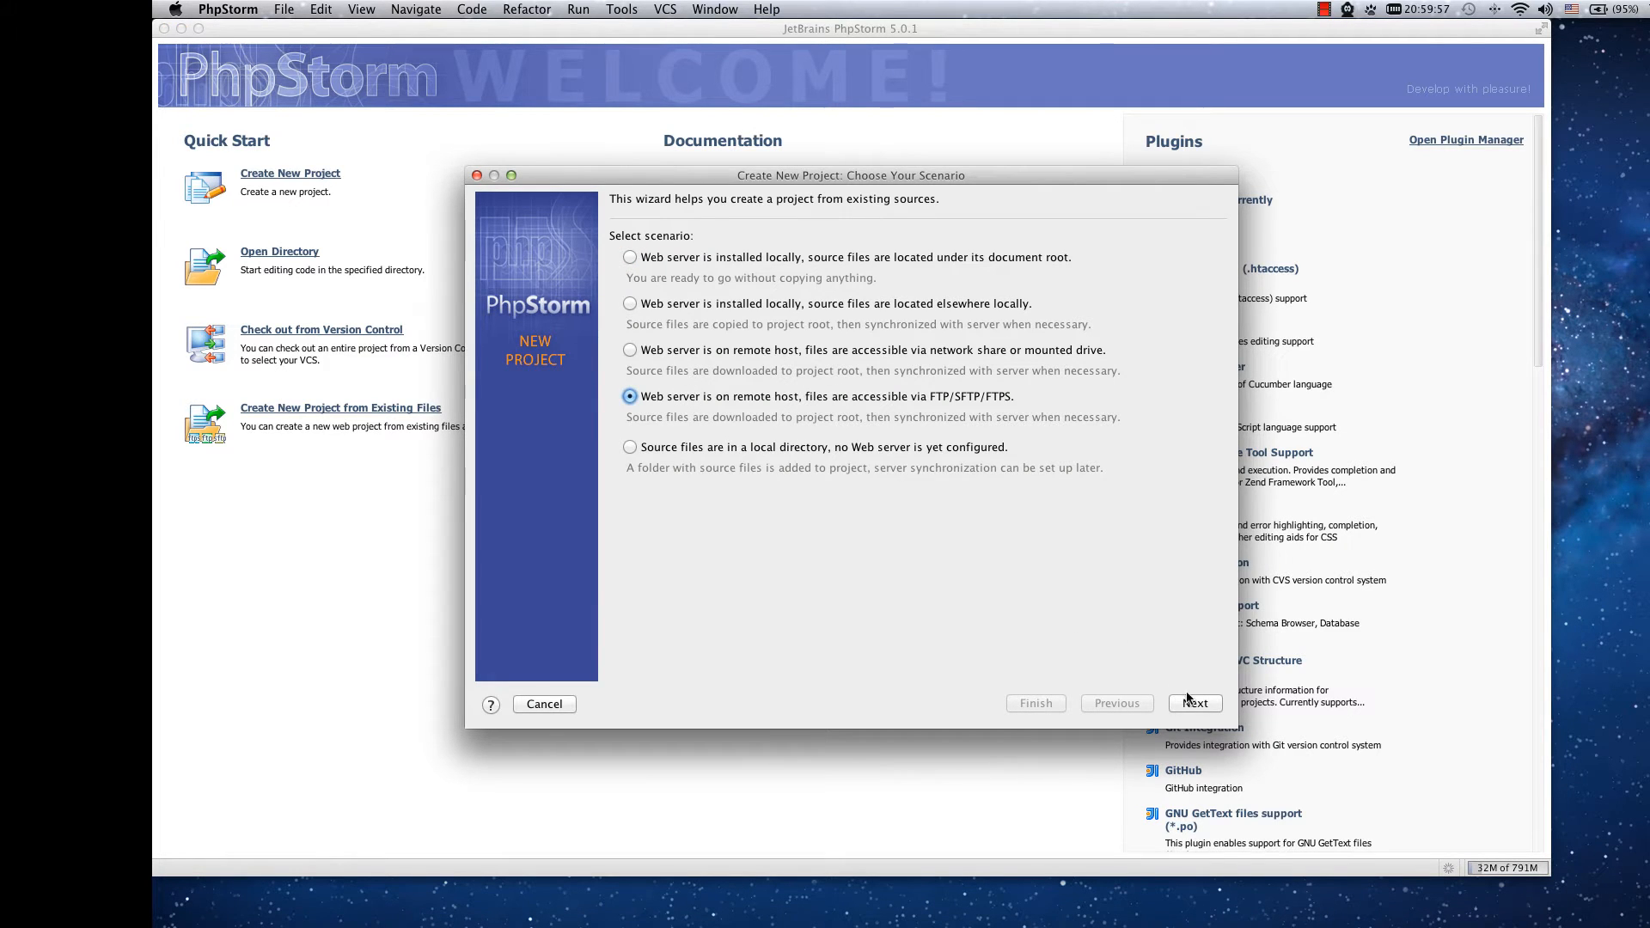
pyautogui.click(1196, 703)
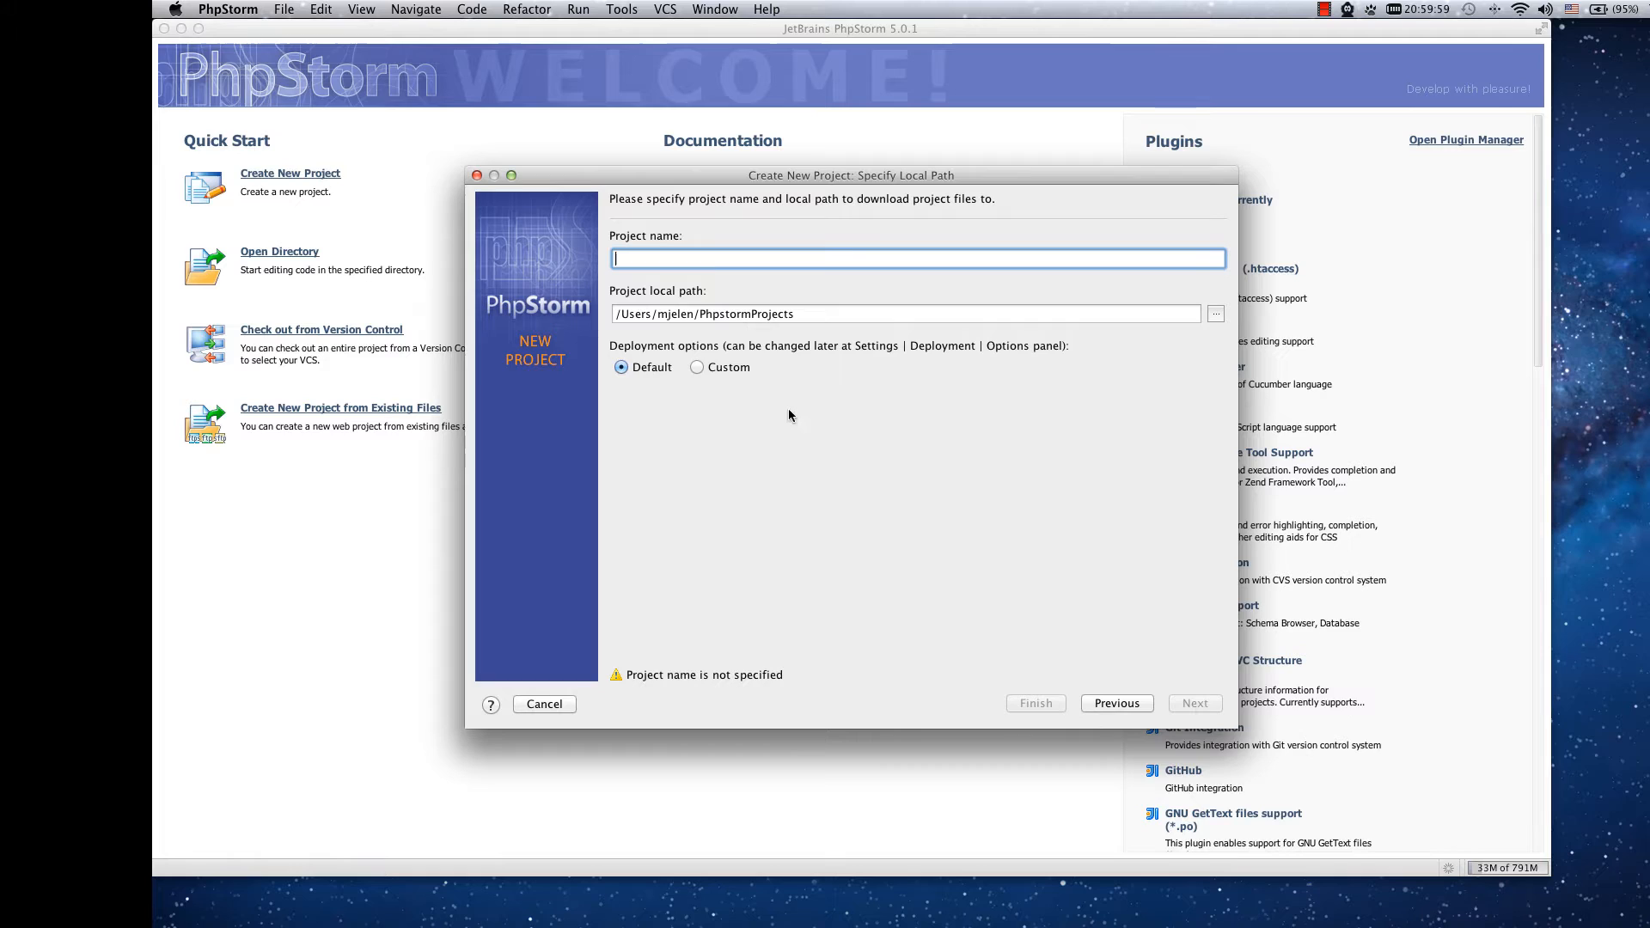
pyautogui.write('sftp')
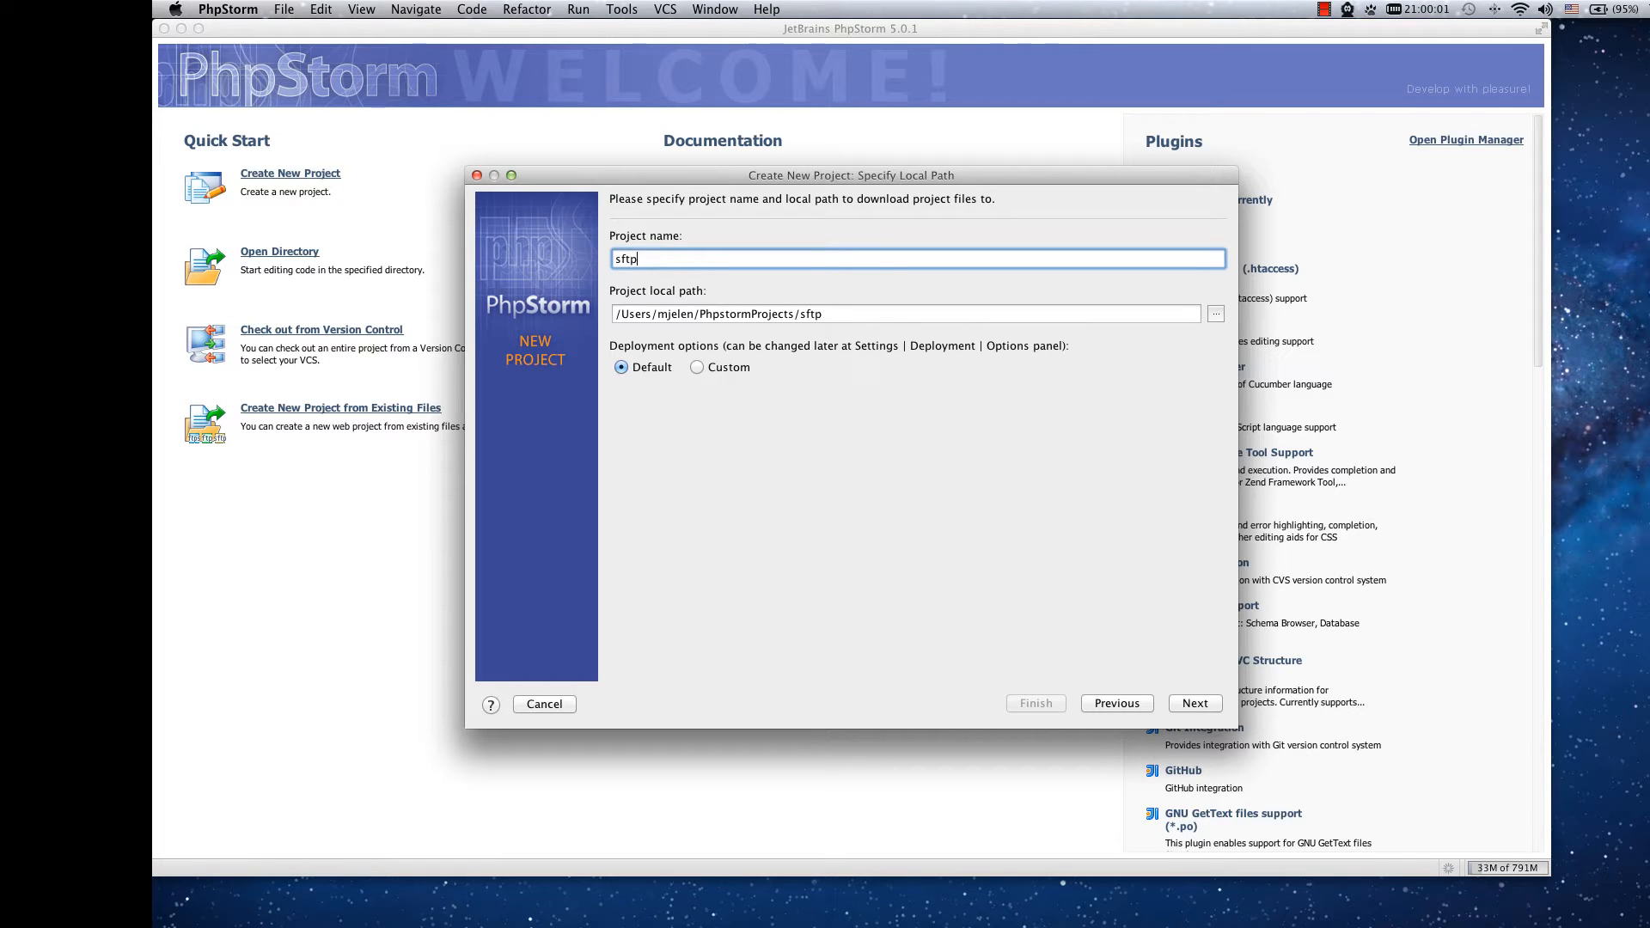
pyautogui.write('demo')
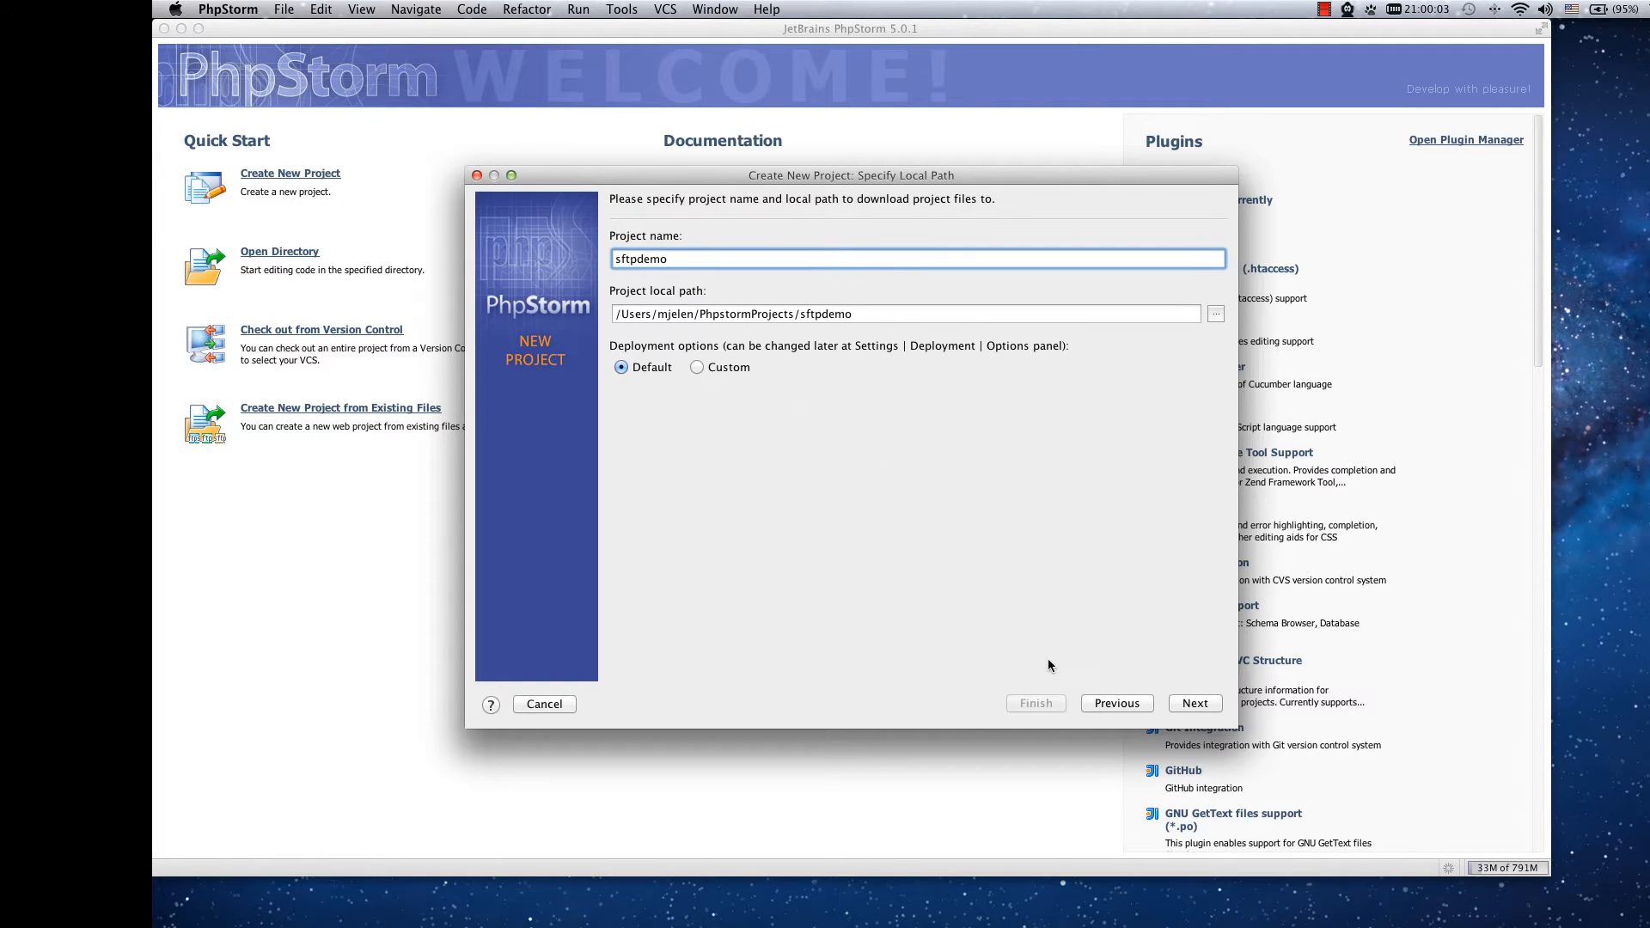
pyautogui.click(1194, 703)
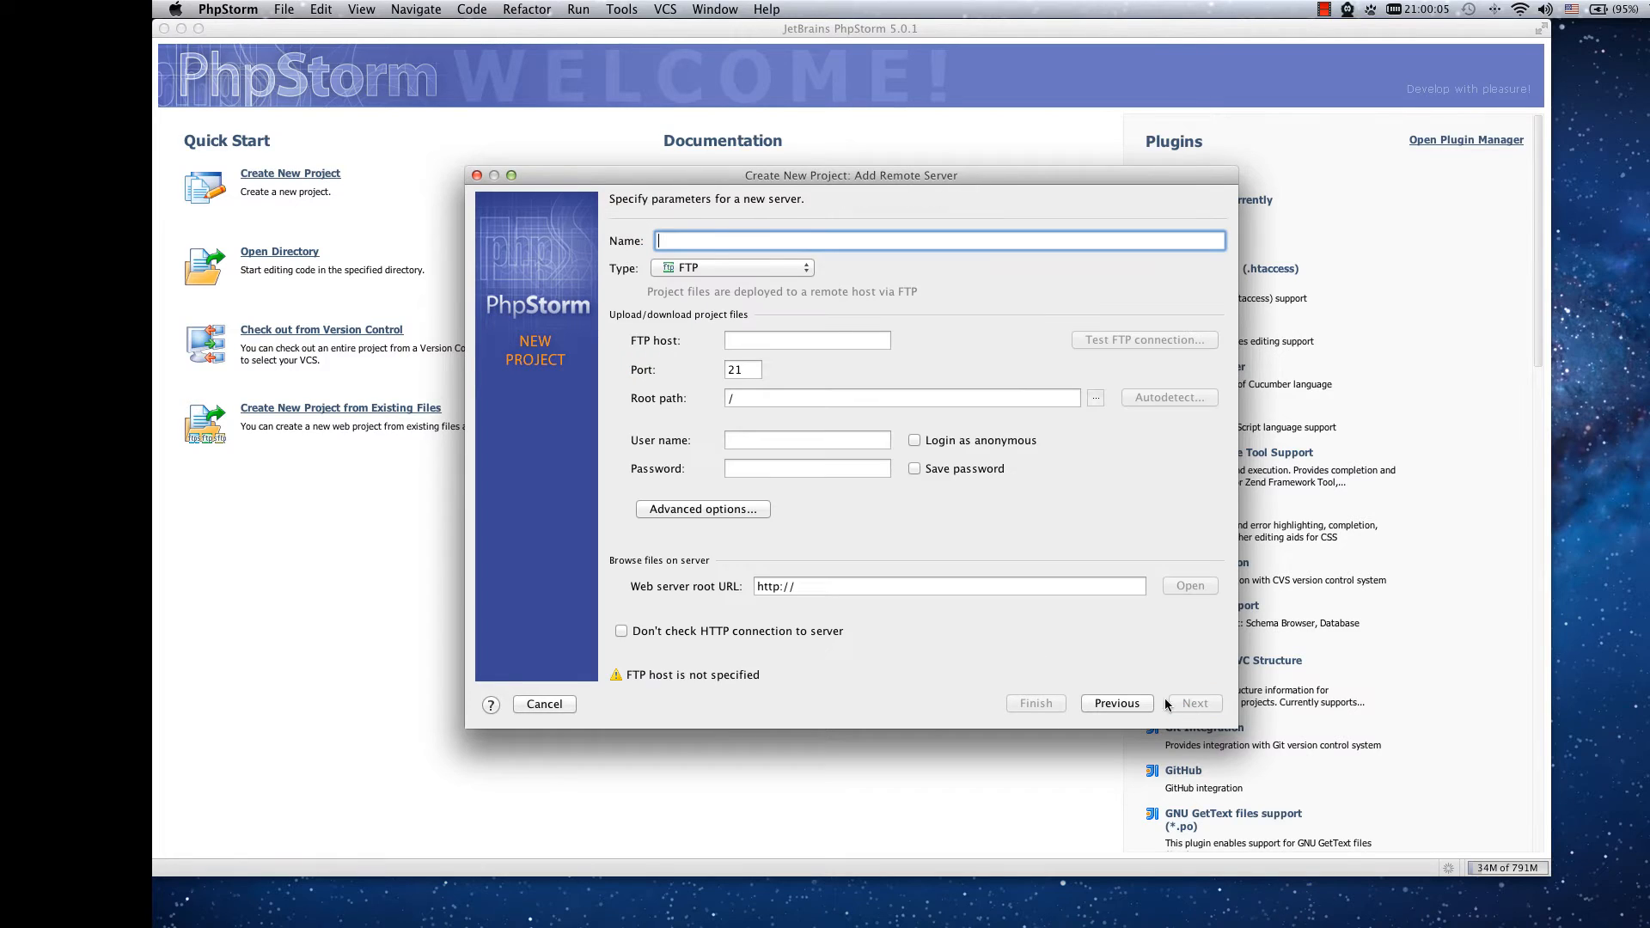
# Set the new remote server's type to SFTP and start naming it OpenShift
pyautogui.click(732, 266)
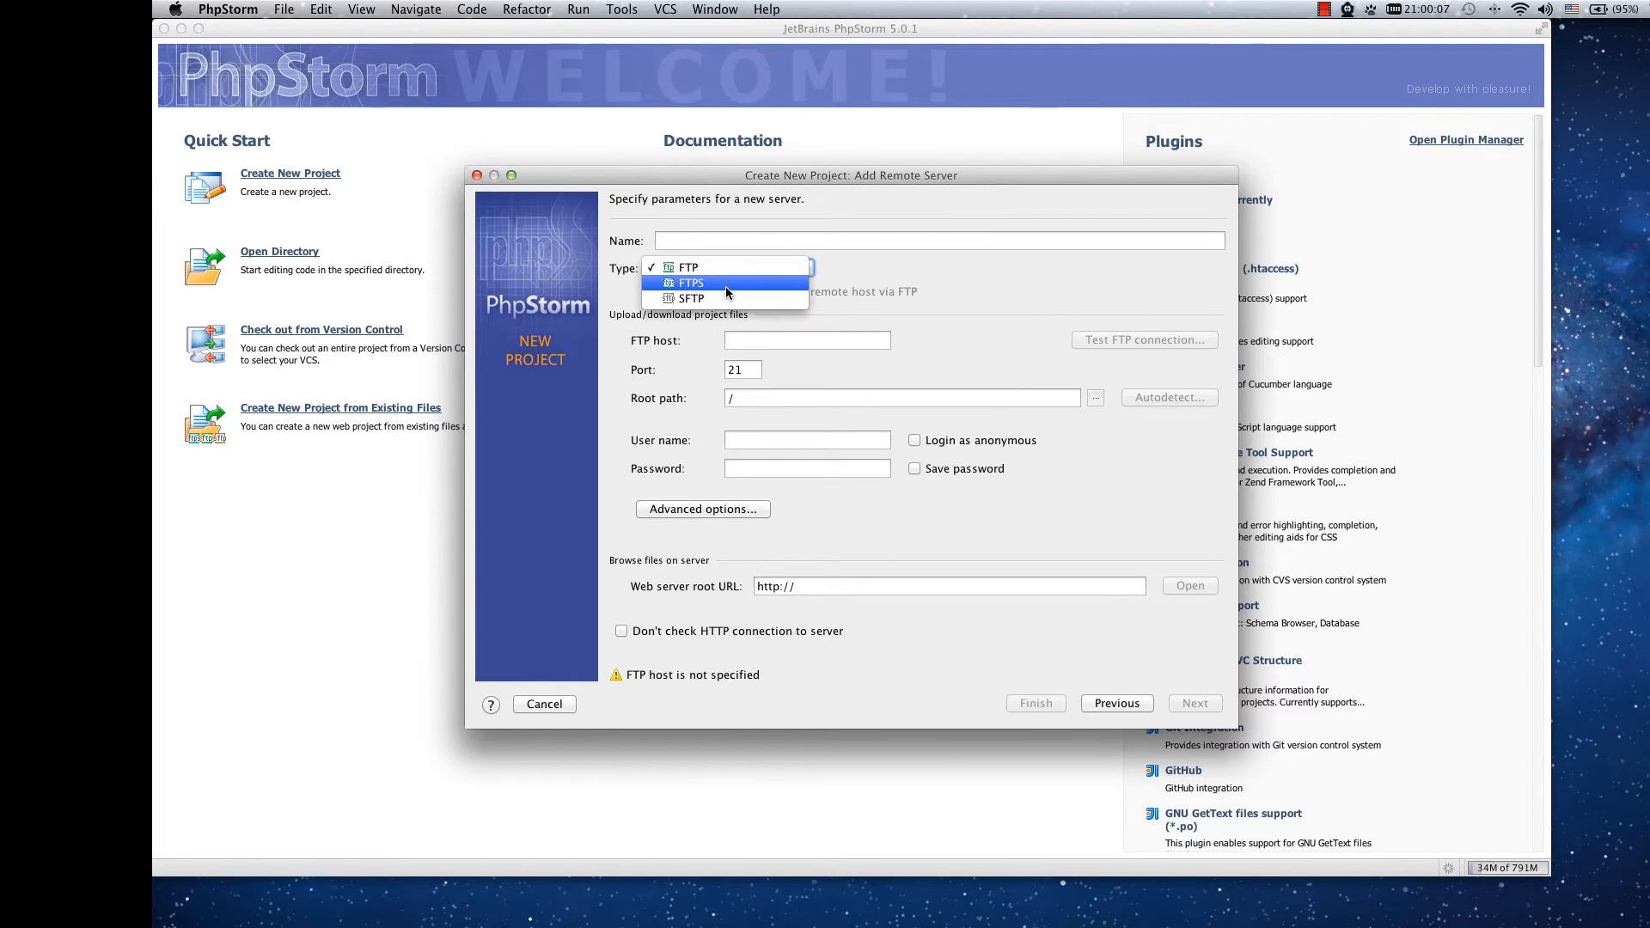
pyautogui.click(688, 299)
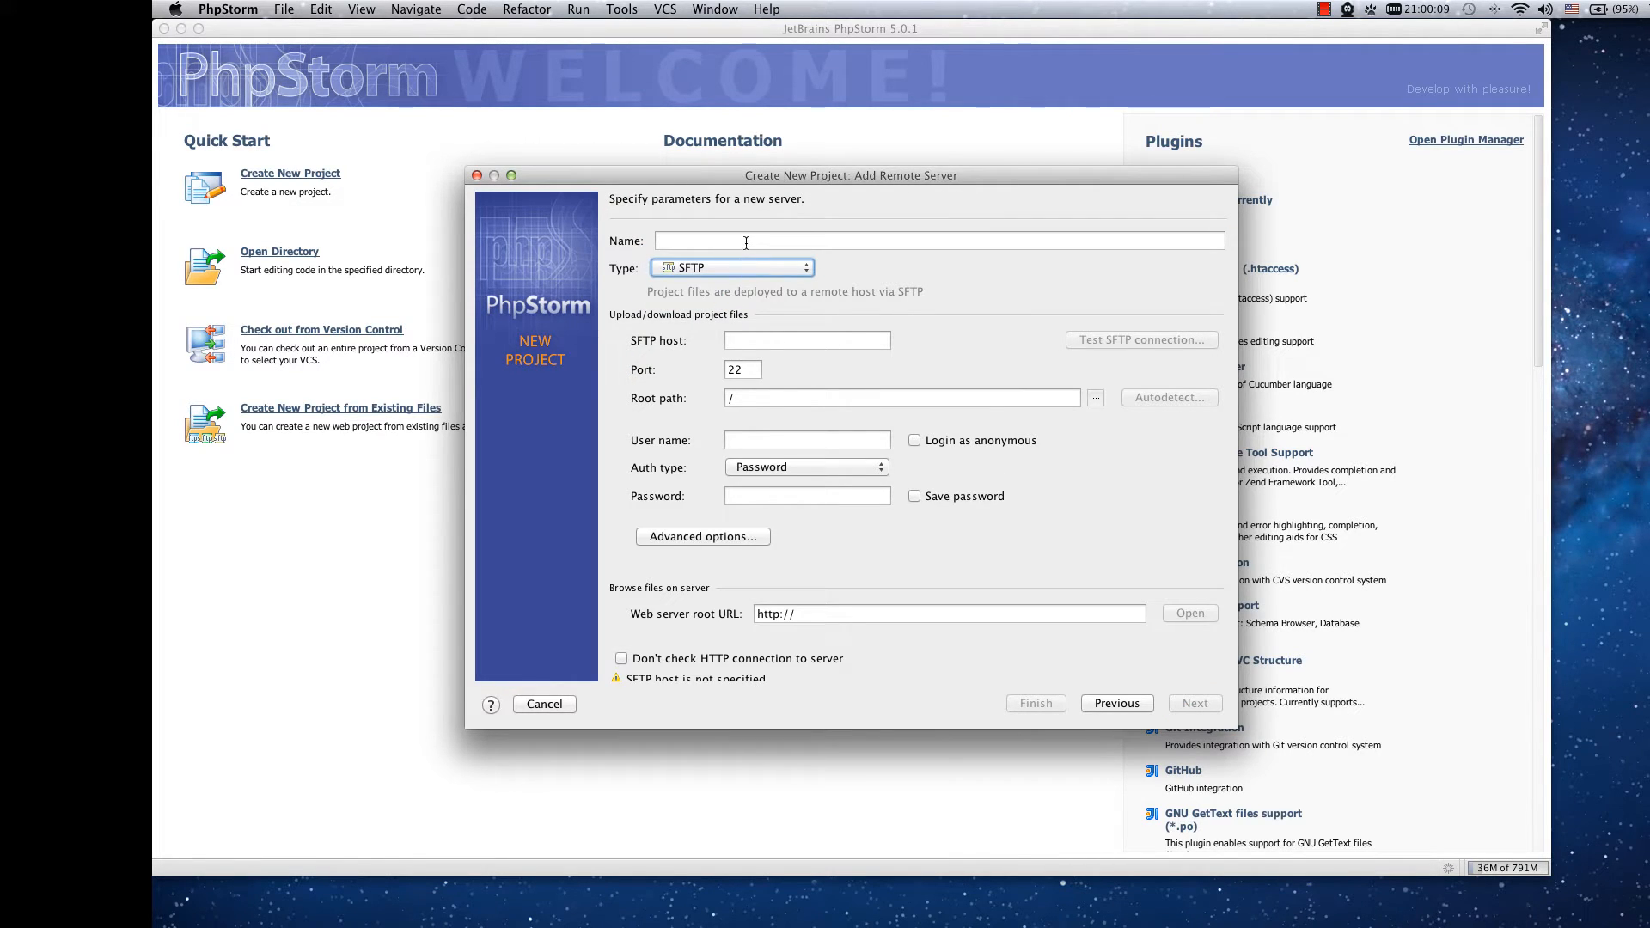
pyautogui.write('OpenS')
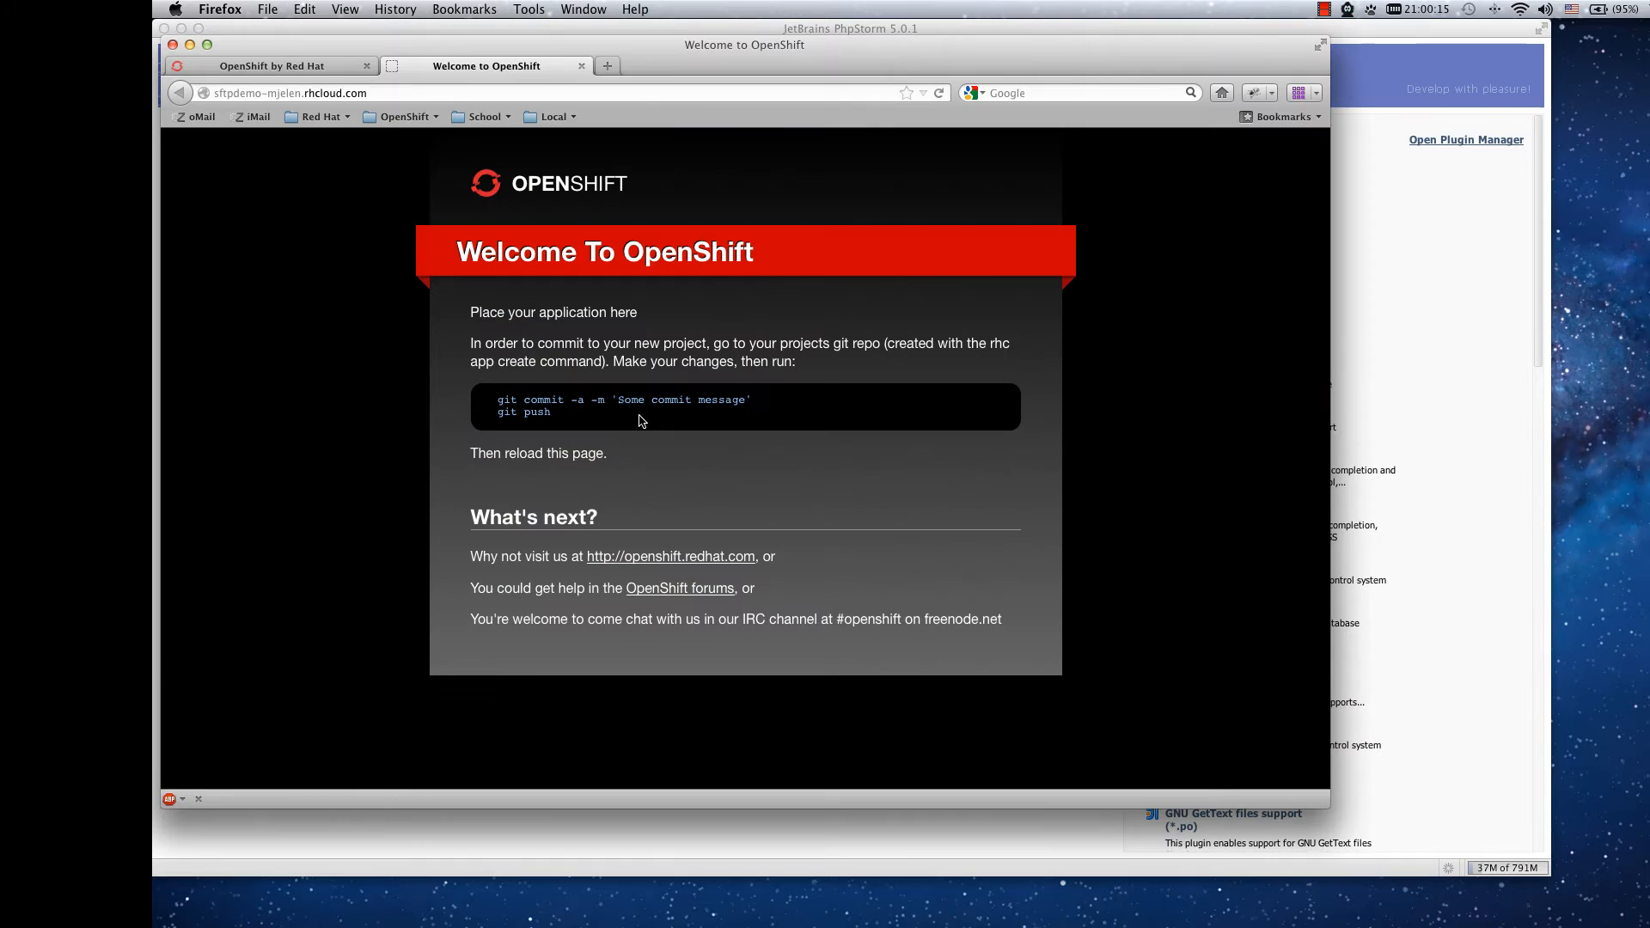
# Copy the SSH host from the git clone URL into the SFTP host field
pyautogui.click(266, 66)
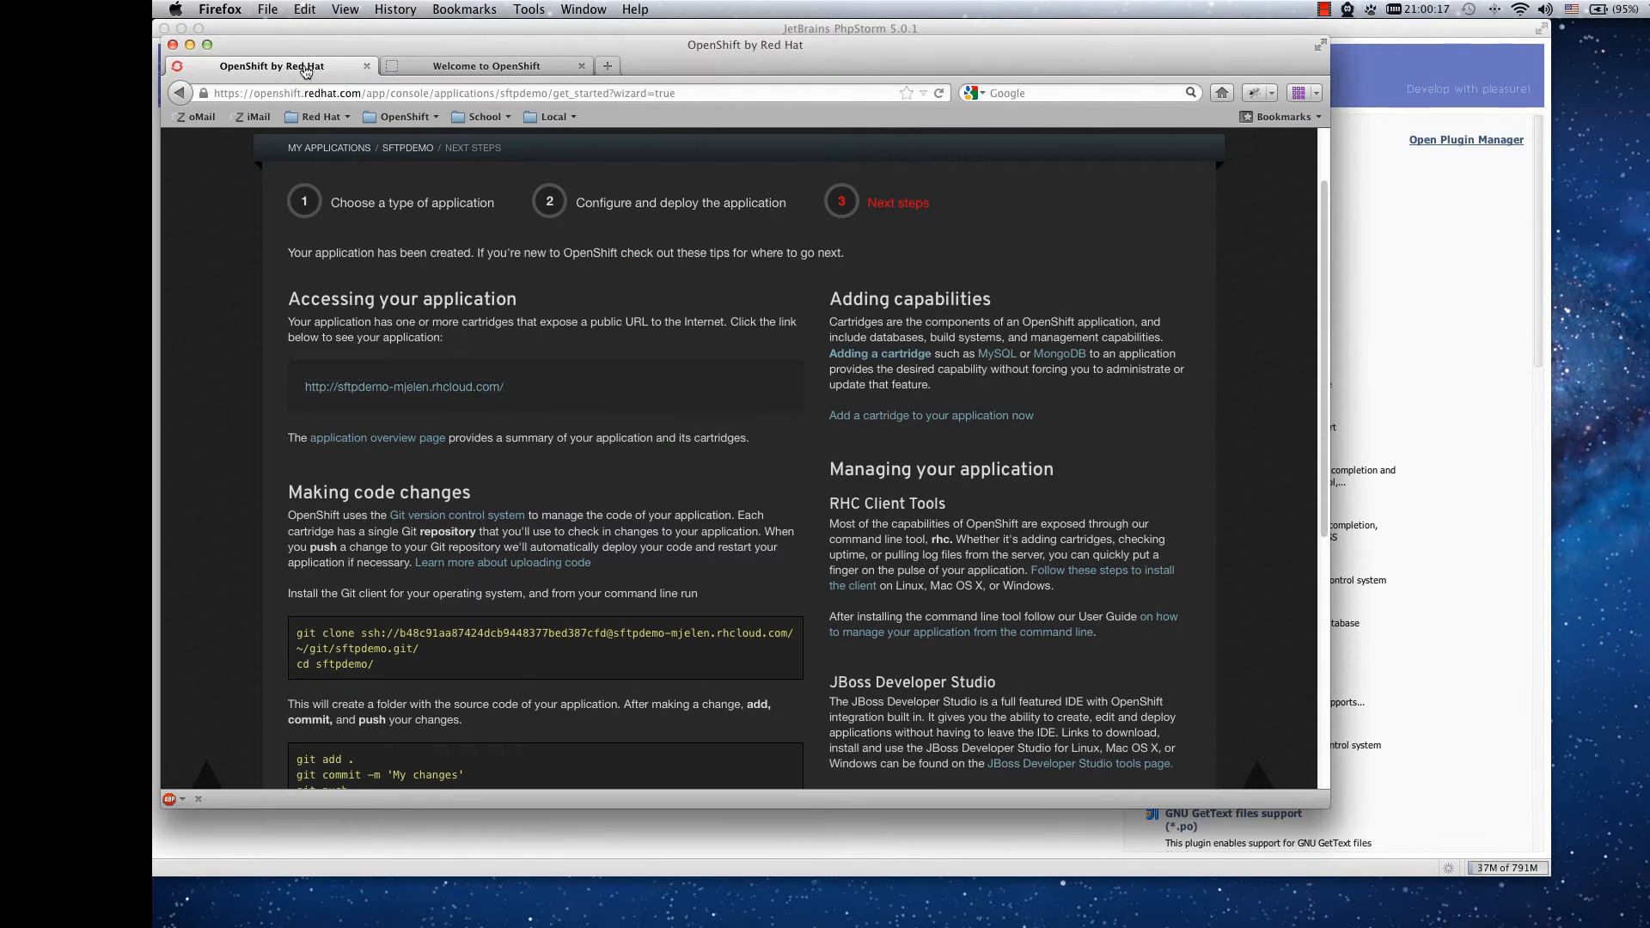
pyautogui.scroll(-3)
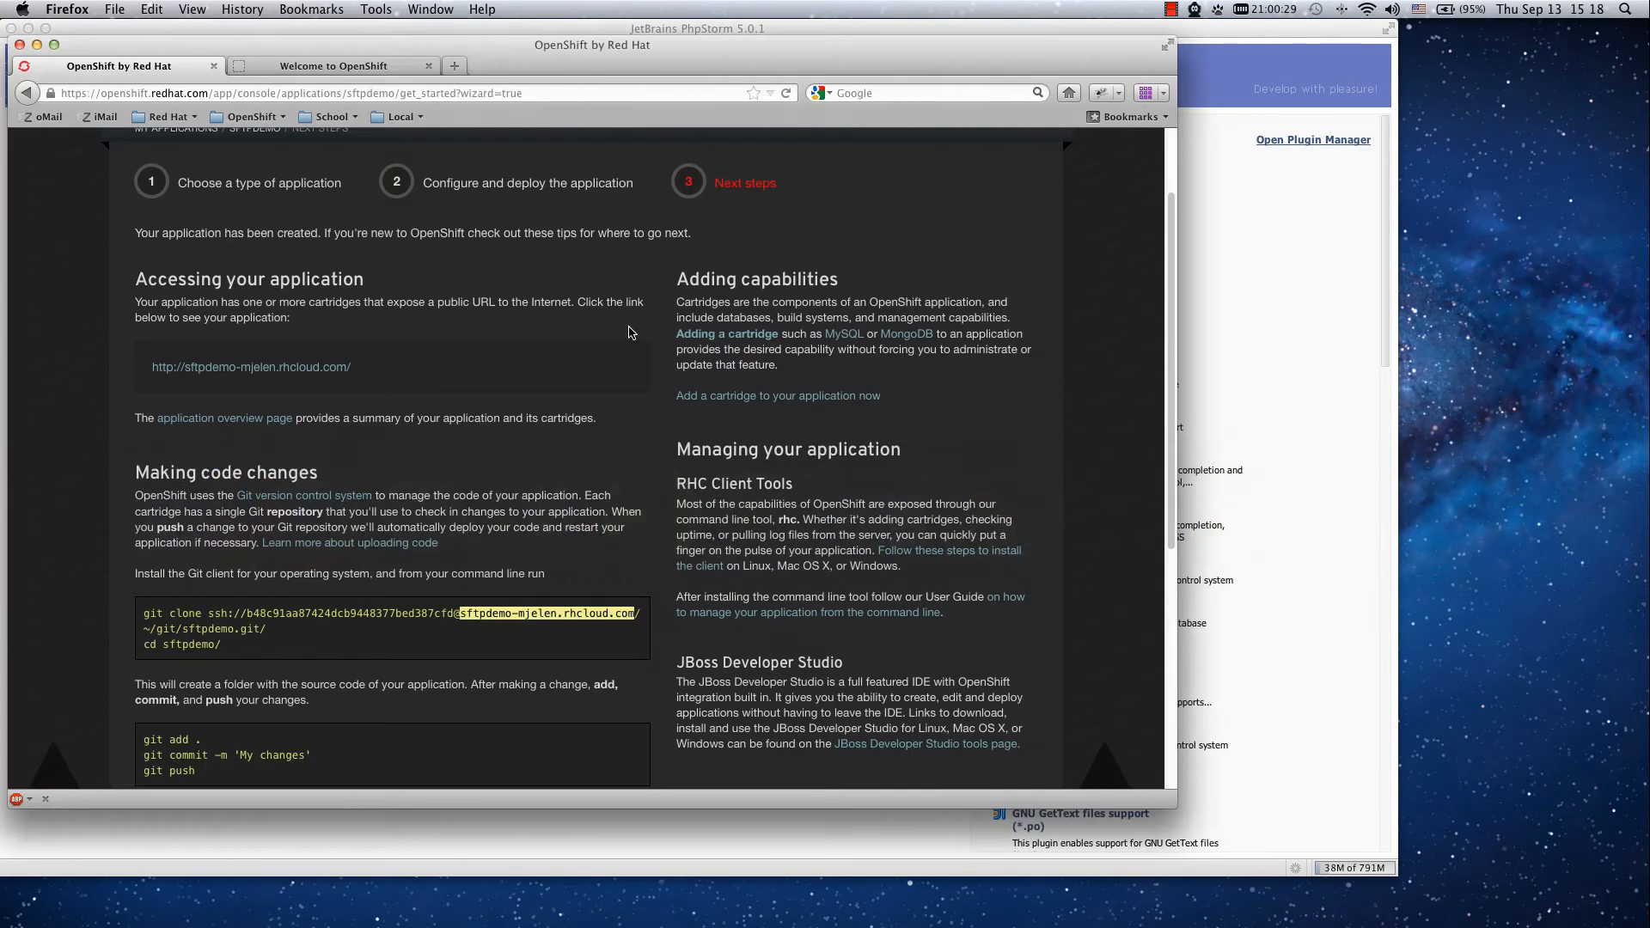
pyautogui.scroll(-3)
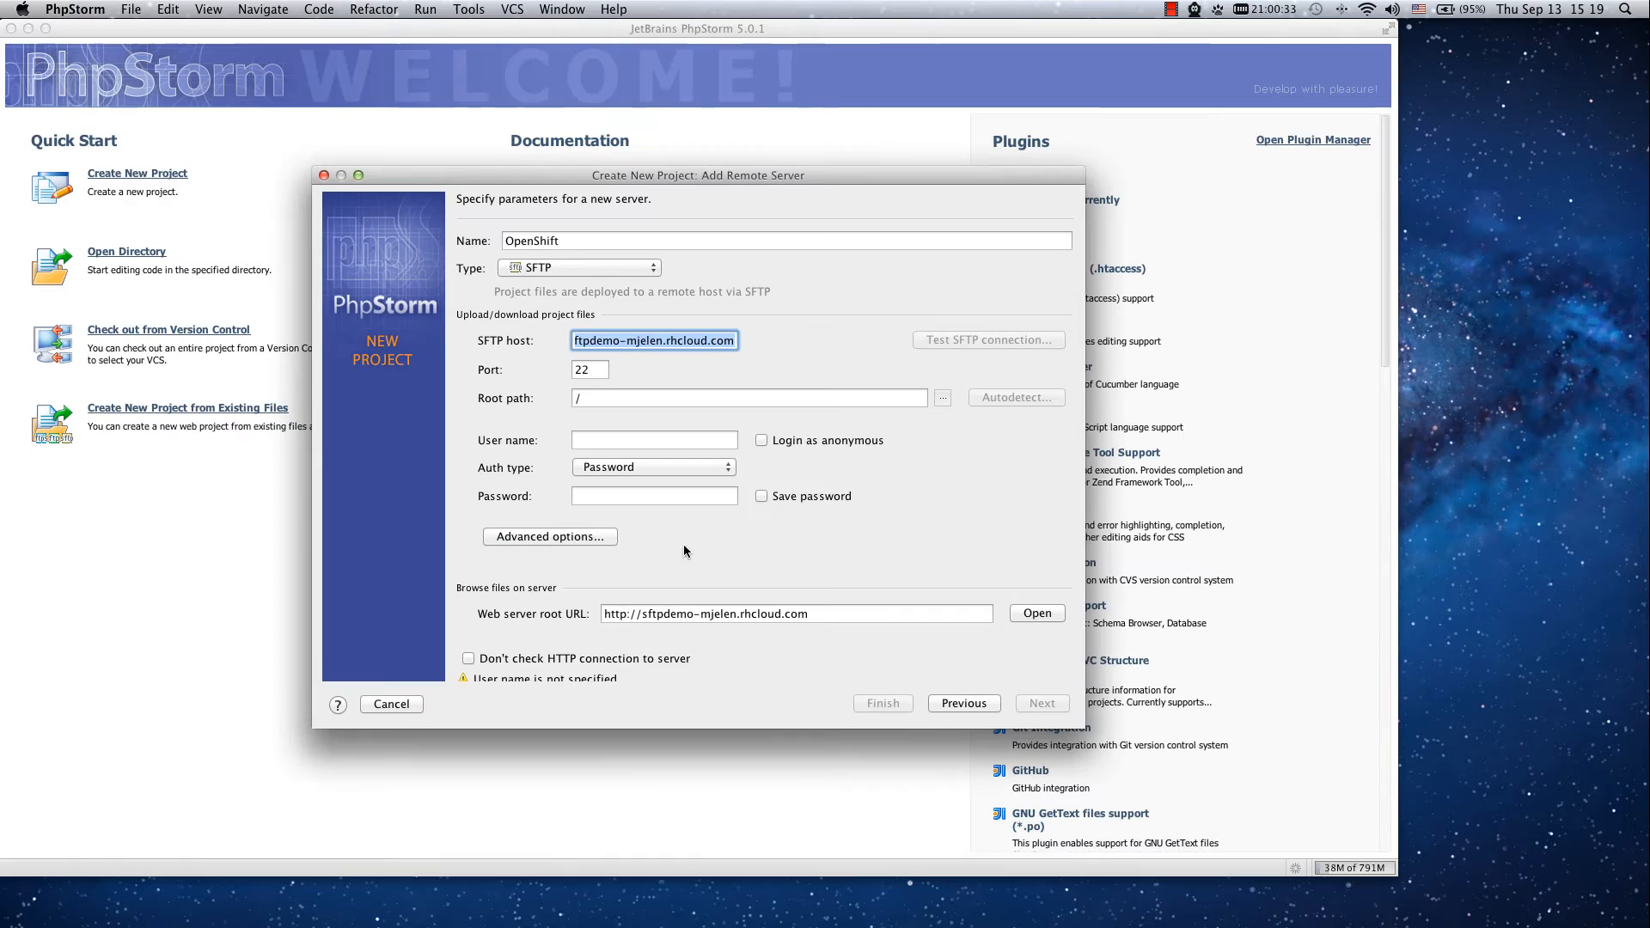
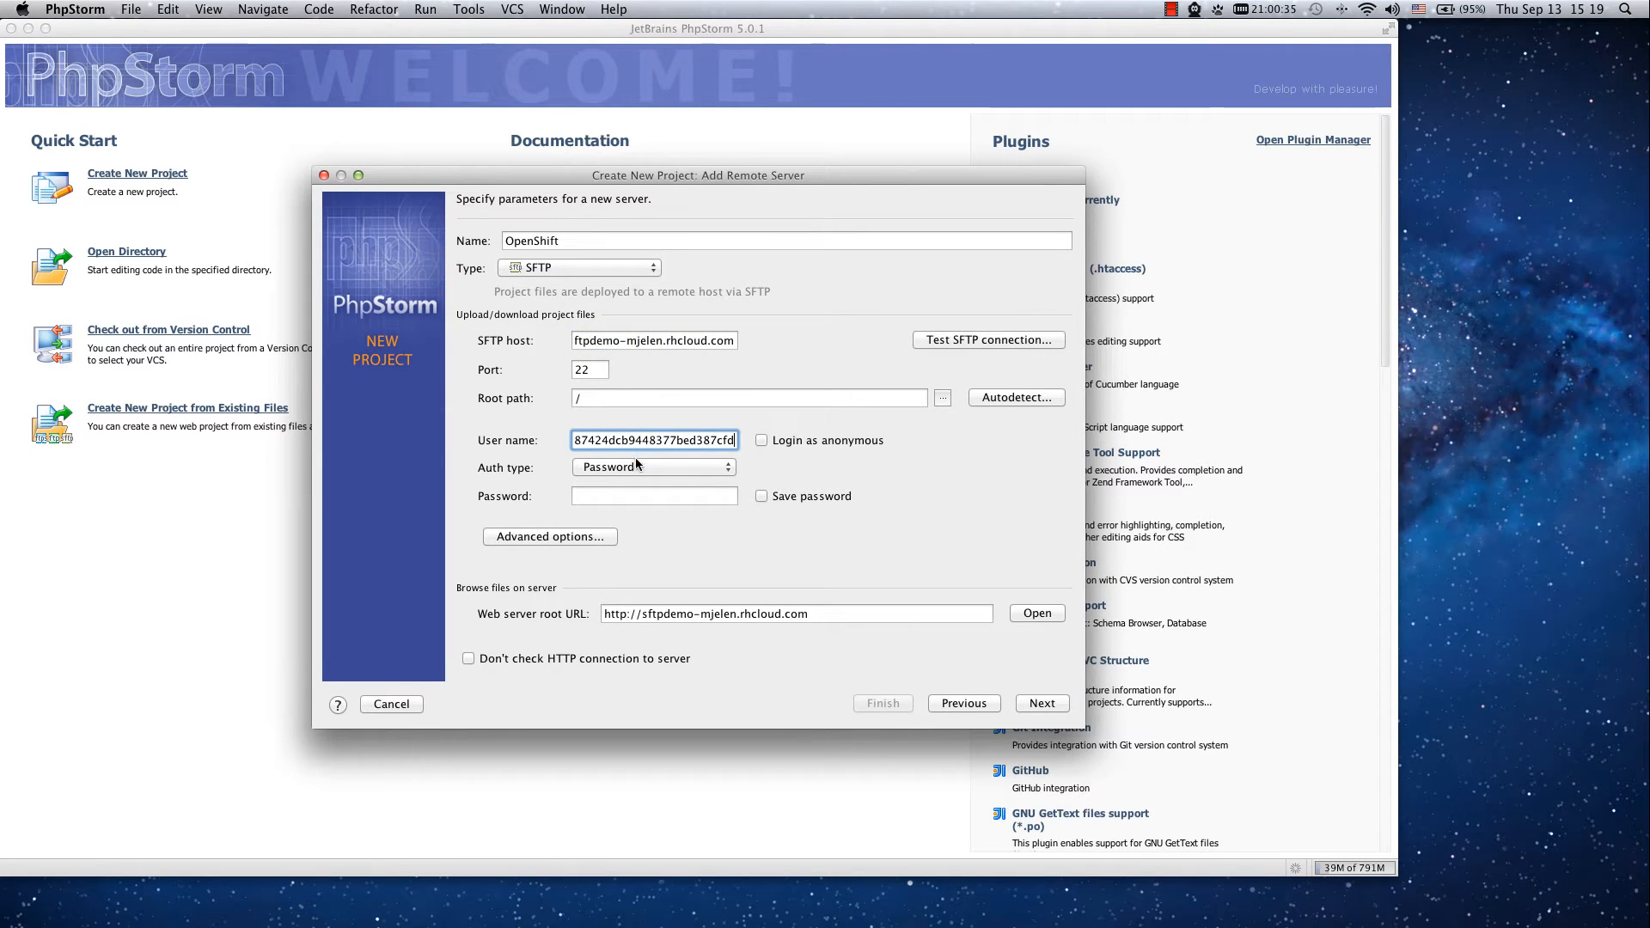
# Enter the SSH user name, choose Key pair auth, and browse for the private key file
pyautogui.click(653, 468)
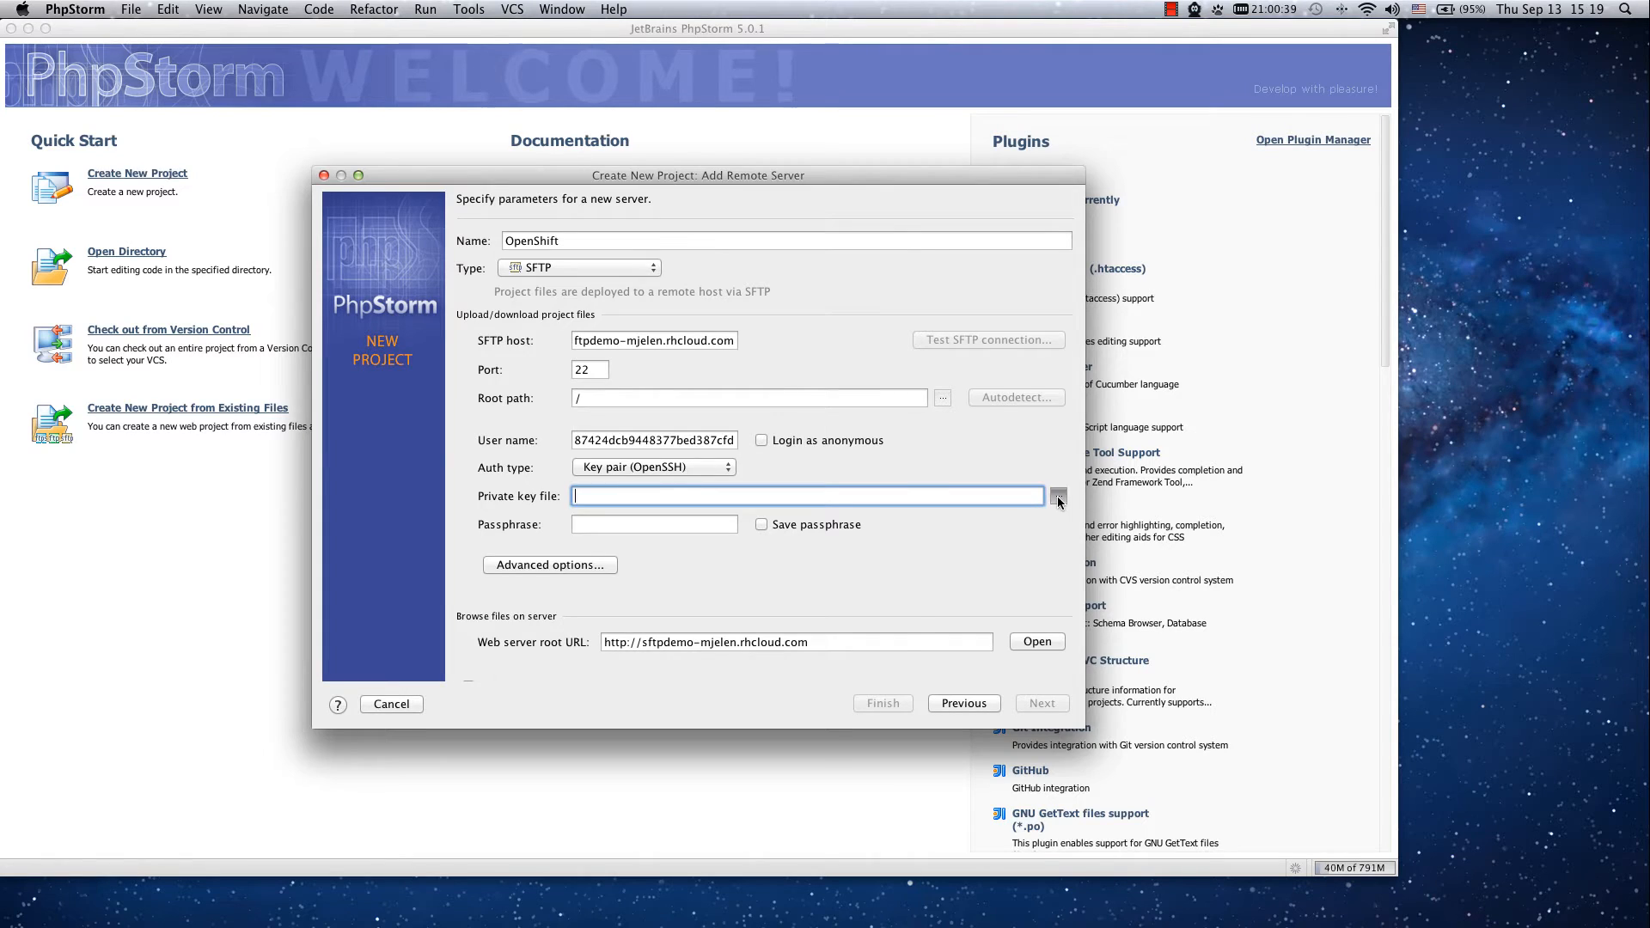
pyautogui.click(1059, 495)
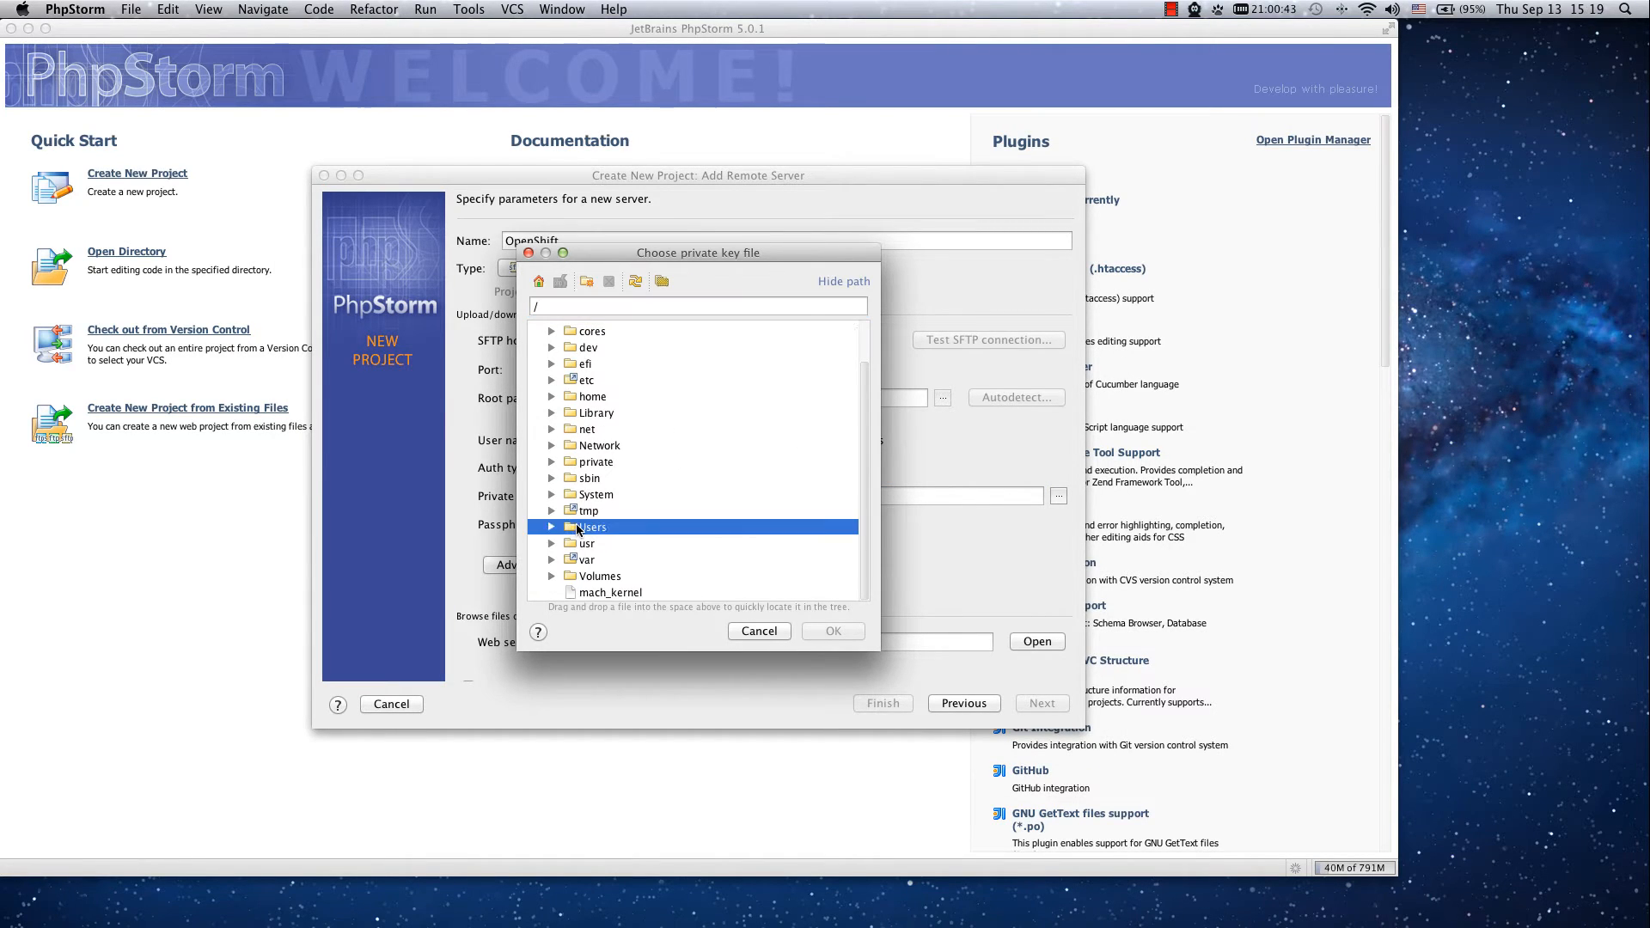
# Select id_rsa from the home .ssh folder as the server's private key
pyautogui.click(552, 527)
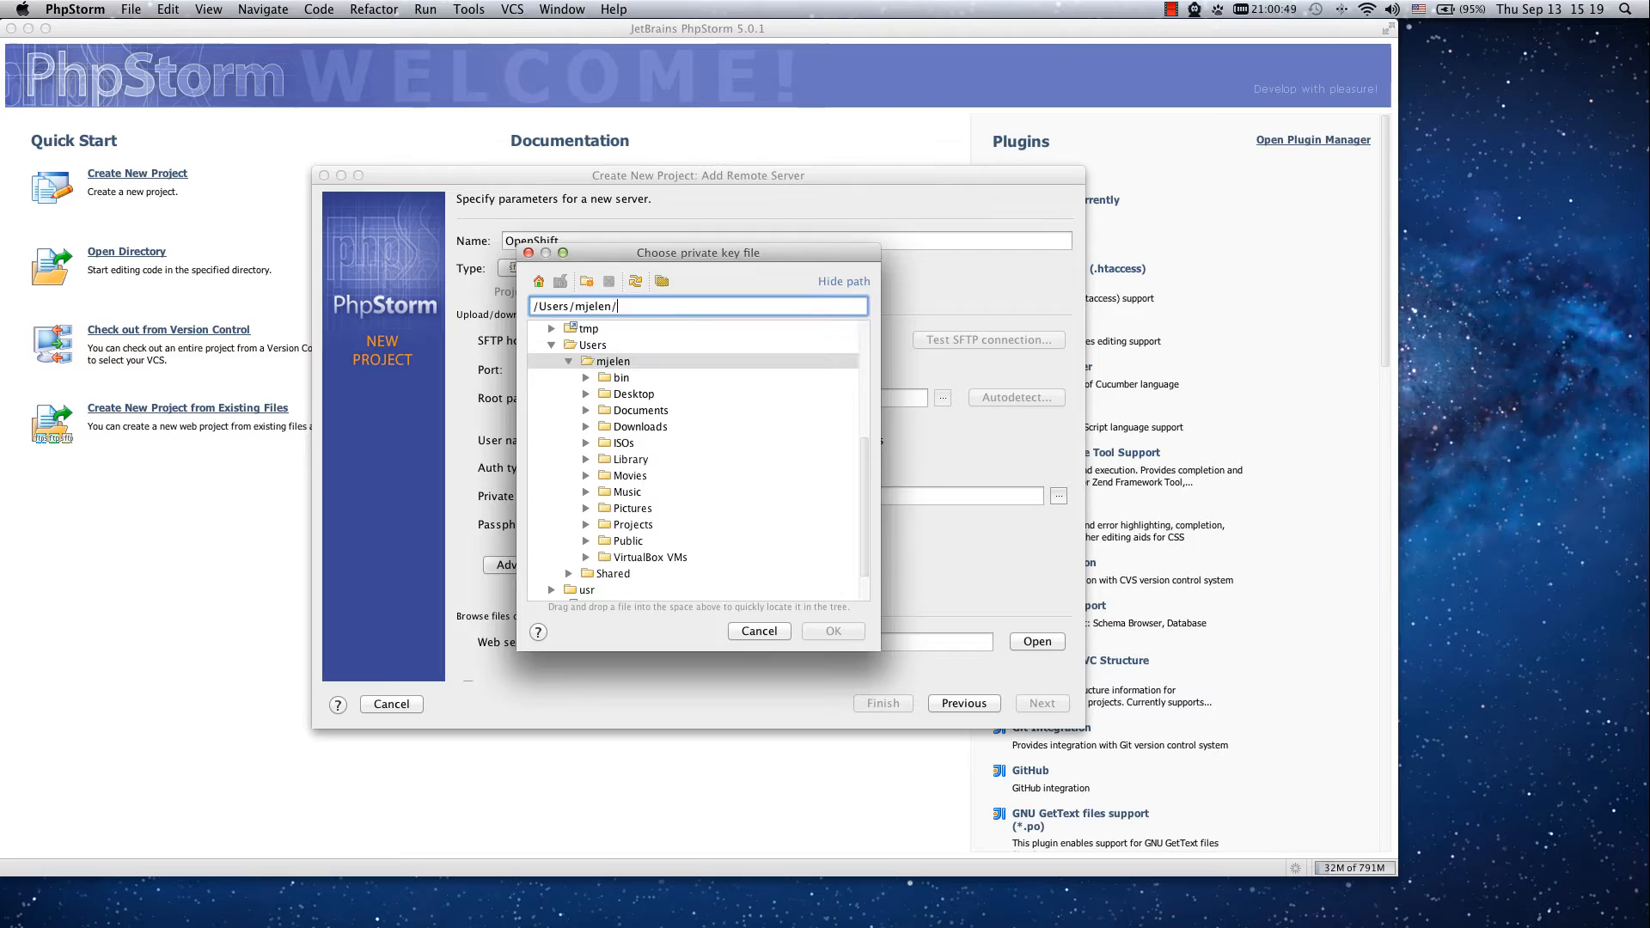
pyautogui.write('.ssh')
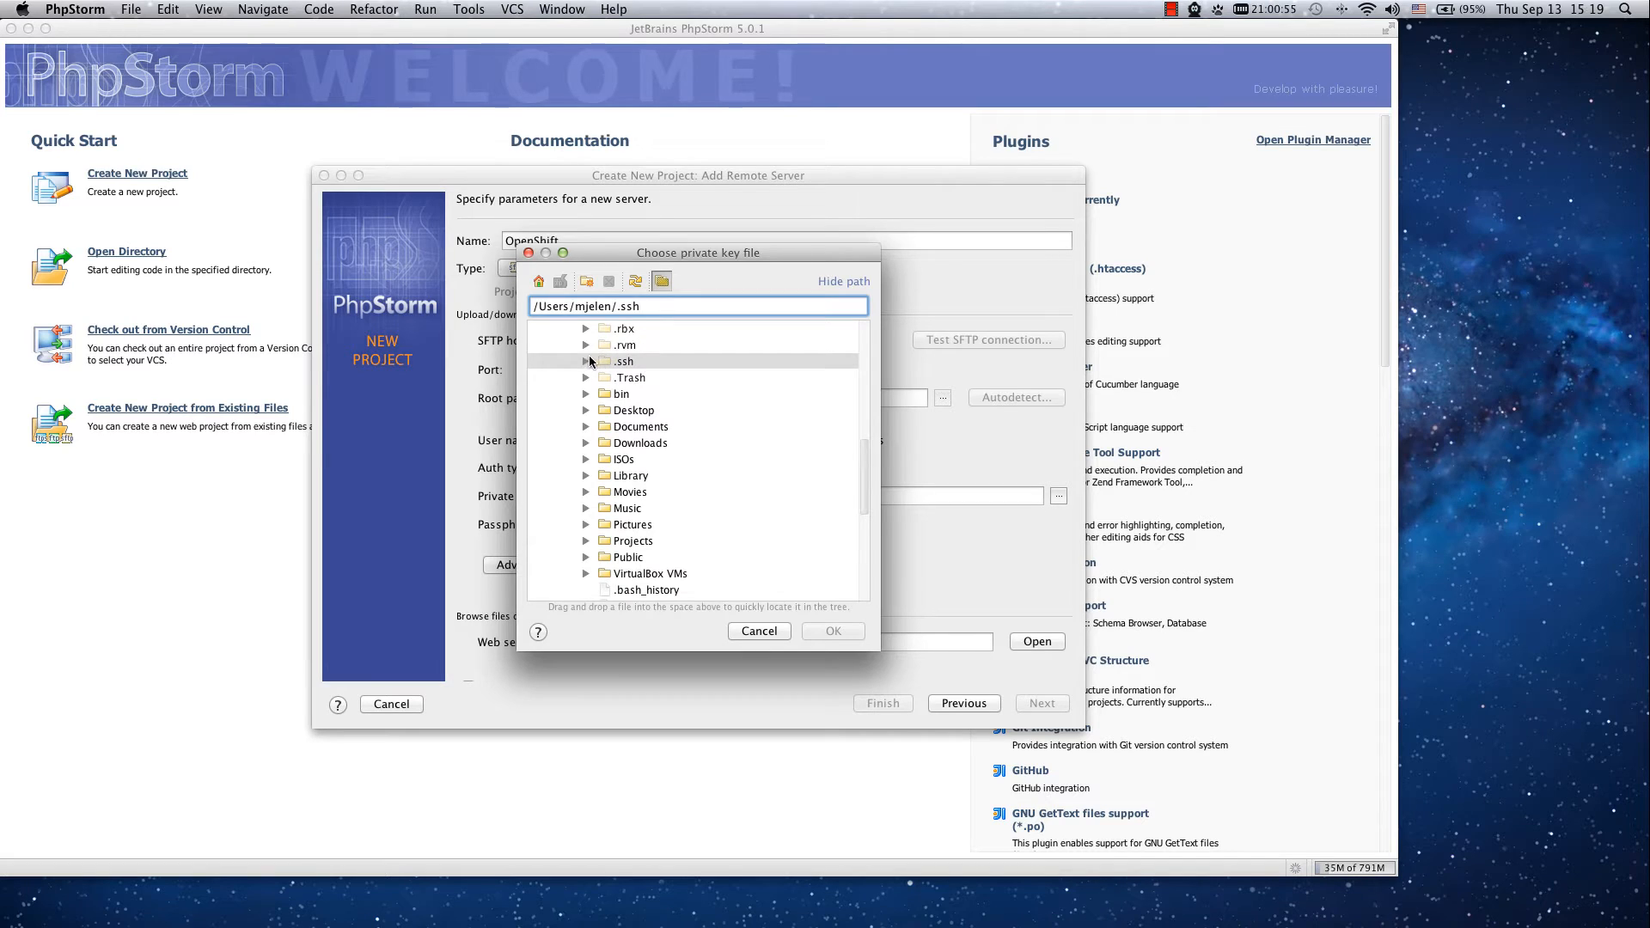
pyautogui.click(586, 360)
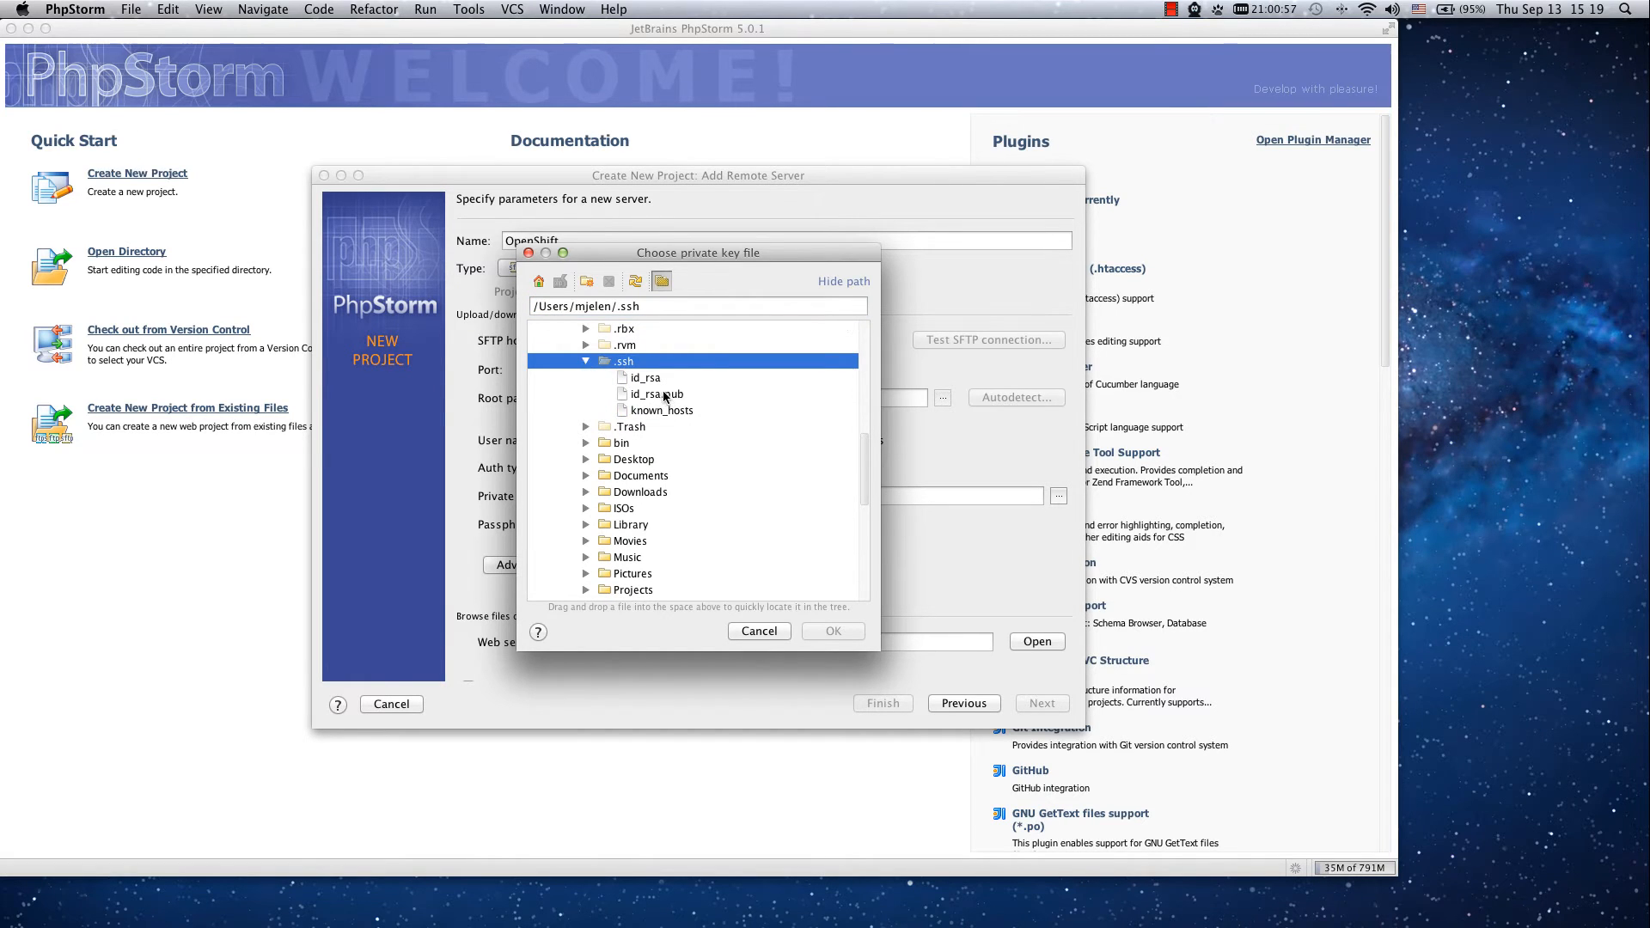
pyautogui.click(644, 377)
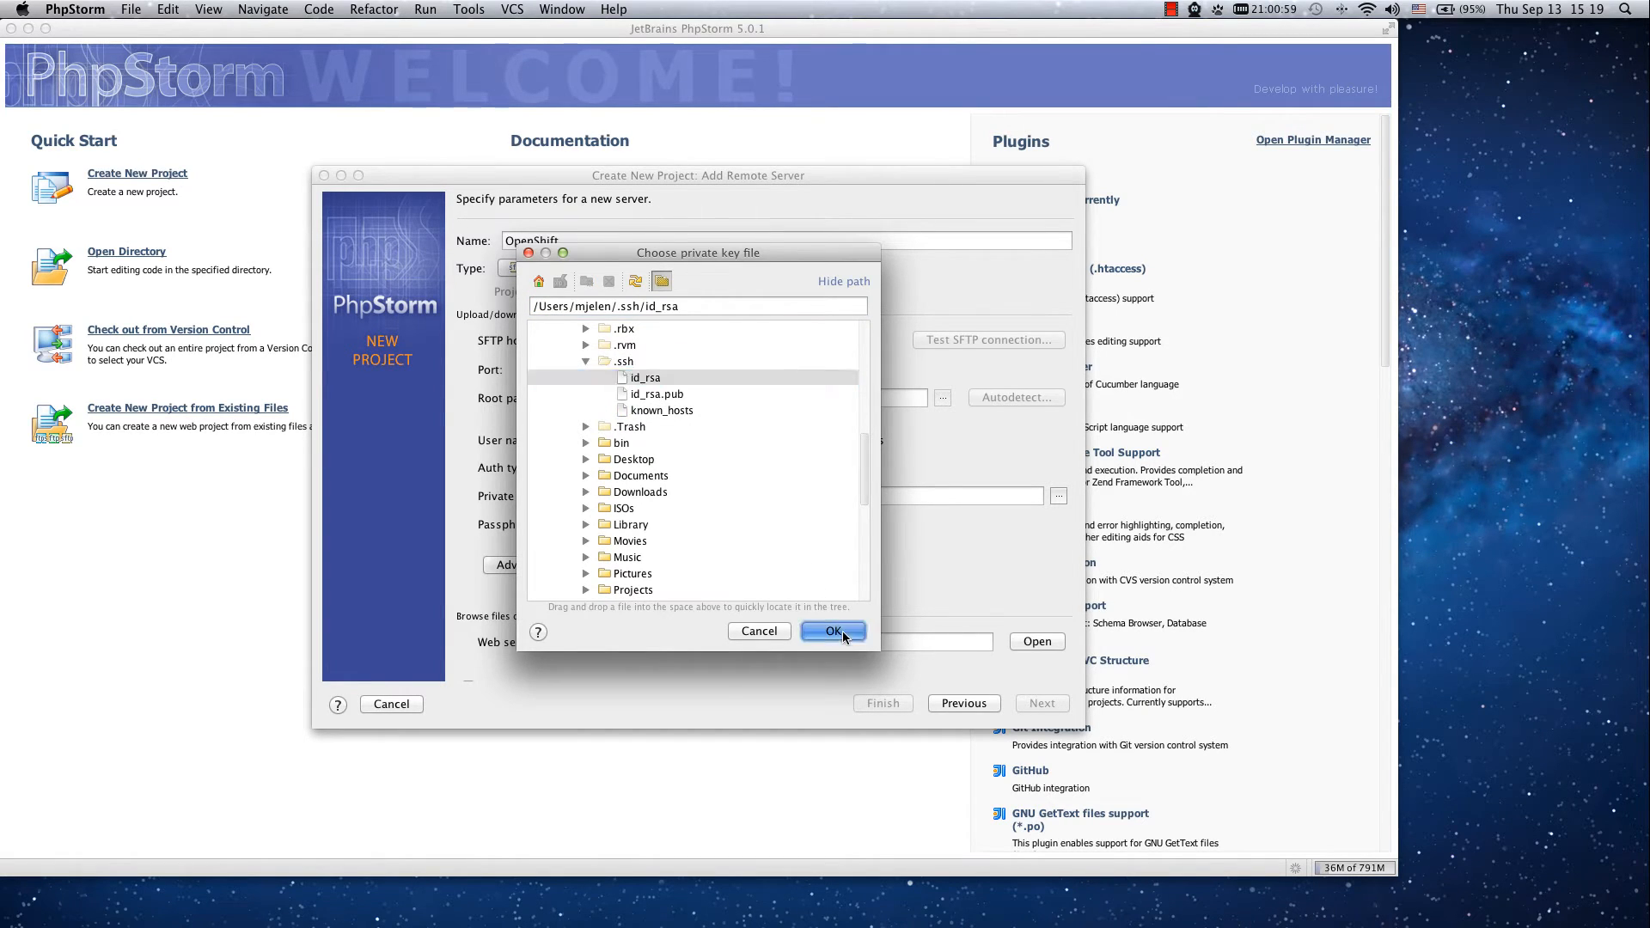
pyautogui.click(833, 631)
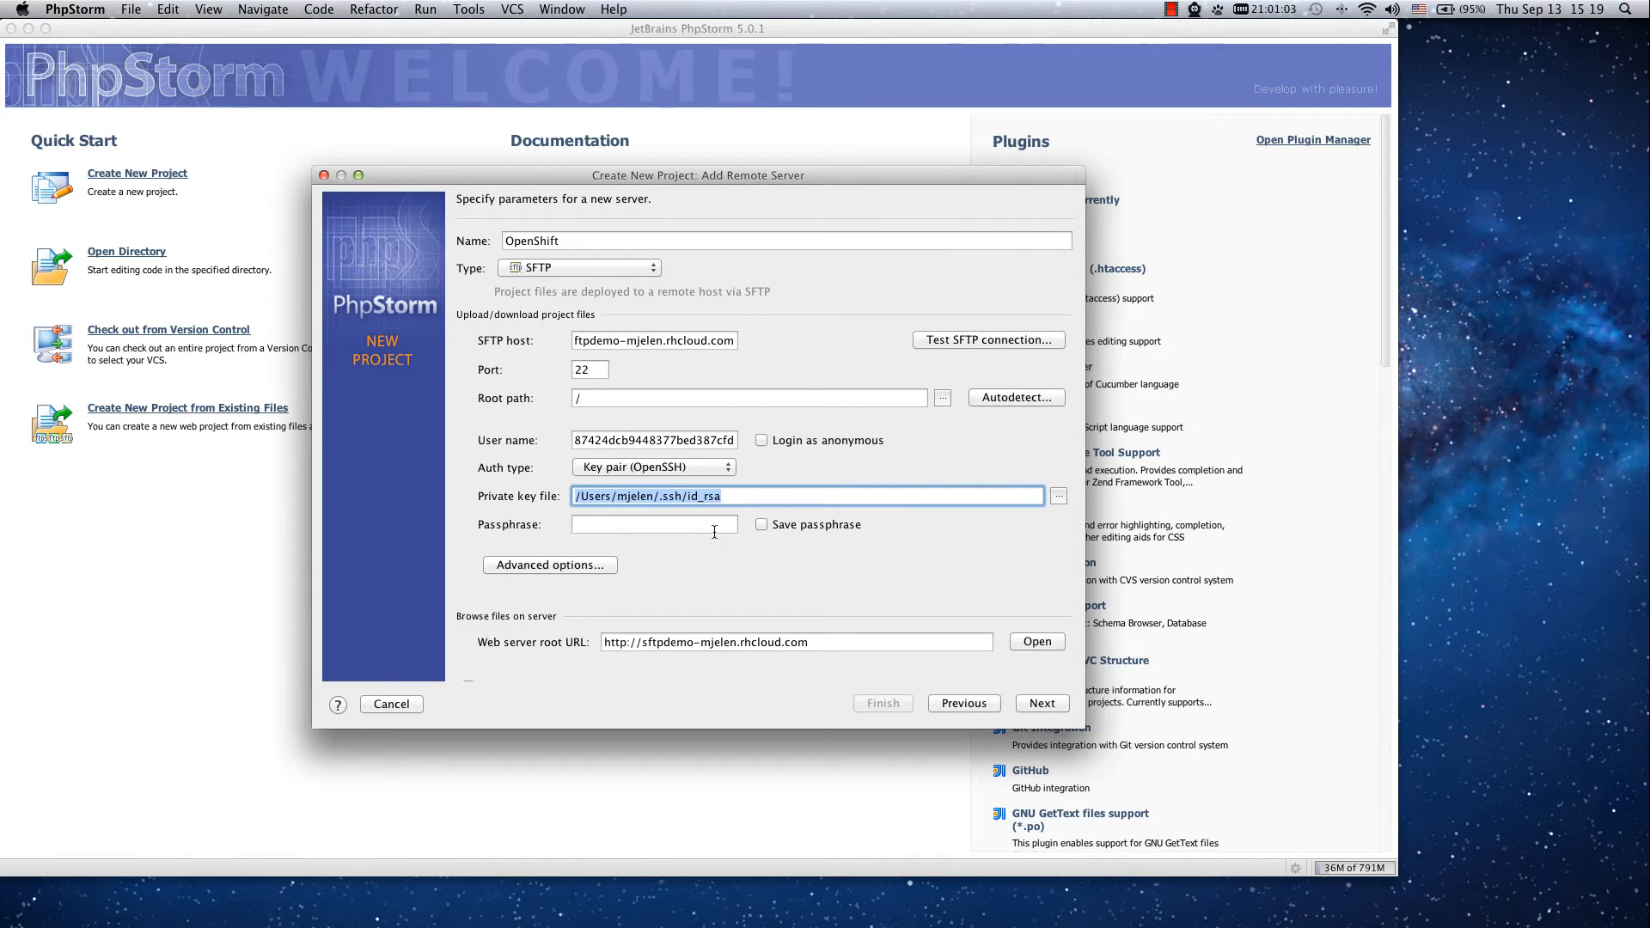
# Leave the server setup for iTerm with an ssh command to the app host
pyautogui.click(653, 524)
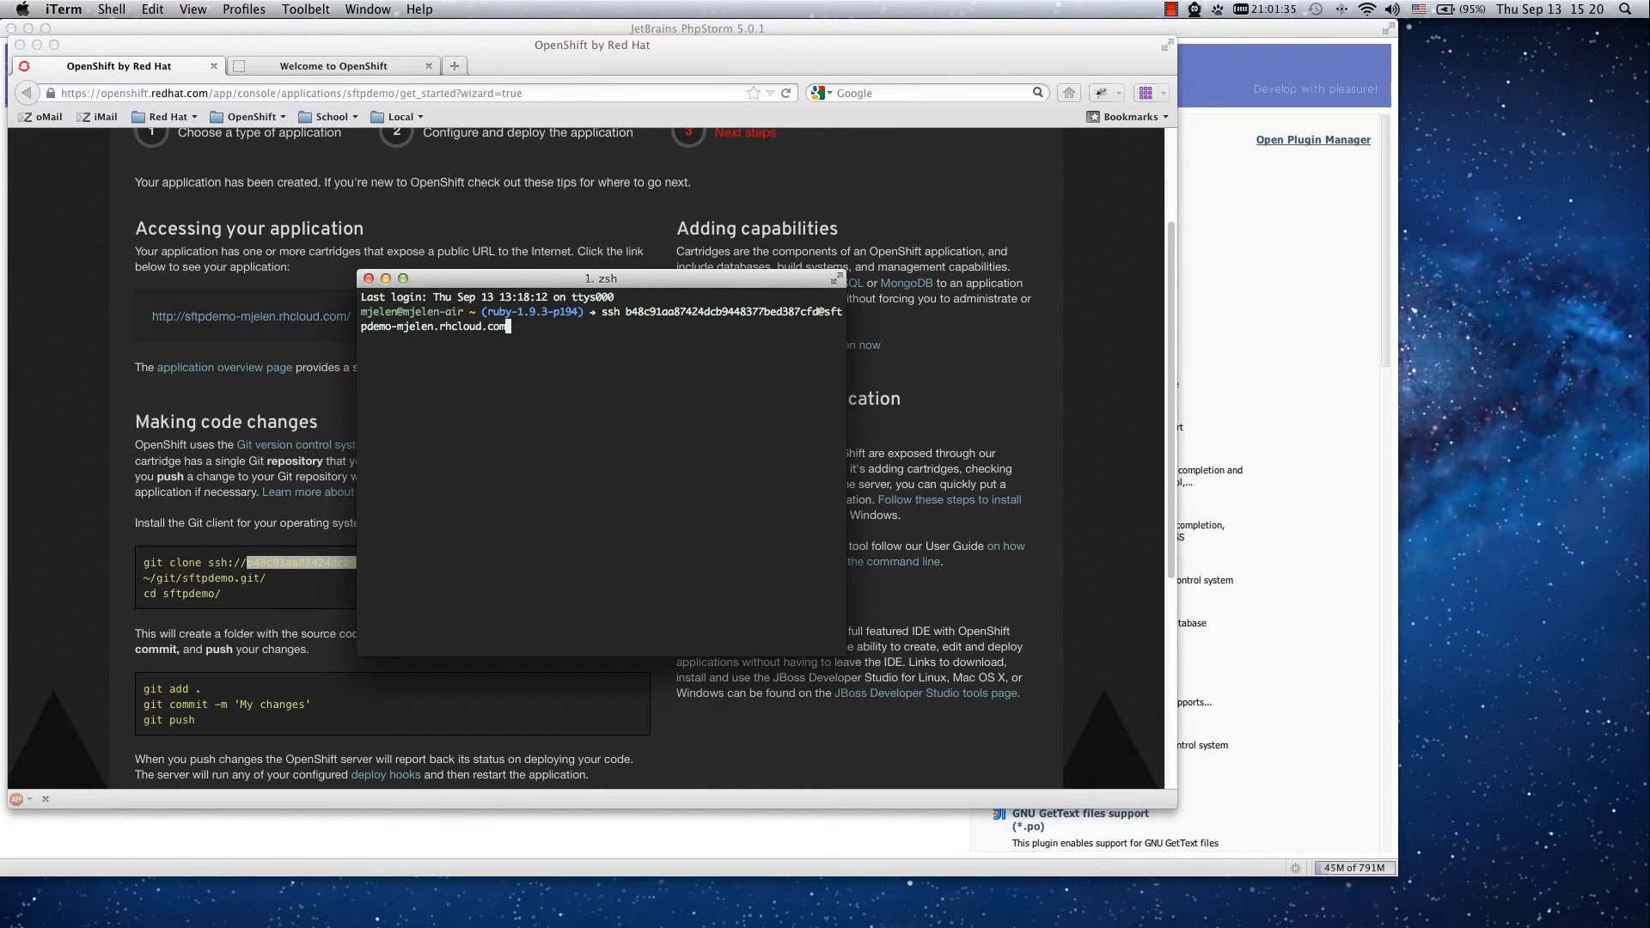
# SSH into the app host, accept the host key, and cd into app-root/repo
pyautogui.press('Return')
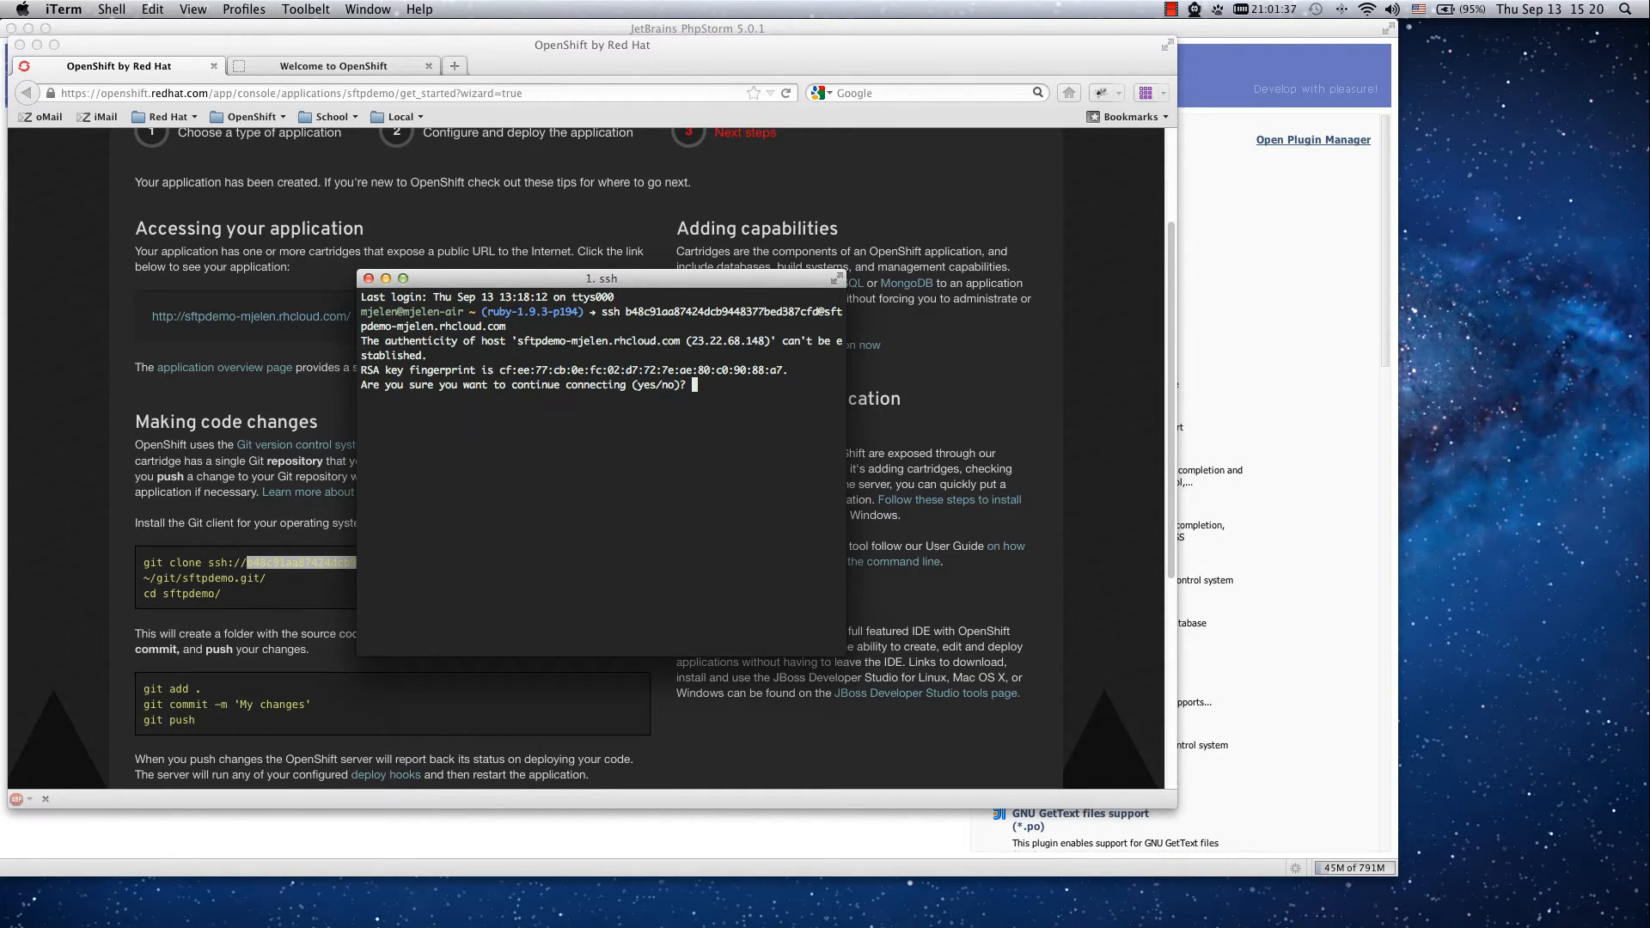
pyautogui.write('yes')
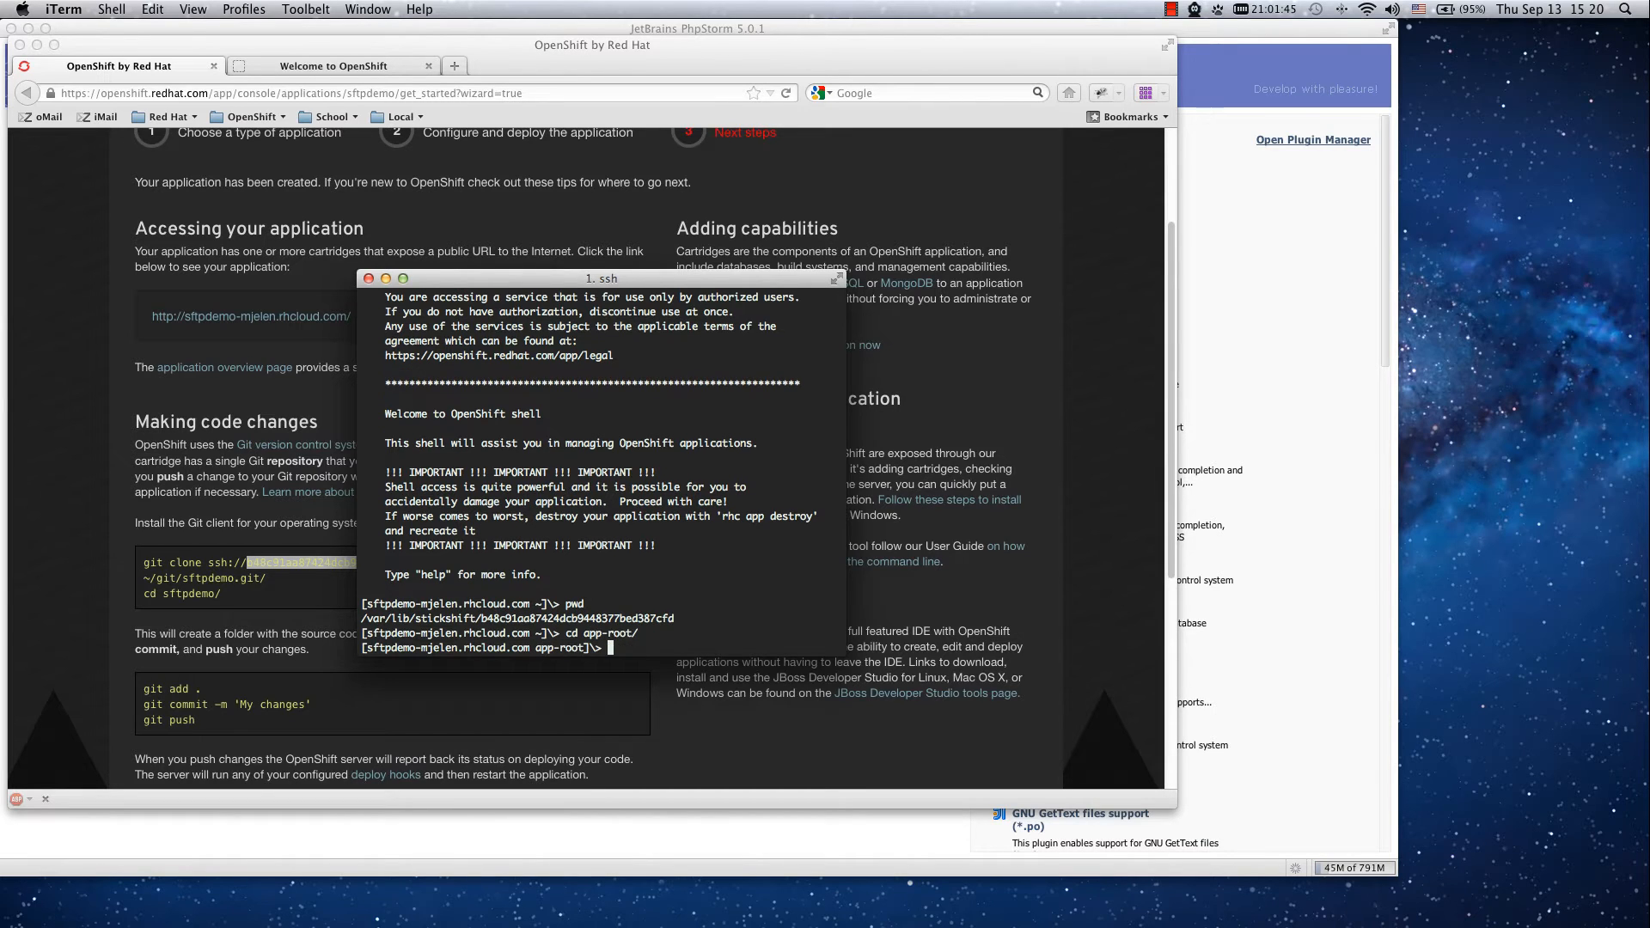
pyautogui.write('cd repo/')
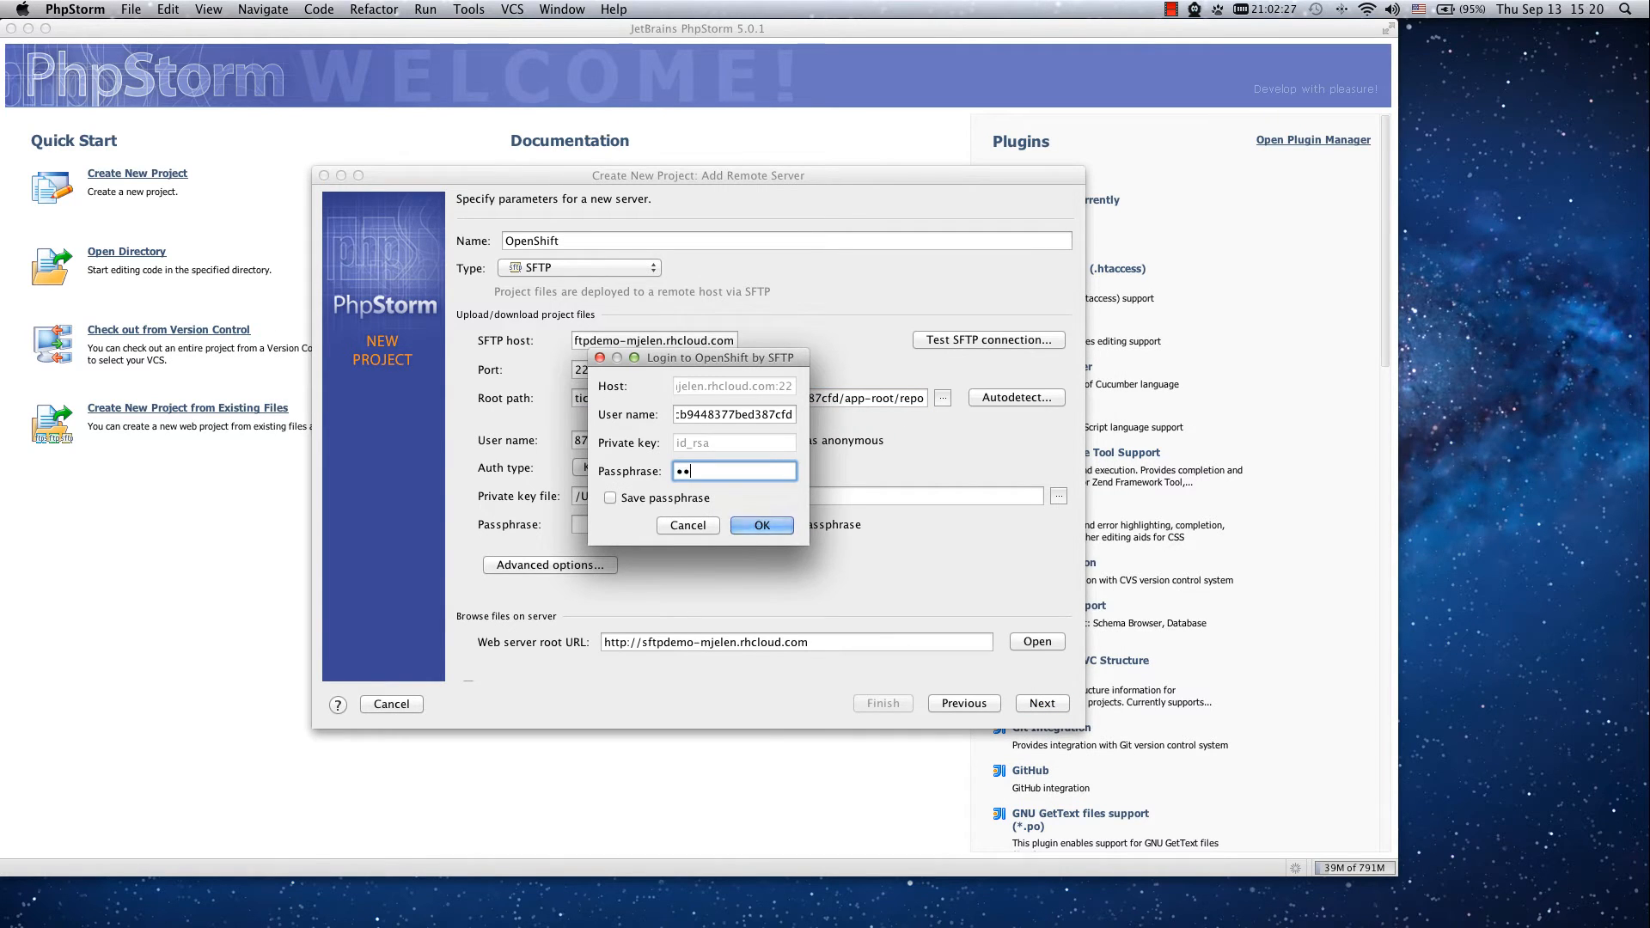
# Log in with the key passphrase and mark the remote repo folder as Project Root
pyautogui.write('••••••••')
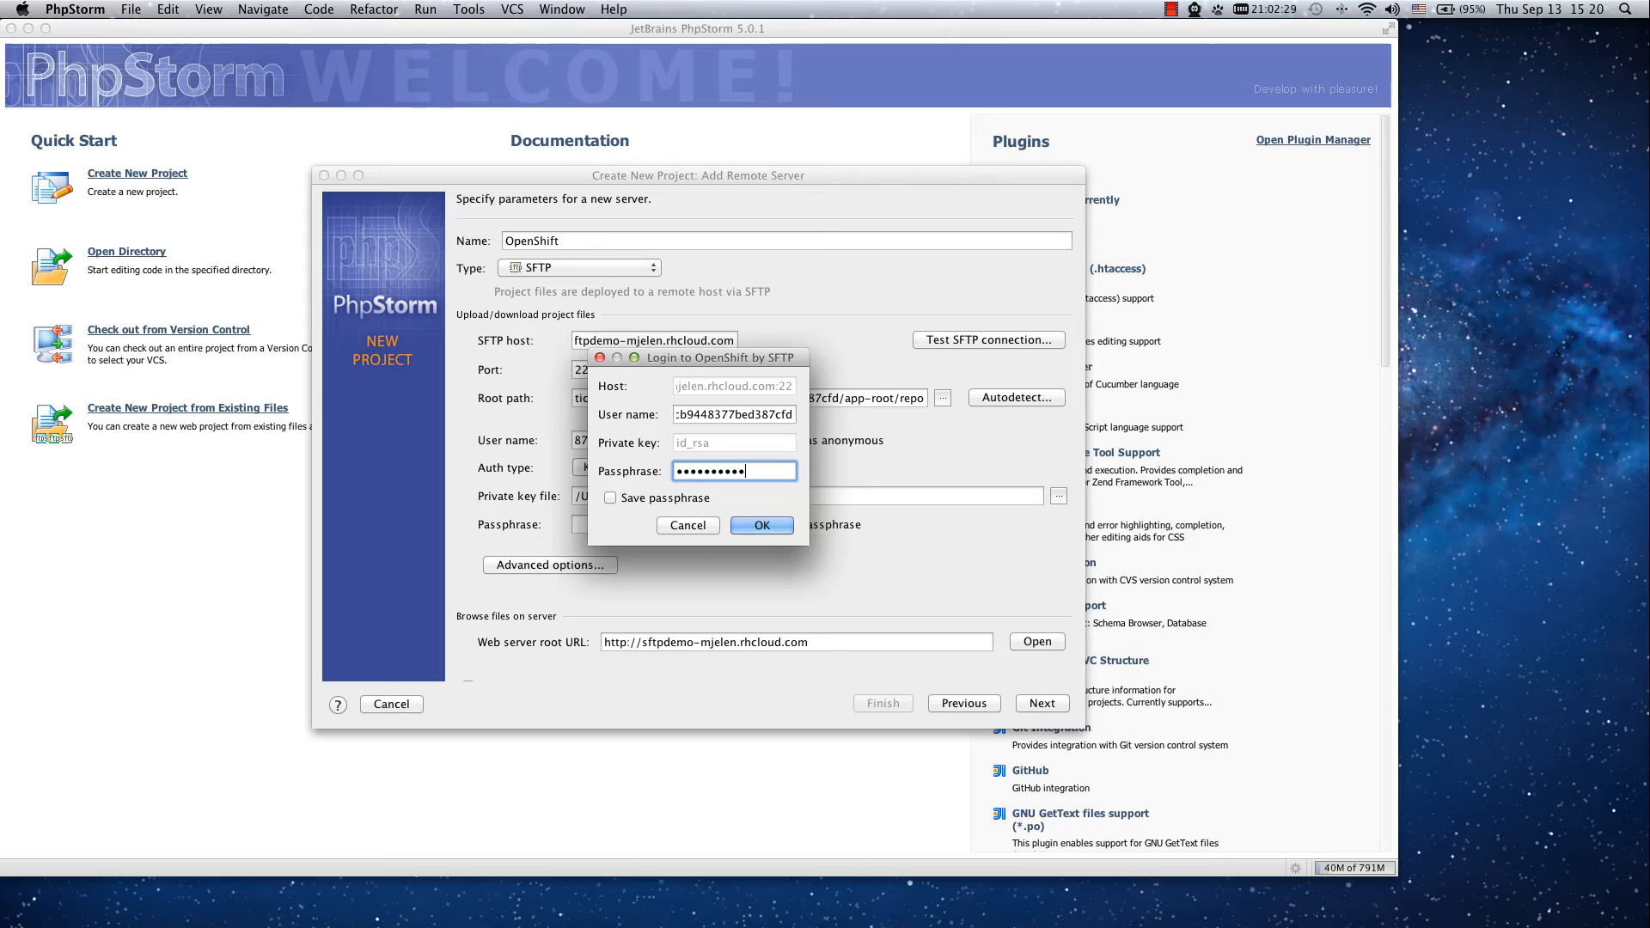
pyautogui.click(762, 525)
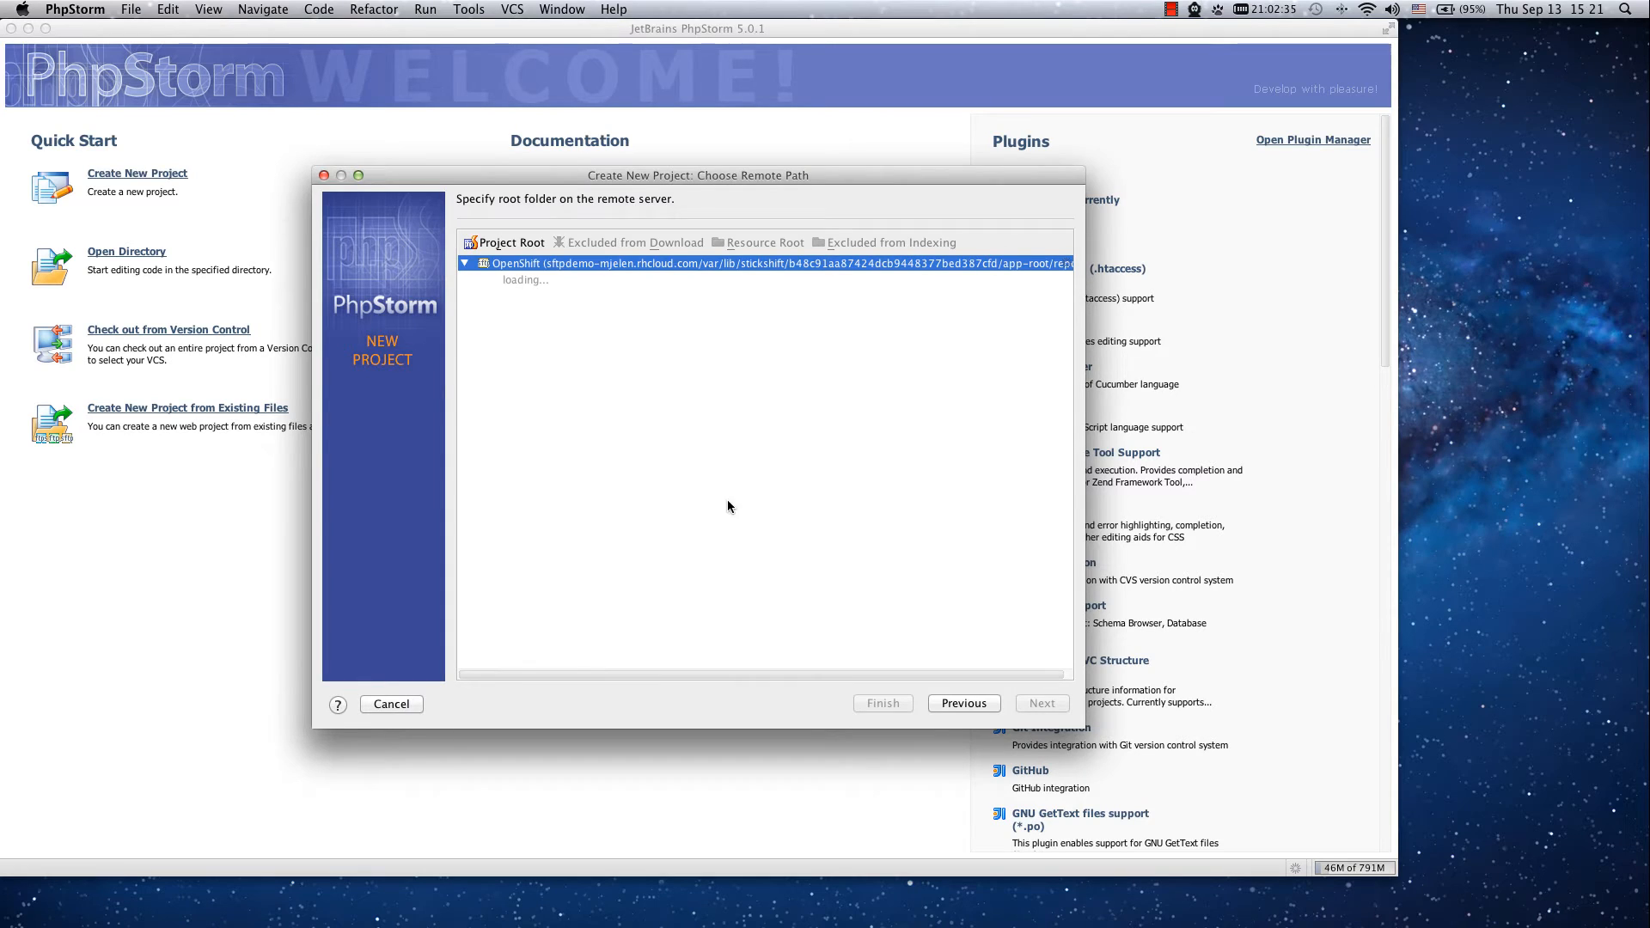
pyautogui.moveTo(577, 308)
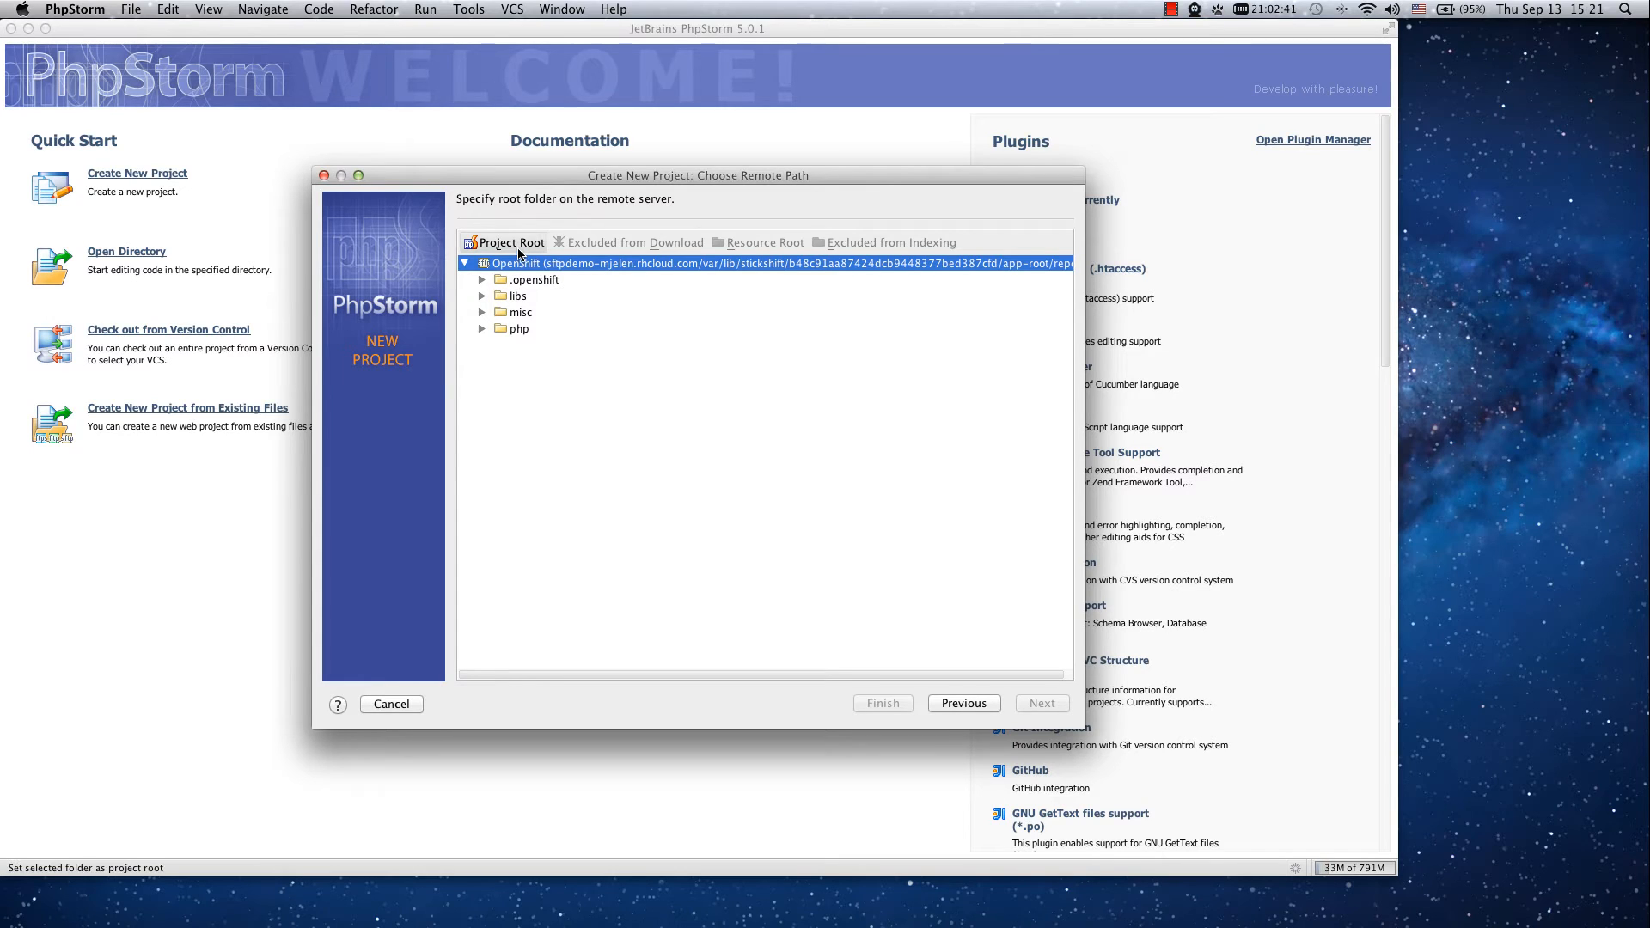
pyautogui.click(531, 278)
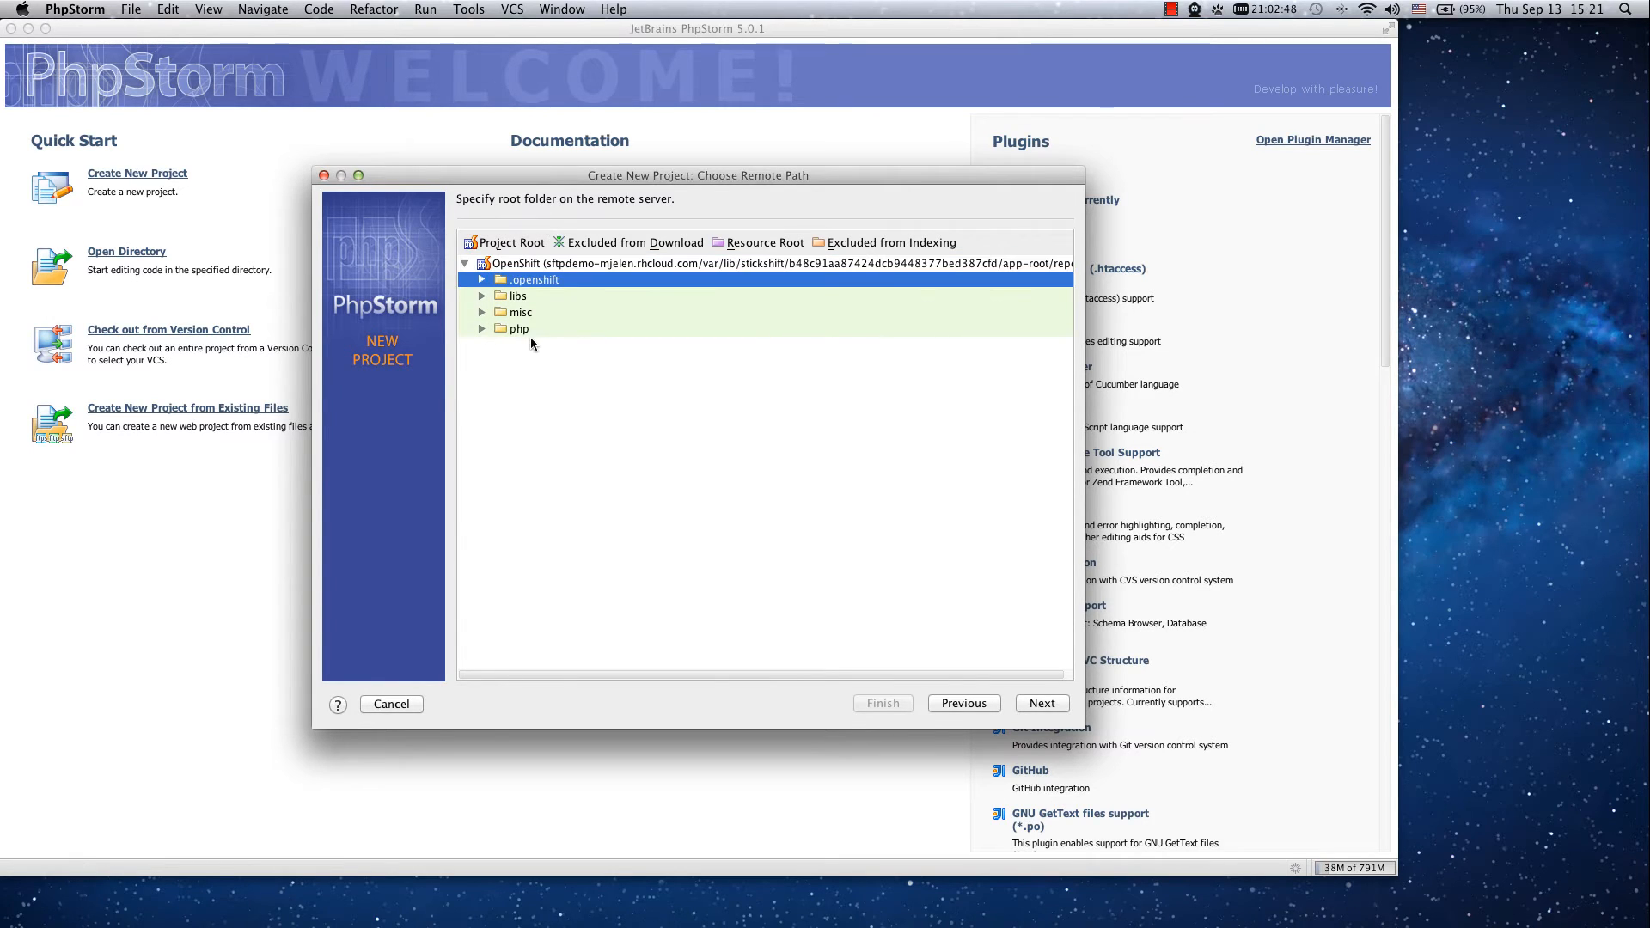
pyautogui.moveTo(941, 648)
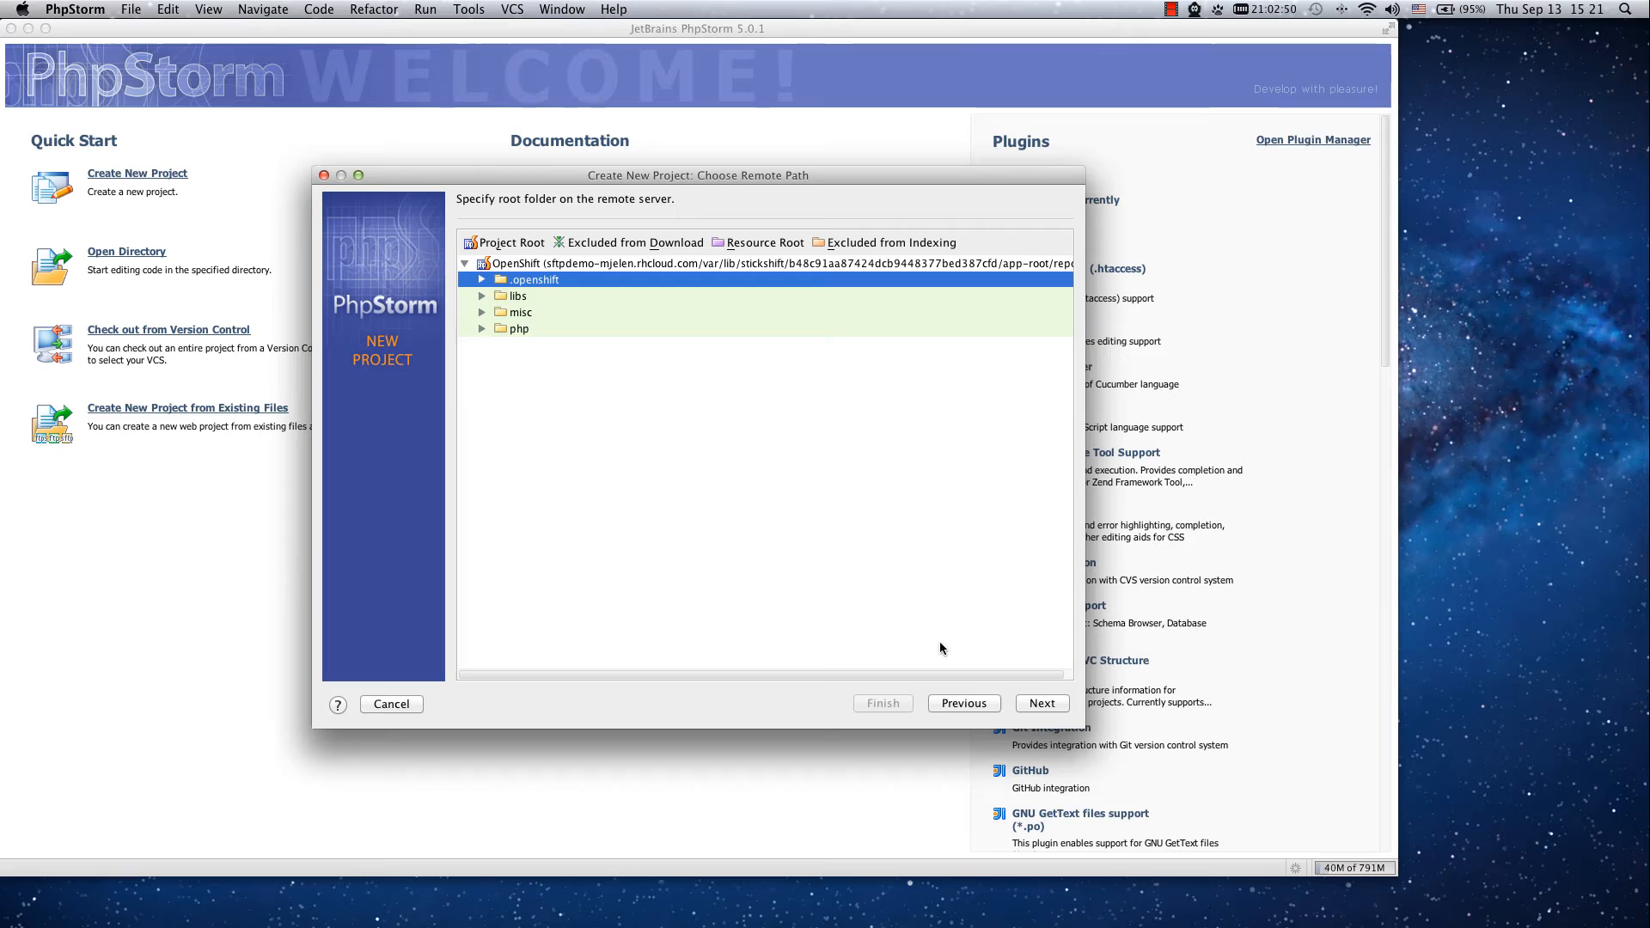
pyautogui.click(1042, 703)
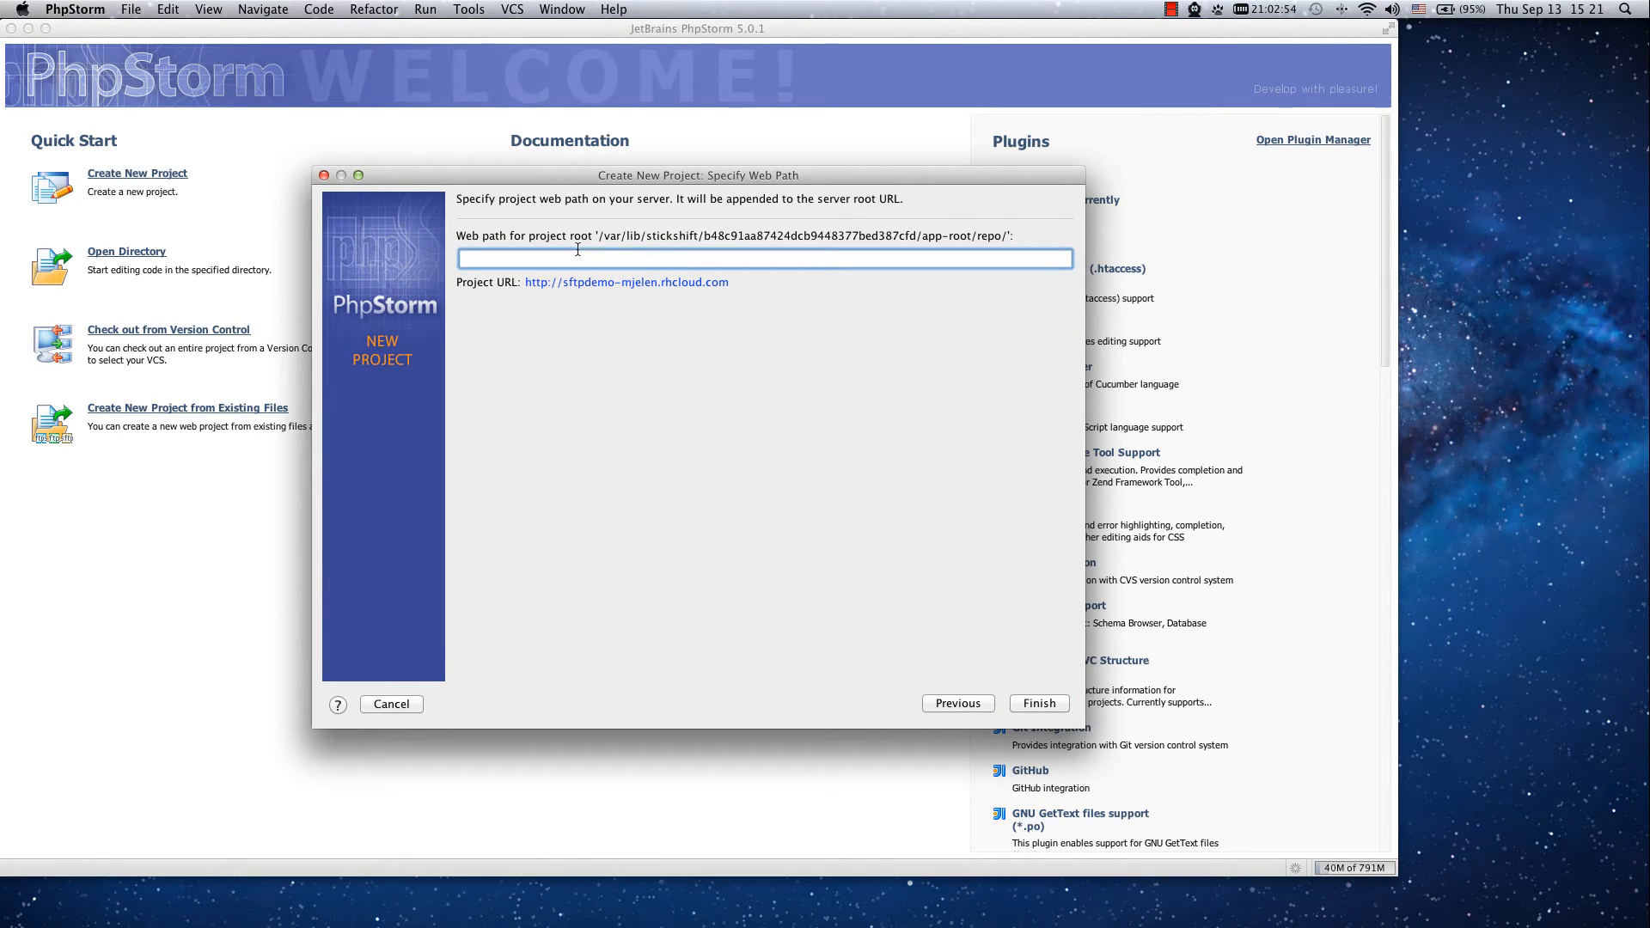
# Enter / as the web path and finish creating the sftpdemo project
pyautogui.write('/')
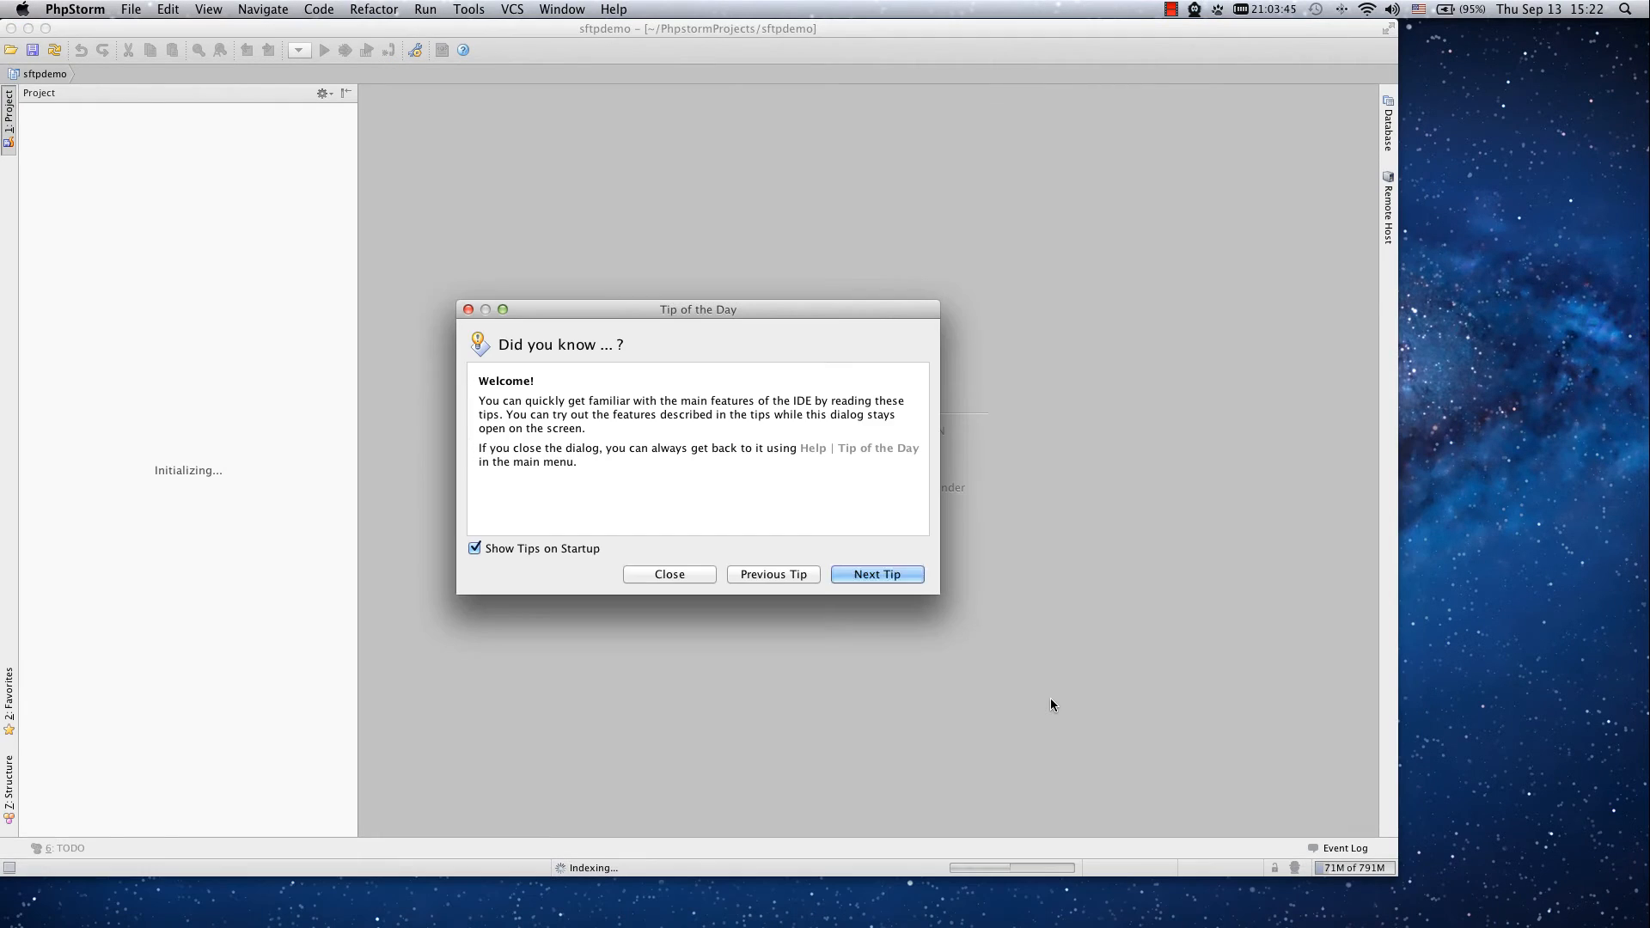
# Disable tips on startup and open php/index.php from the sftpdemo project tree
pyautogui.click(474, 548)
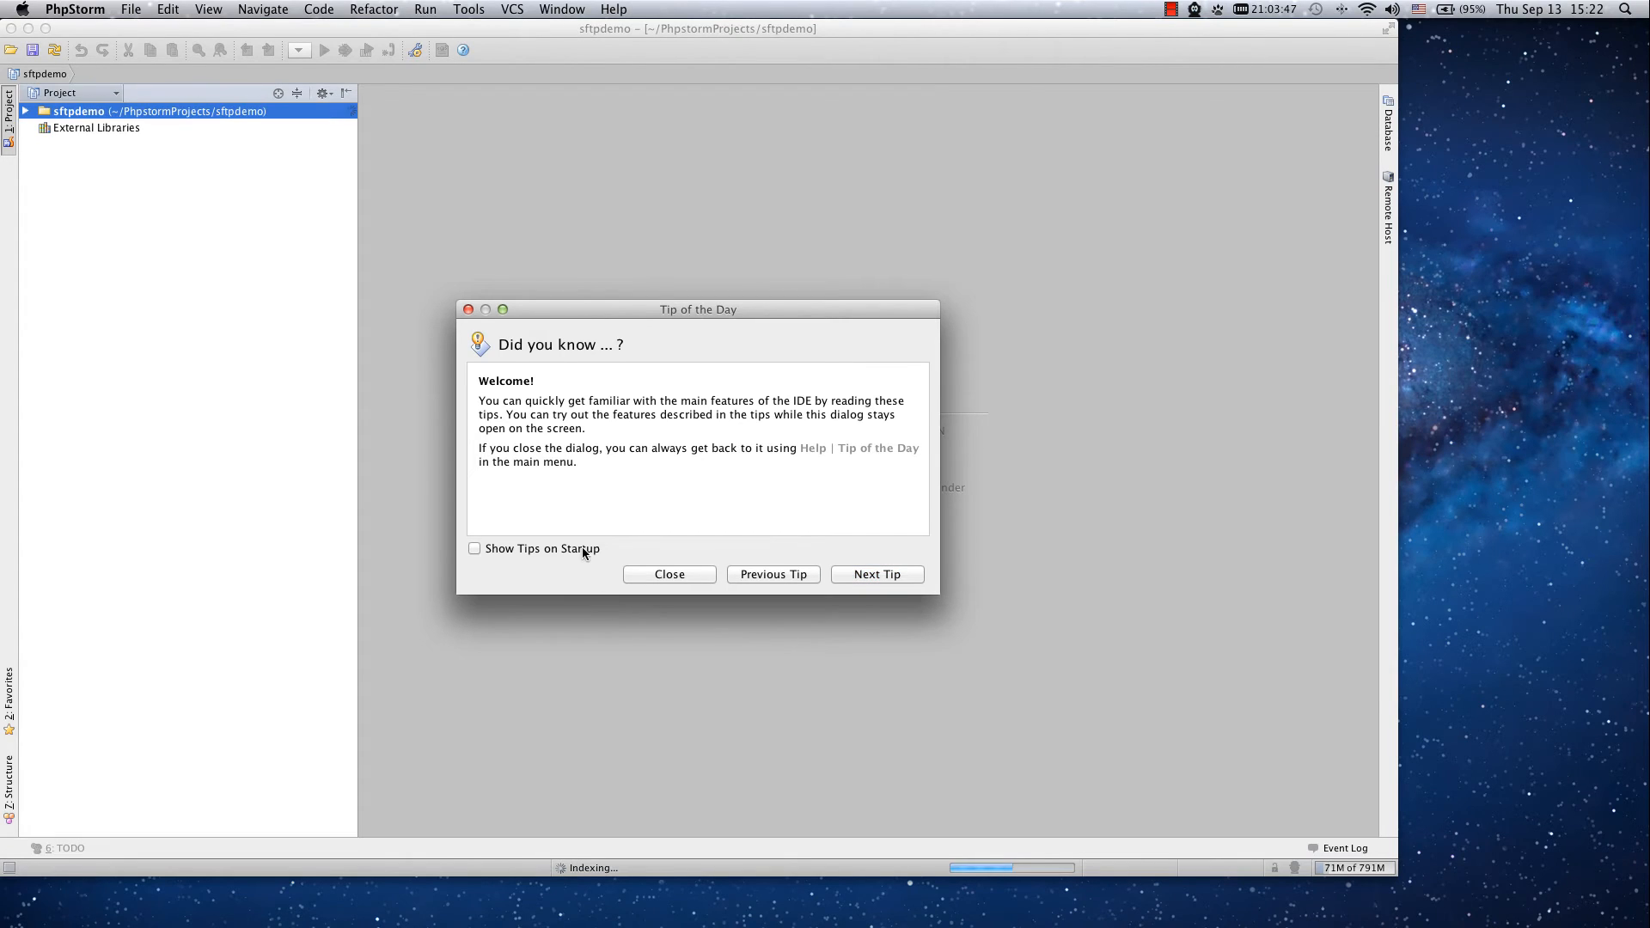
pyautogui.click(670, 574)
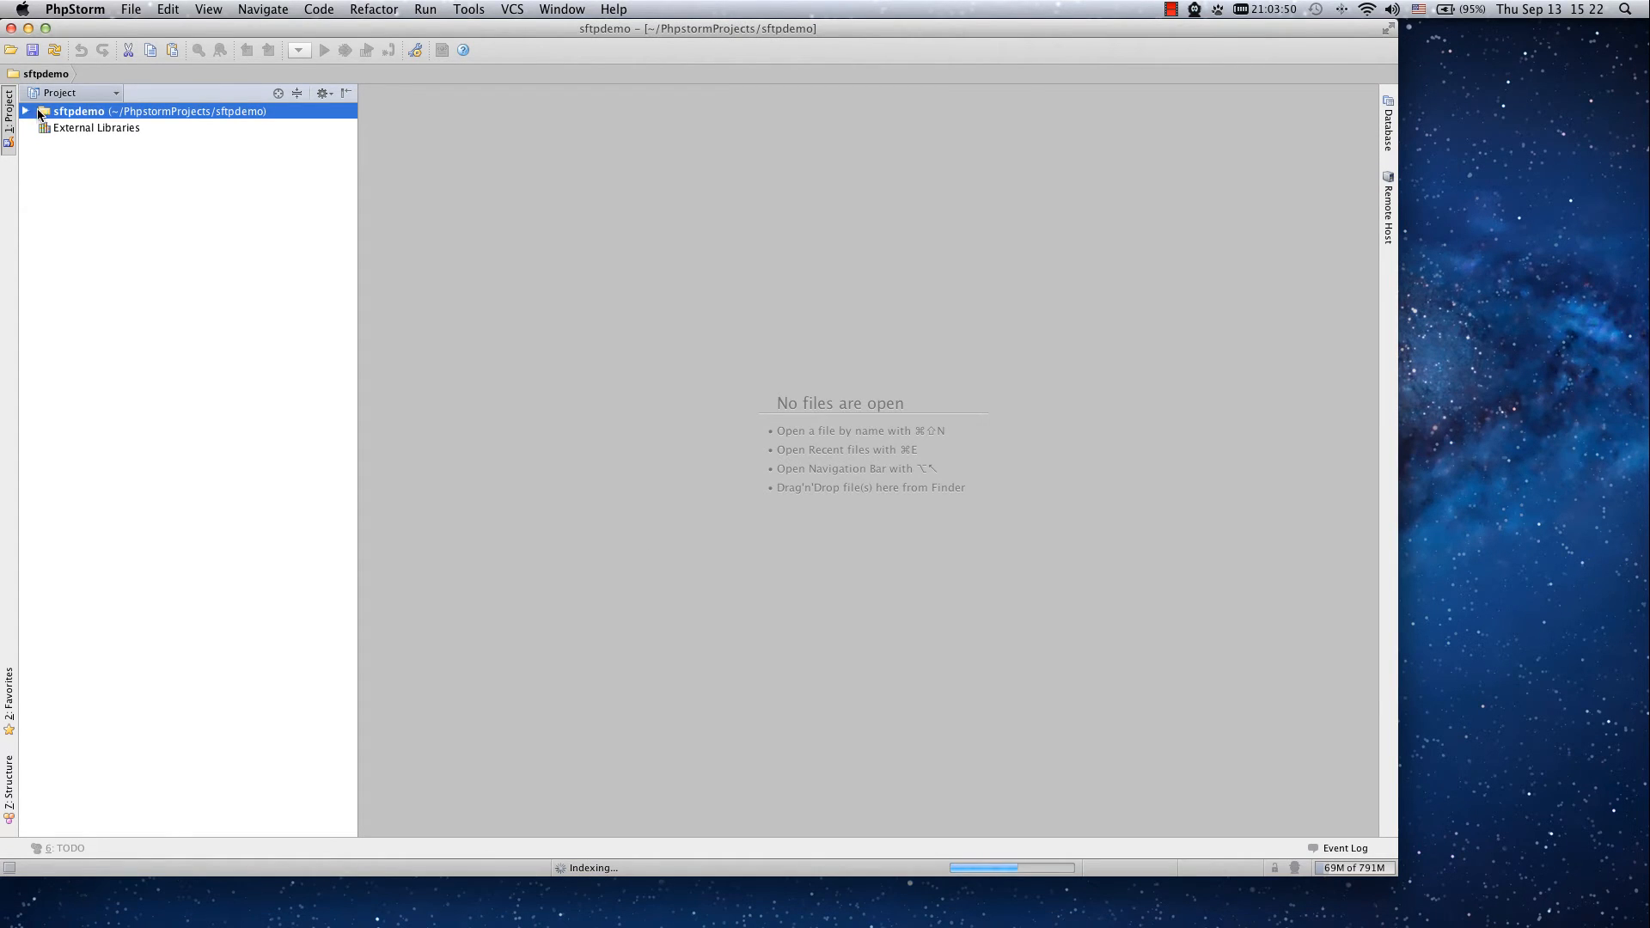
pyautogui.click(29, 110)
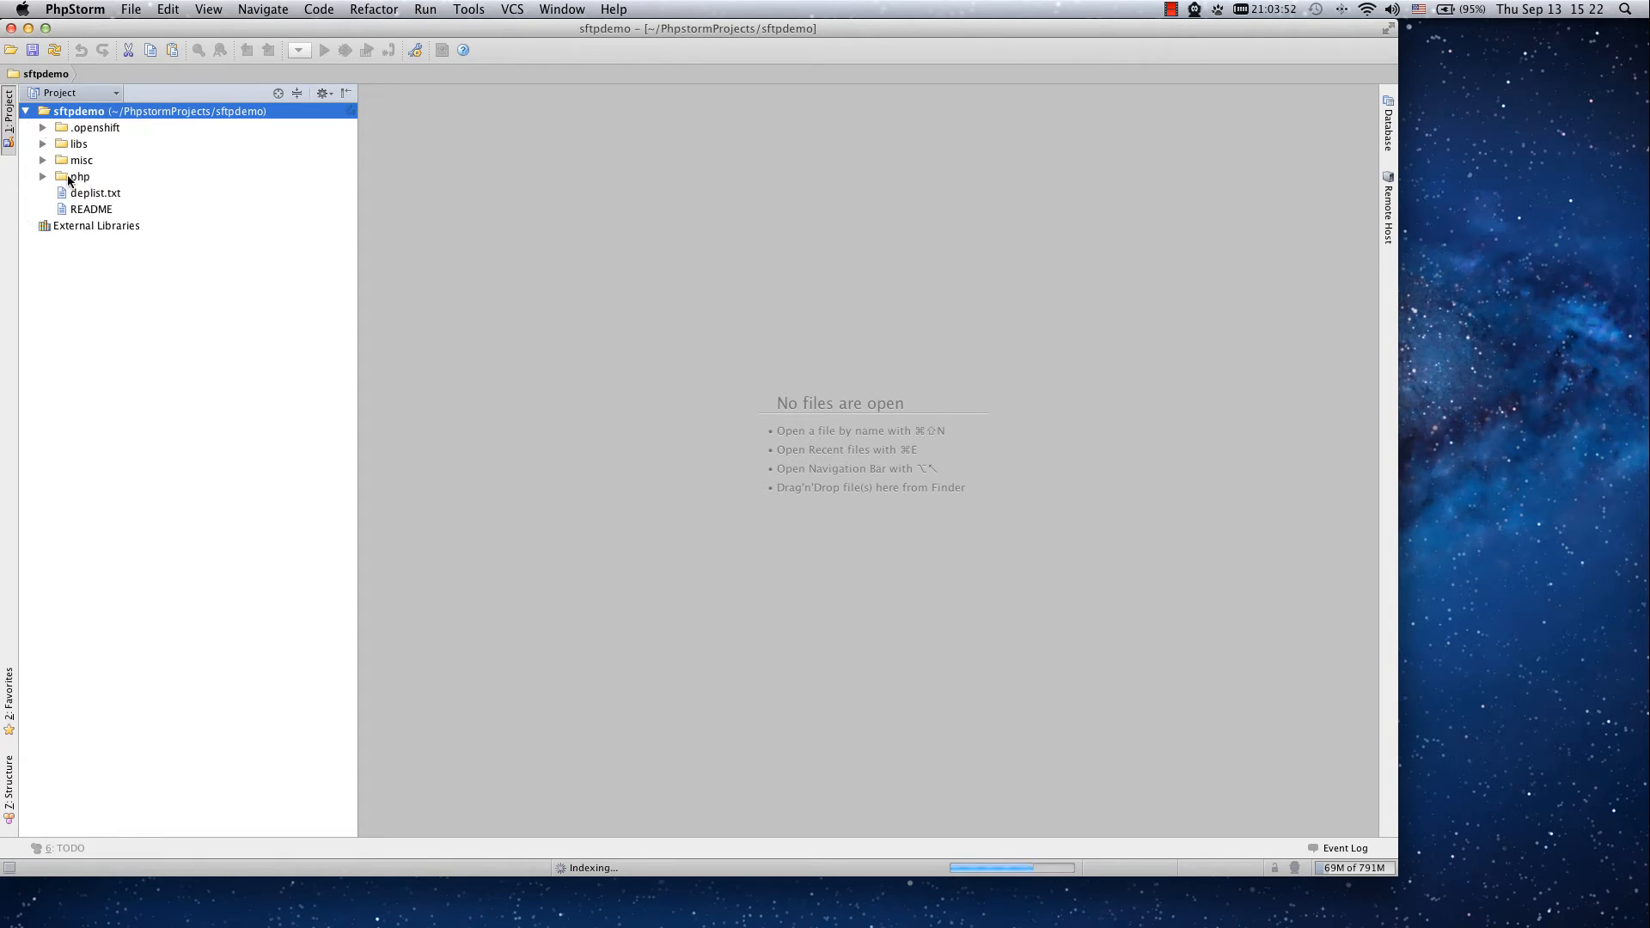
pyautogui.click(45, 175)
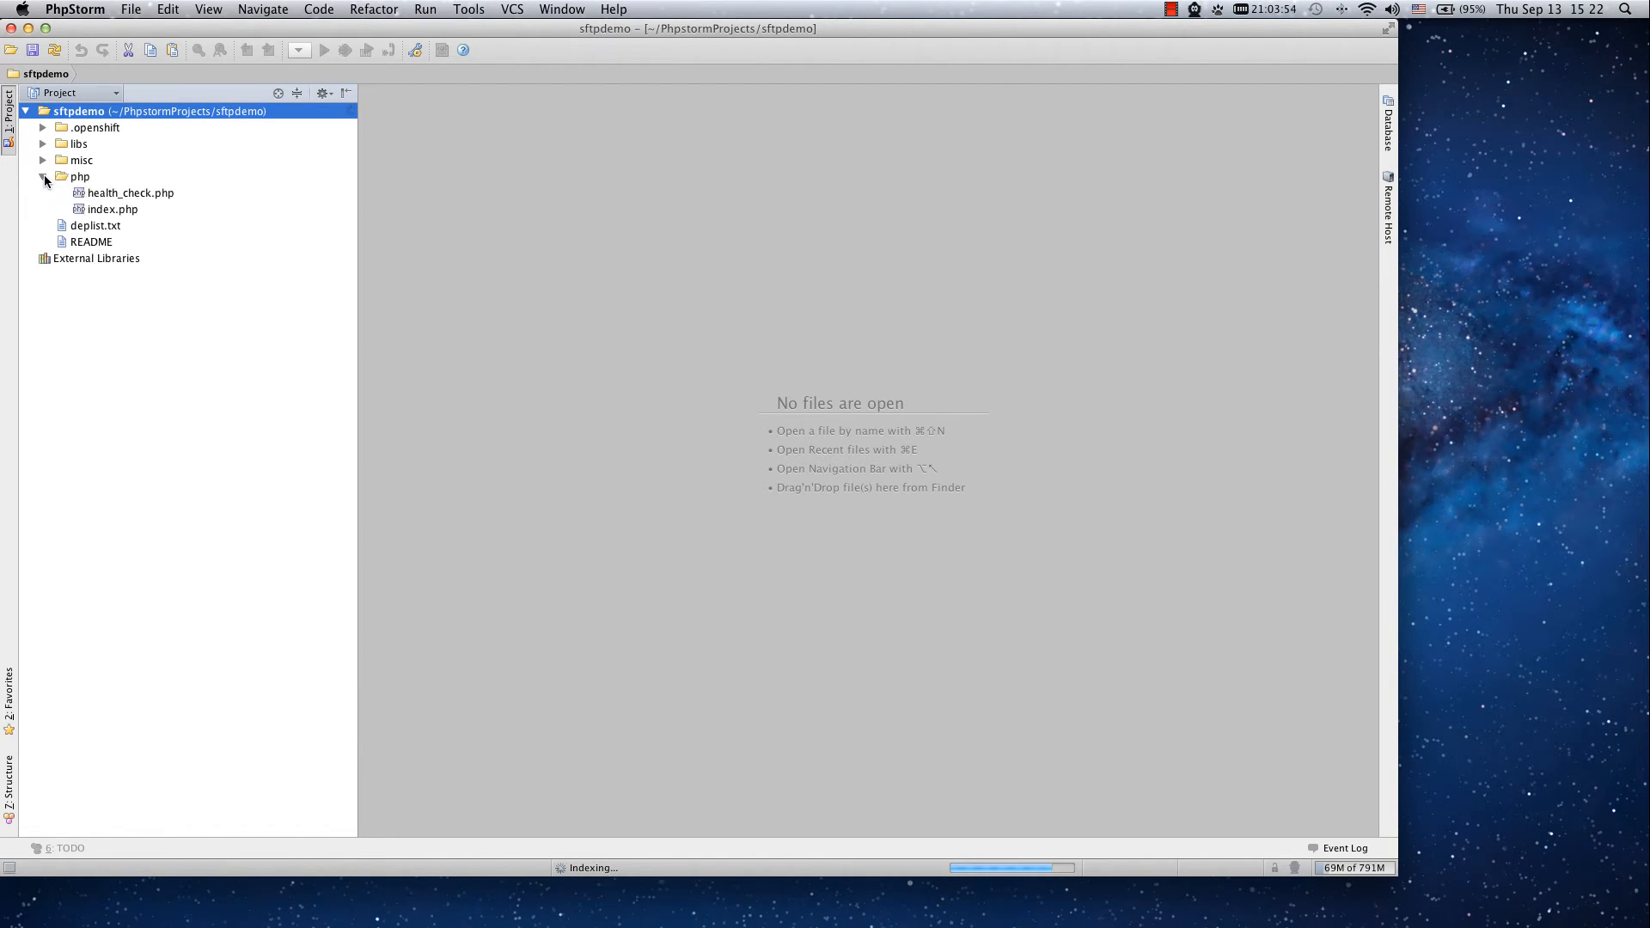
pyautogui.click(108, 208)
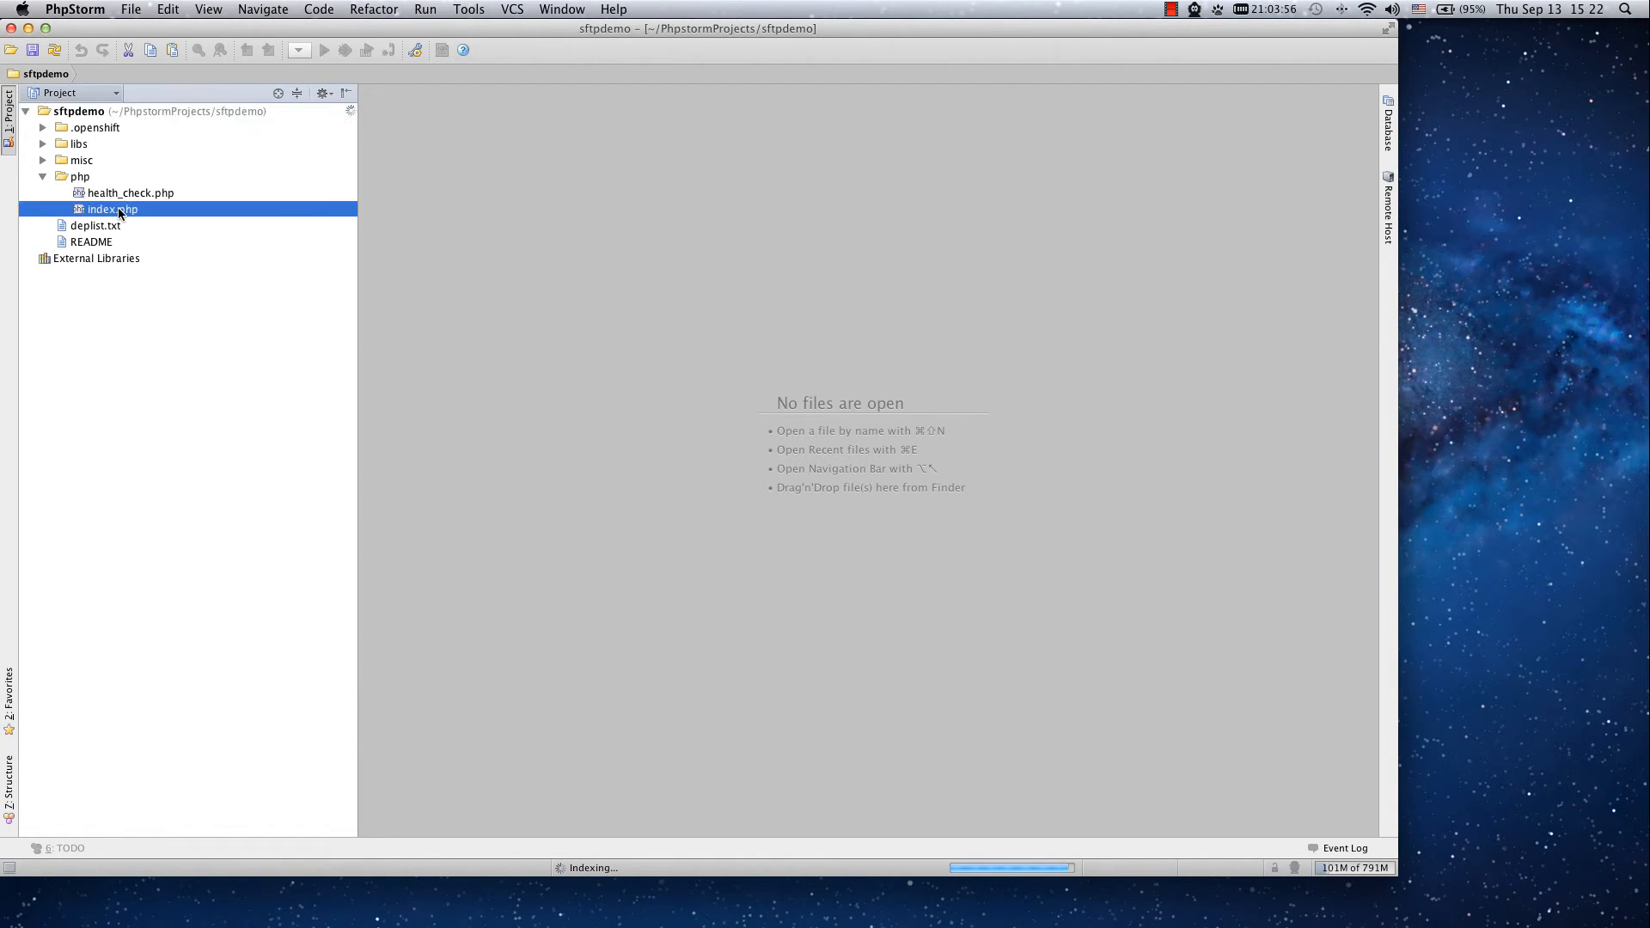
pyautogui.doubleClick(107, 208)
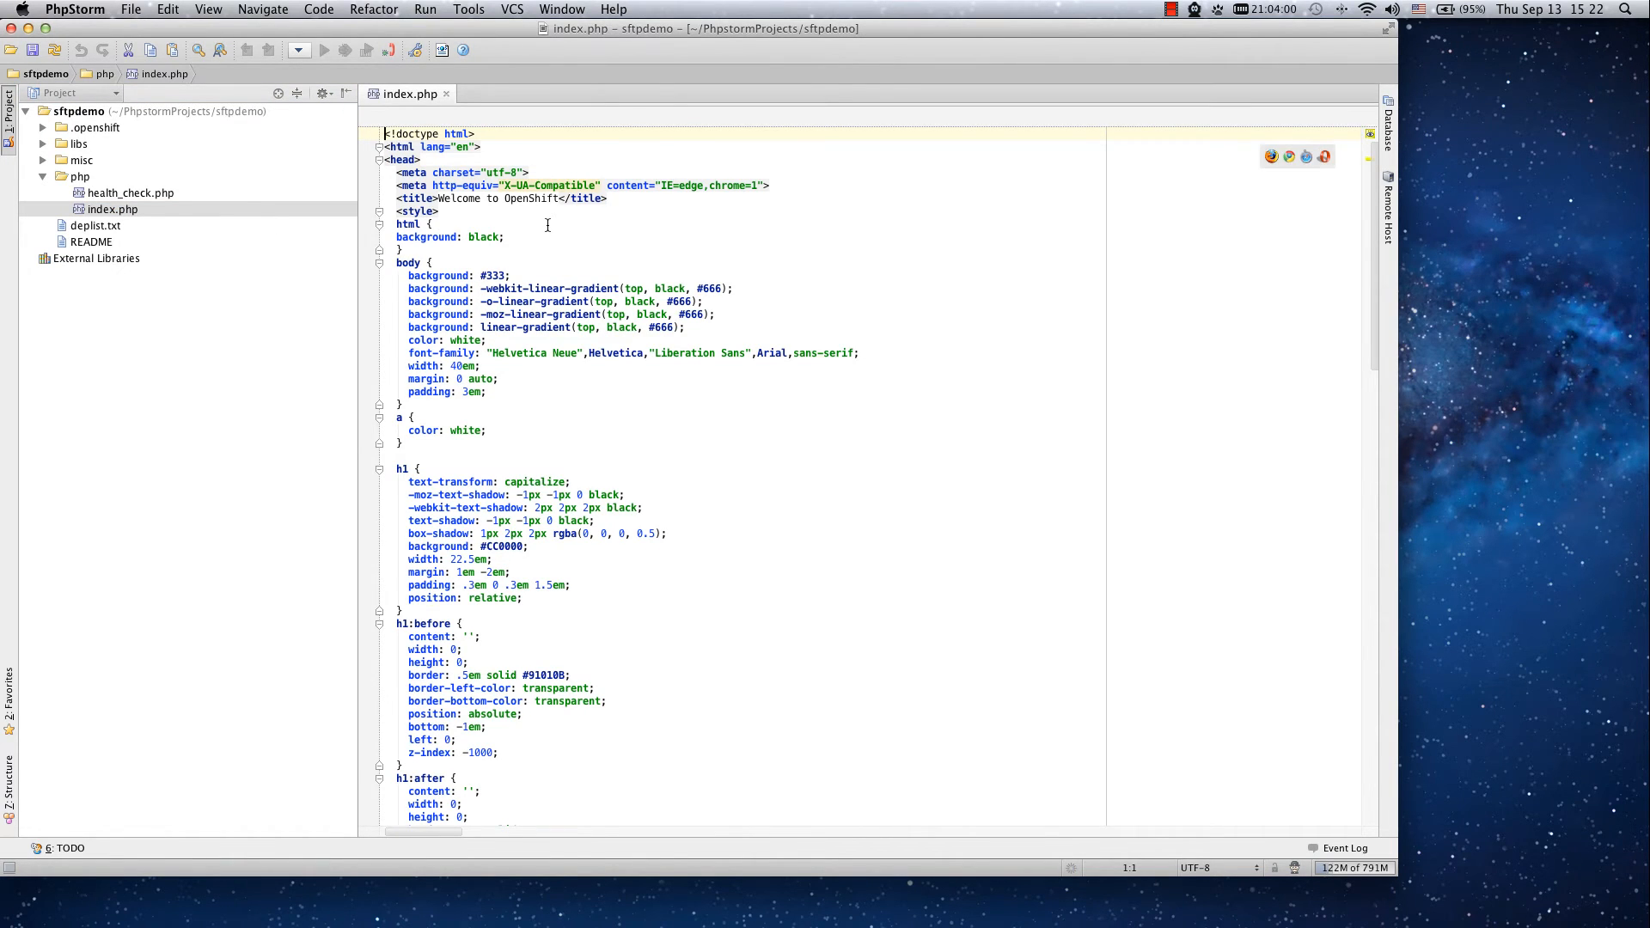
# Change the h1 heading to read "Welcome to OpenShift using SFTP & PhpStorm"
pyautogui.scroll(-3)
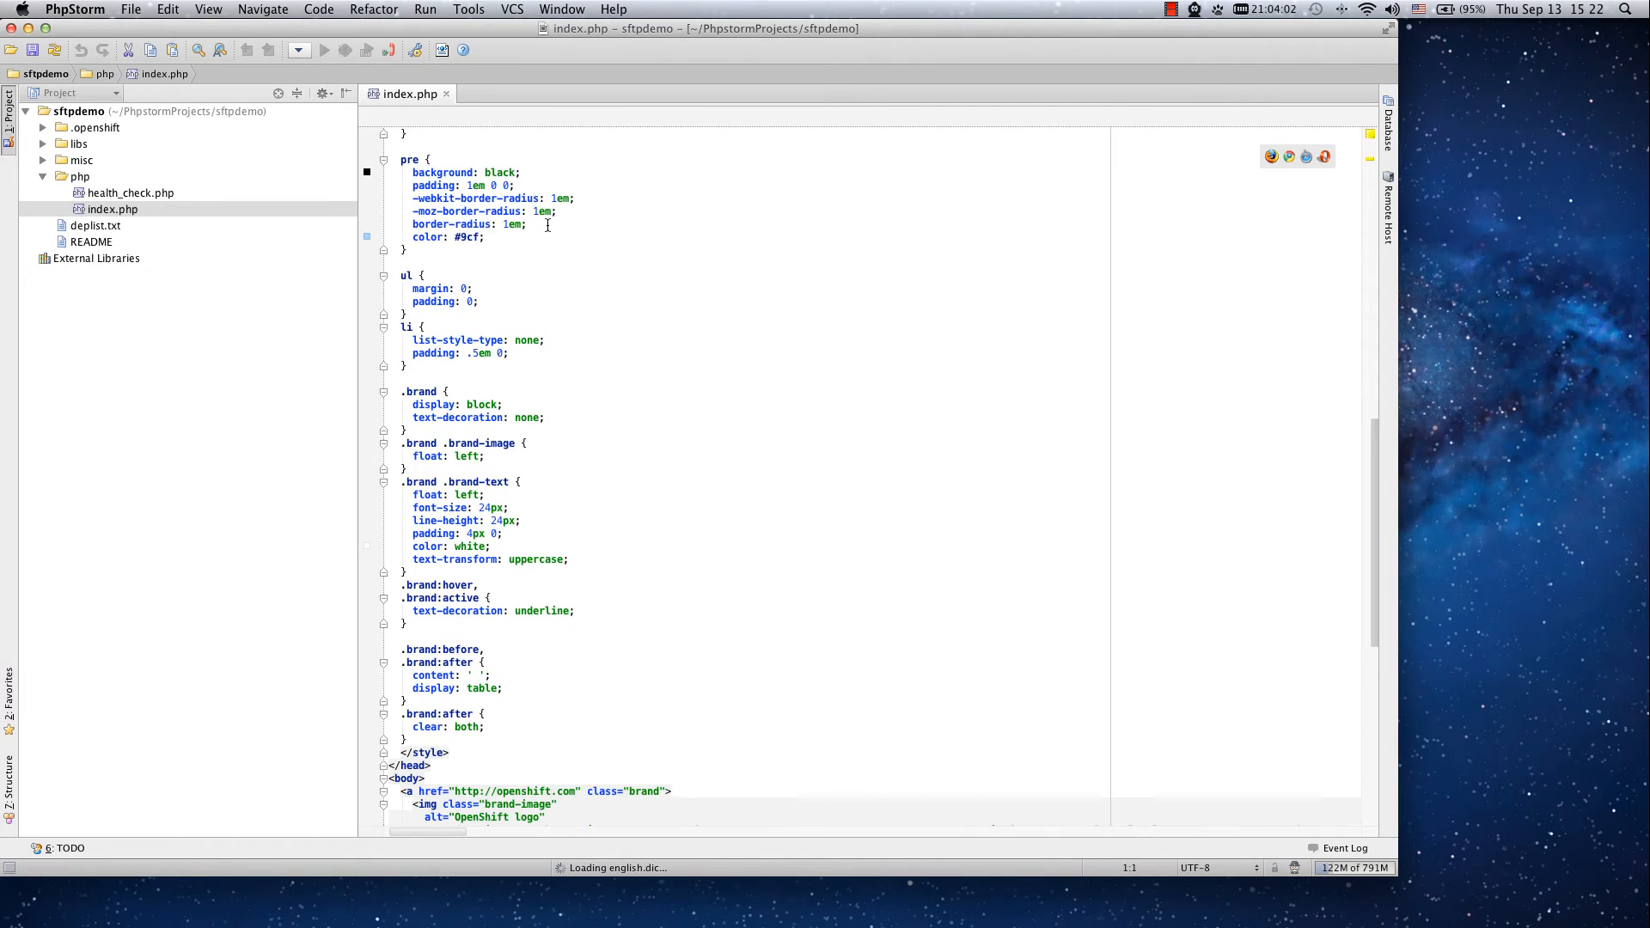
pyautogui.scroll(-3)
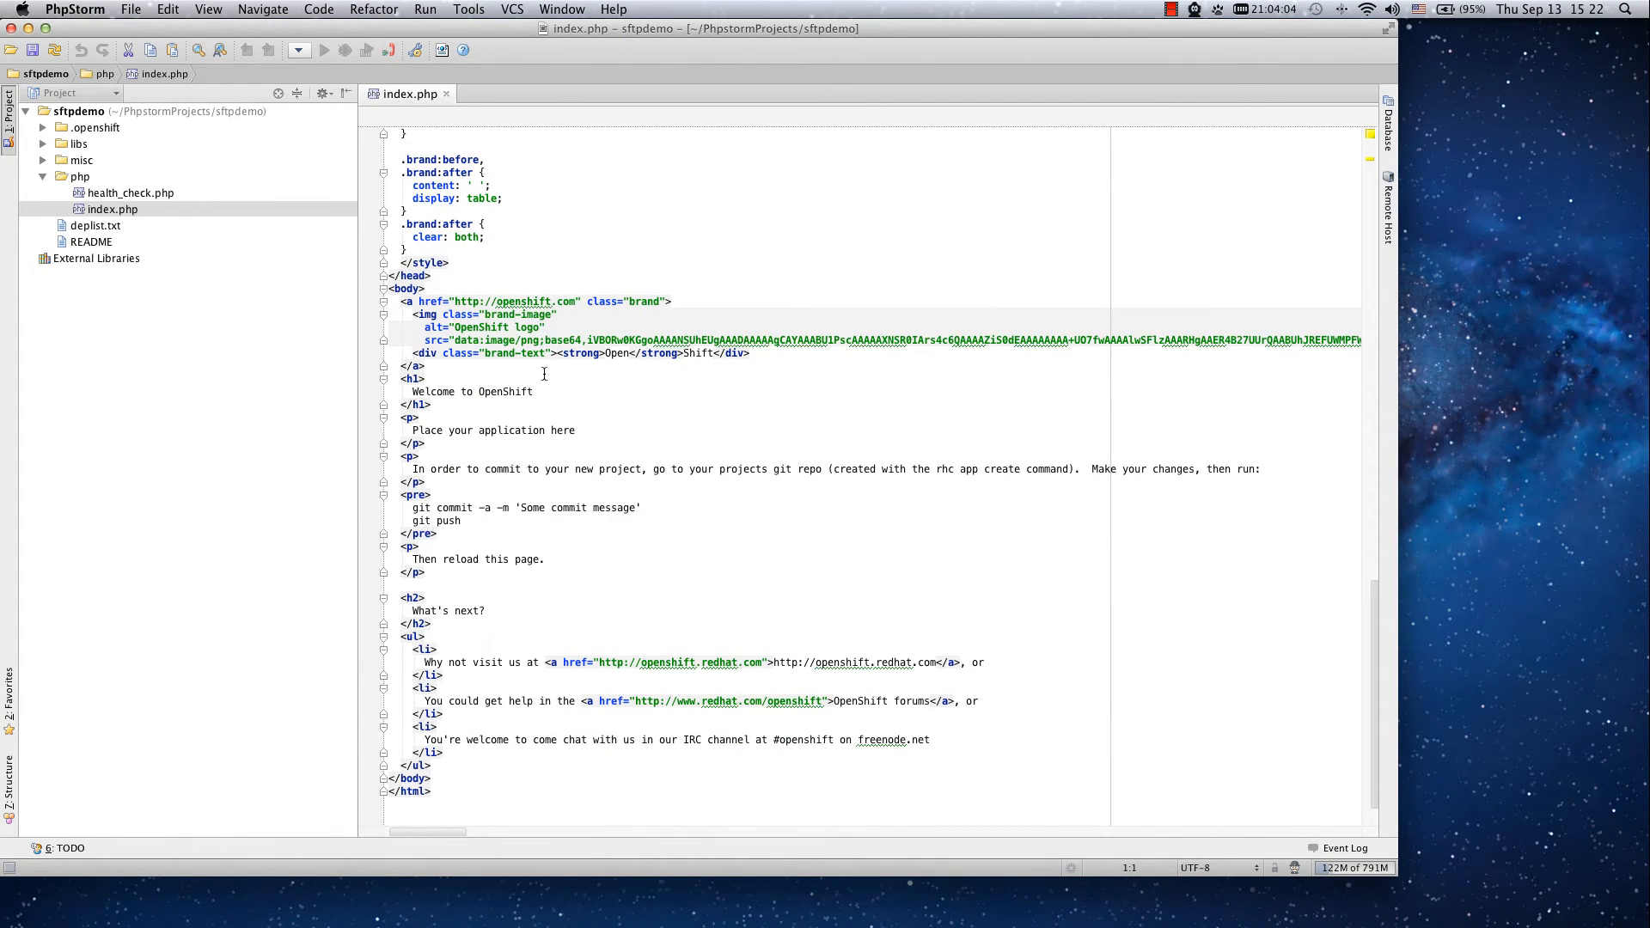
pyautogui.write('using SFTP')
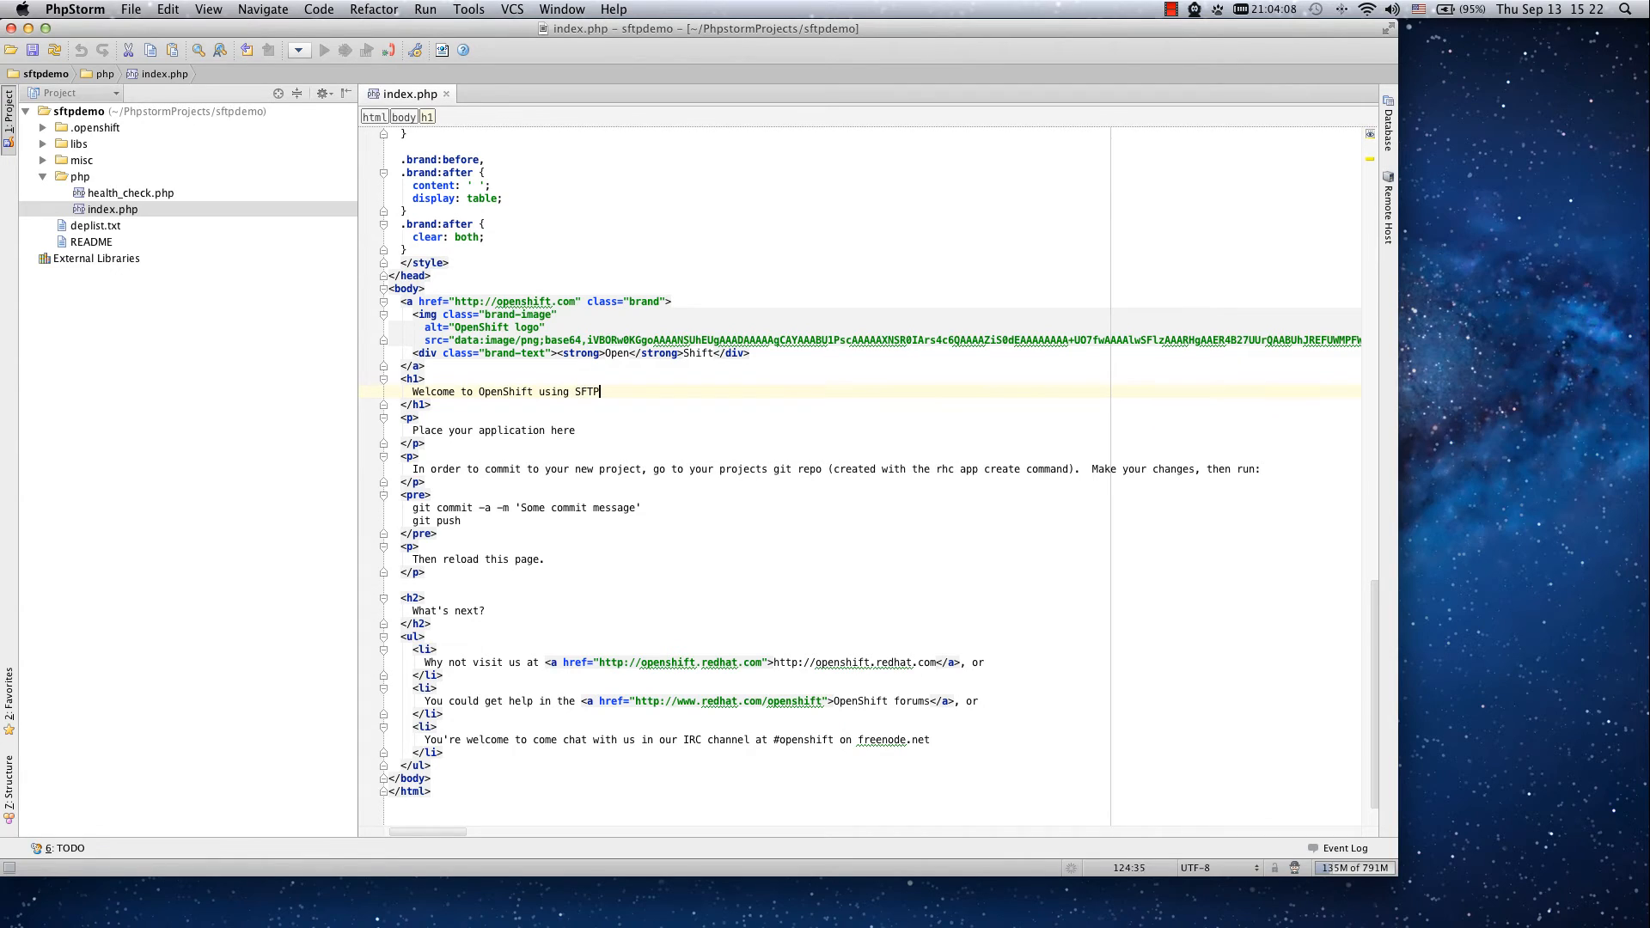
pyautogui.write('& P')
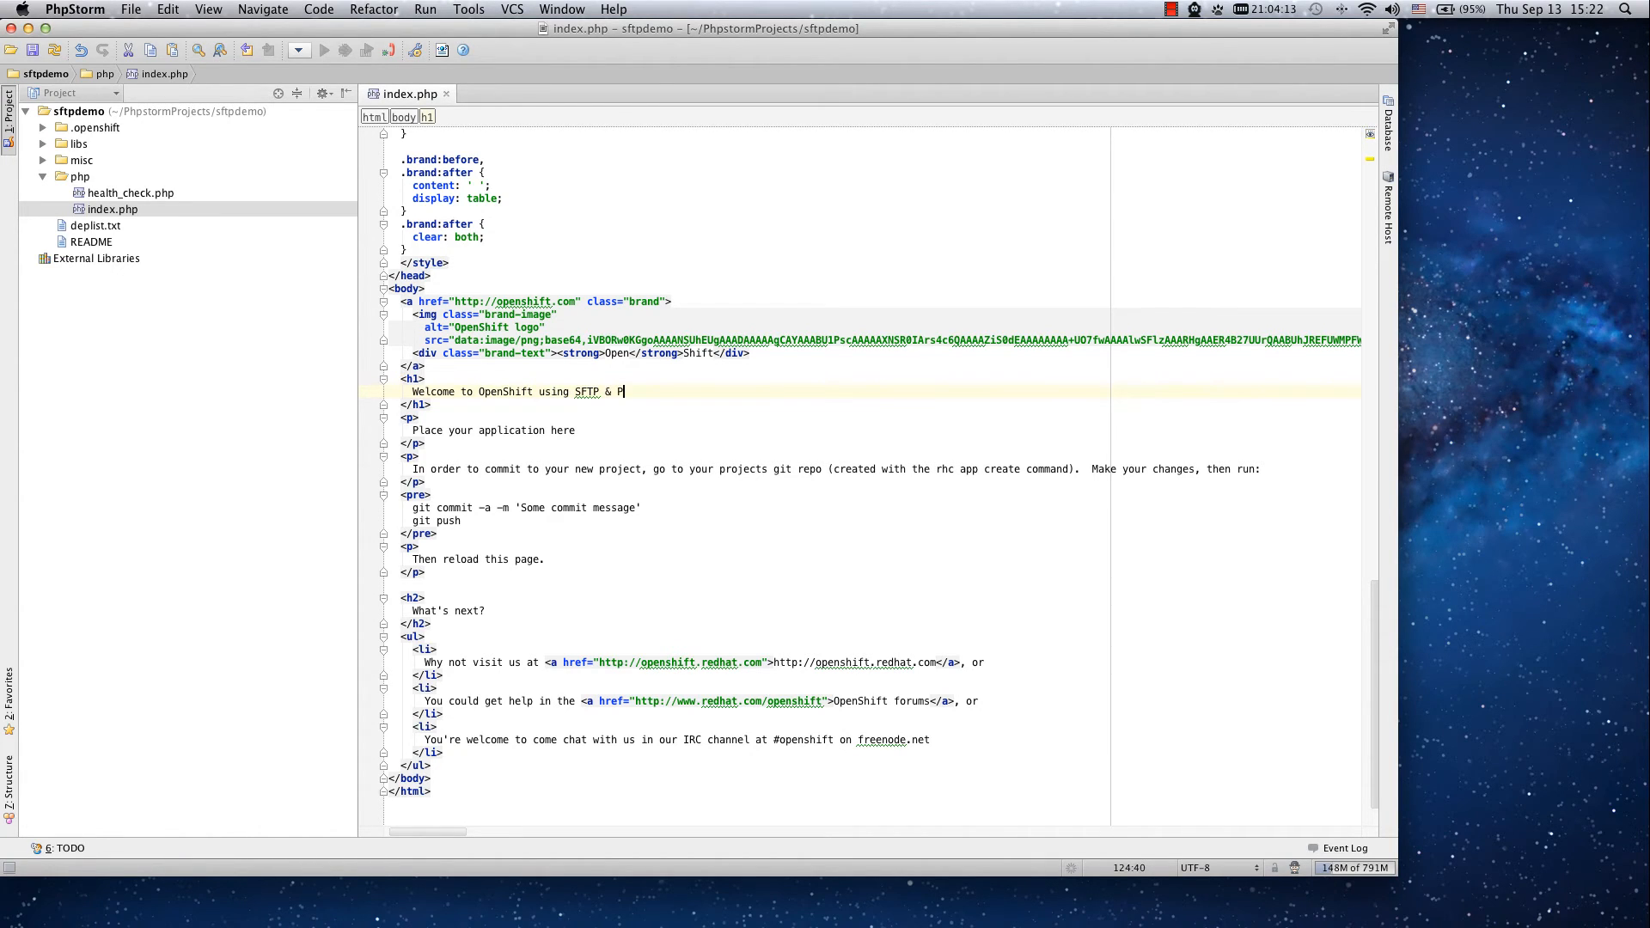
pyautogui.write('hpSto')
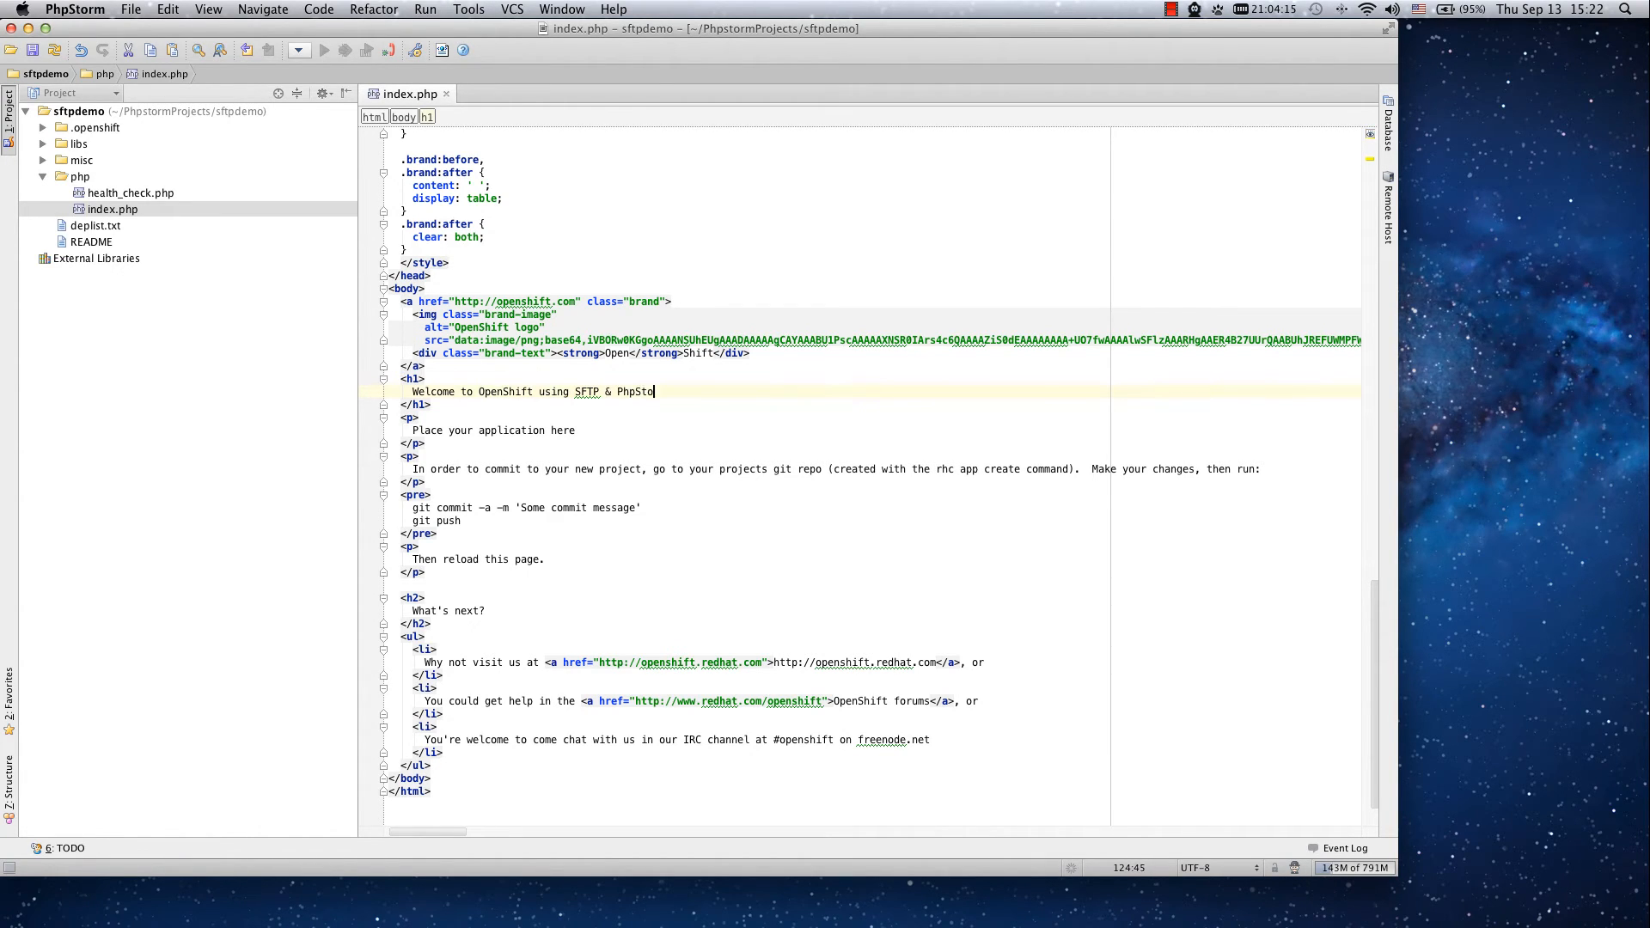
pyautogui.write('rm')
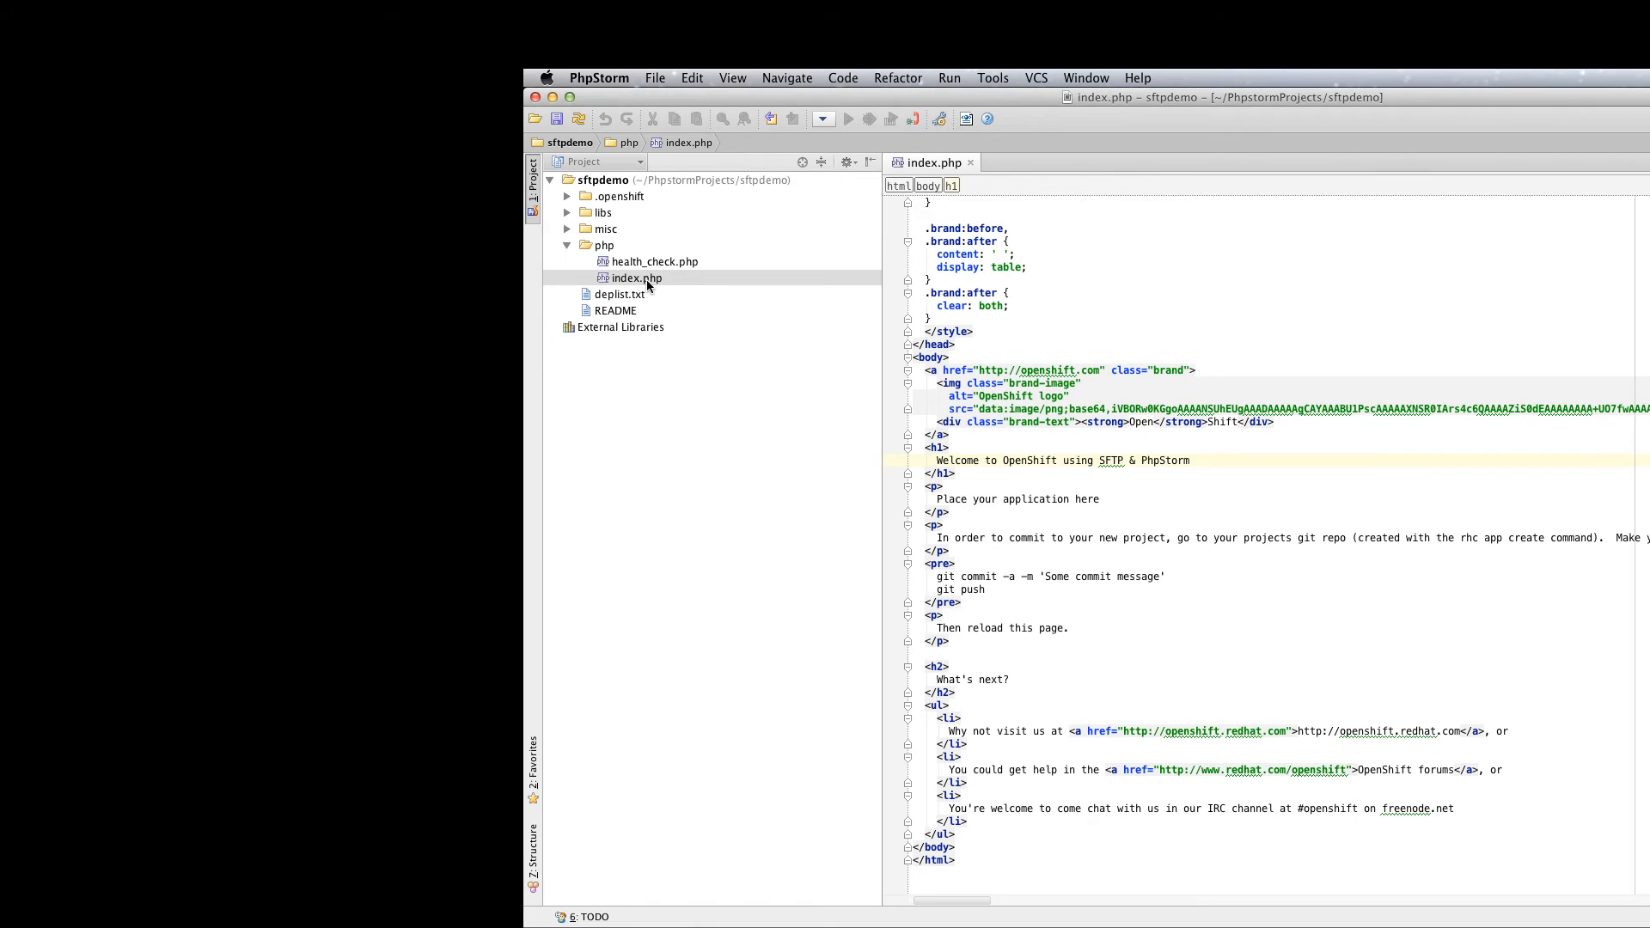
# Upload the edited index.php to the OpenShift server via its context menu
pyautogui.rightClick(636, 279)
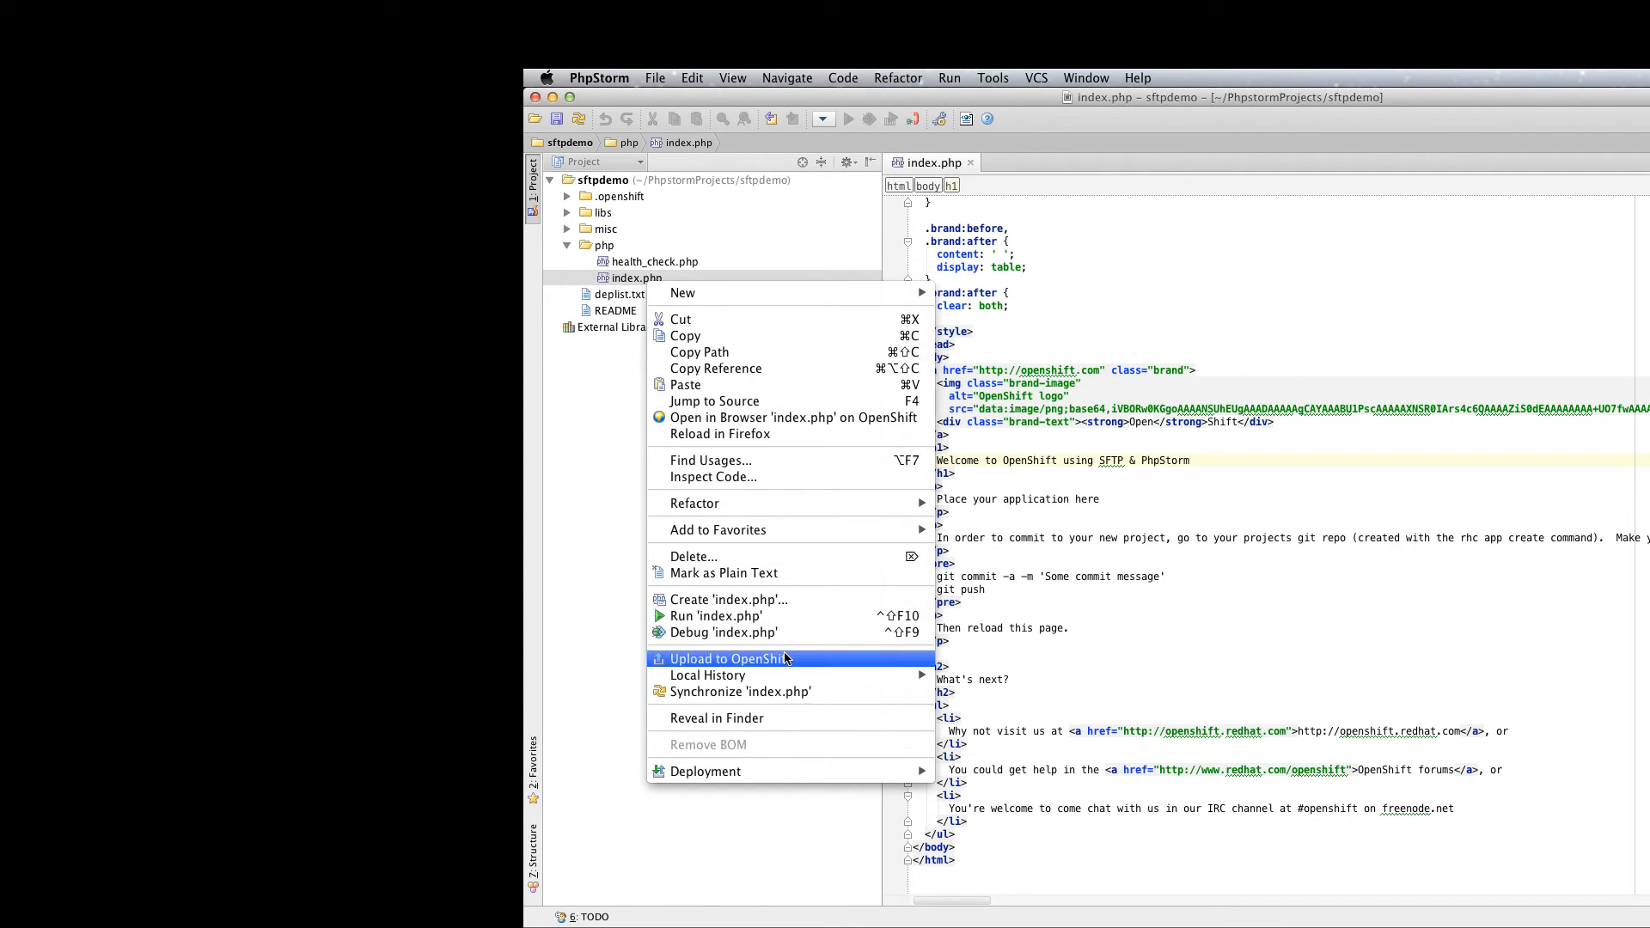
pyautogui.click(729, 658)
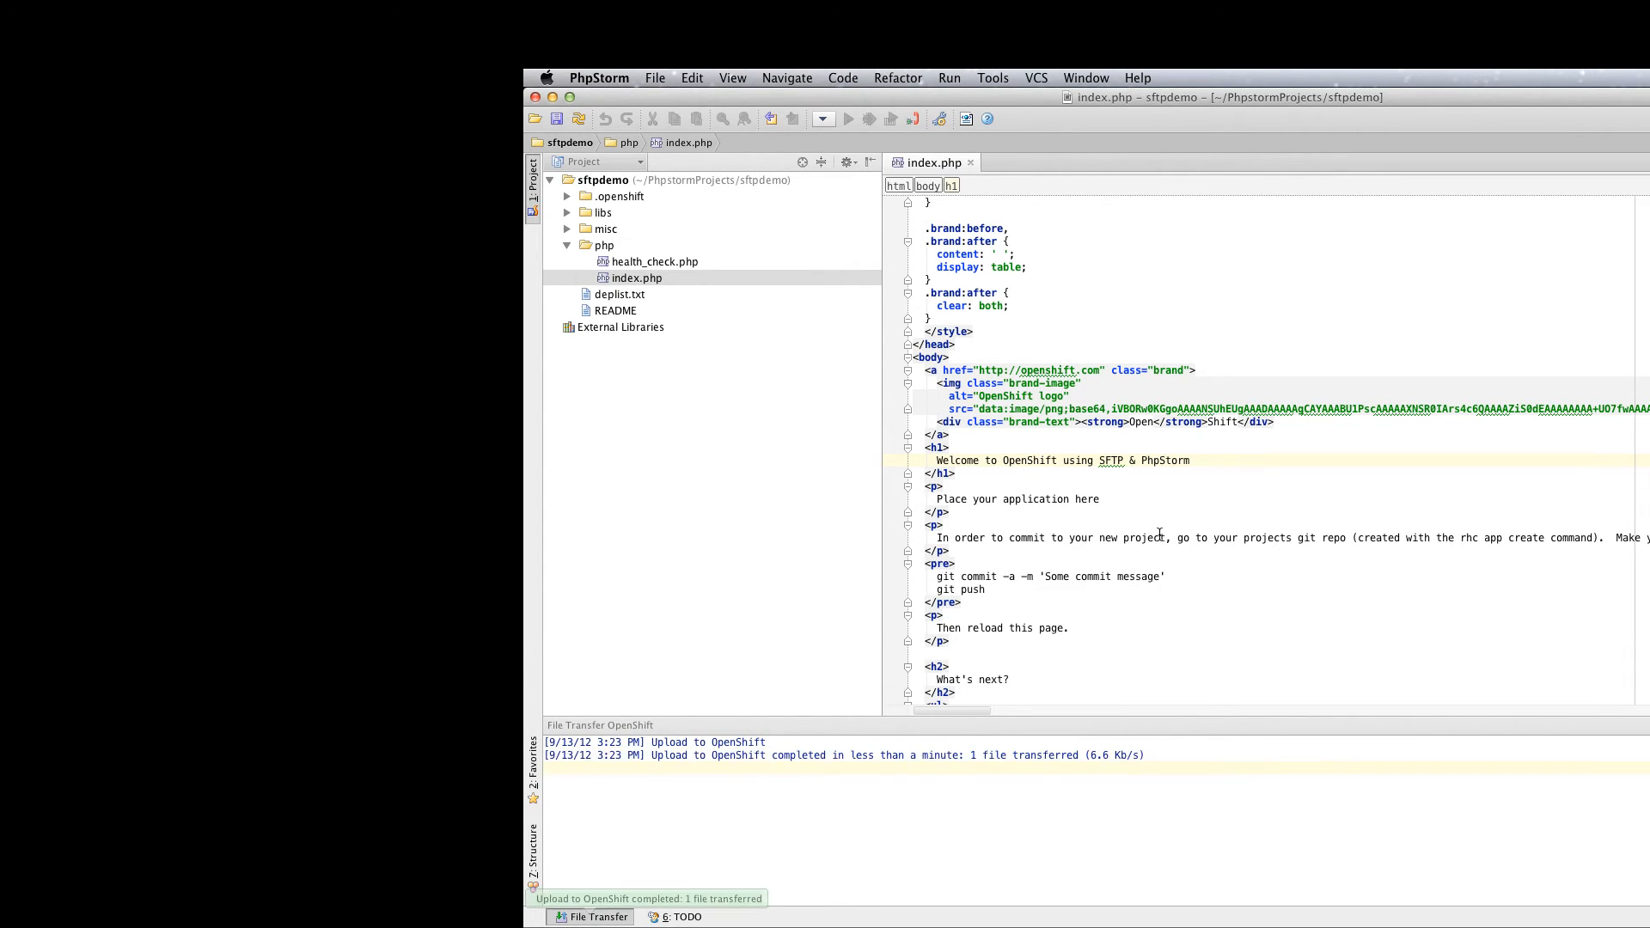
pyautogui.moveTo(1160, 541)
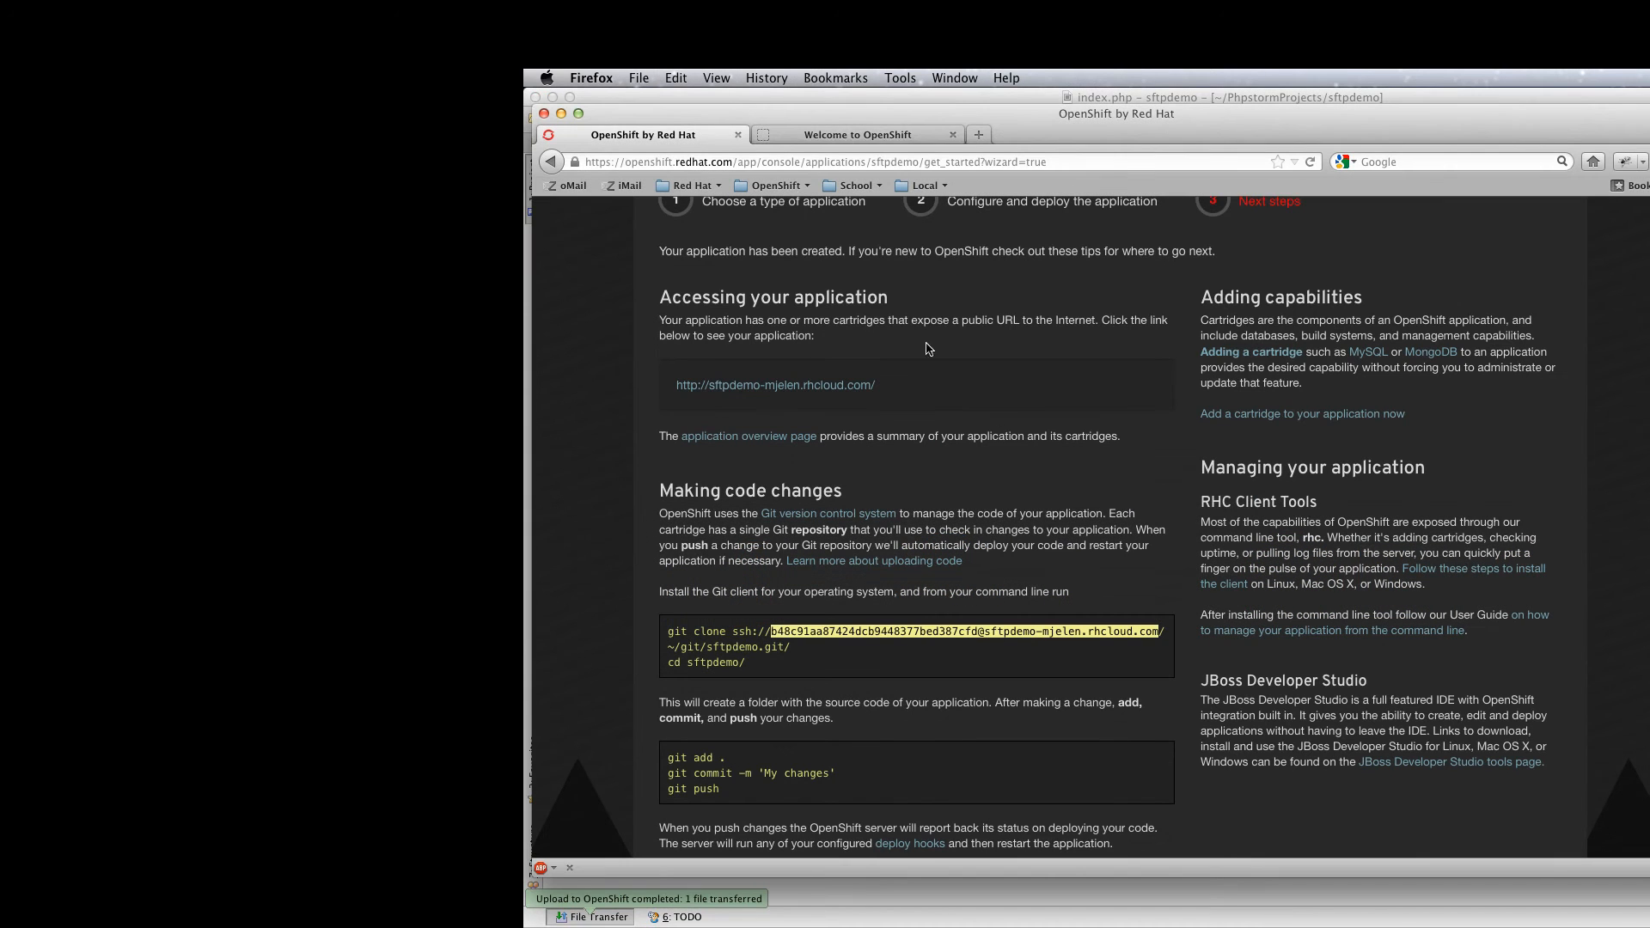
# Switch from Firefox back to the PhpStorm window with index.php
pyautogui.click(857, 135)
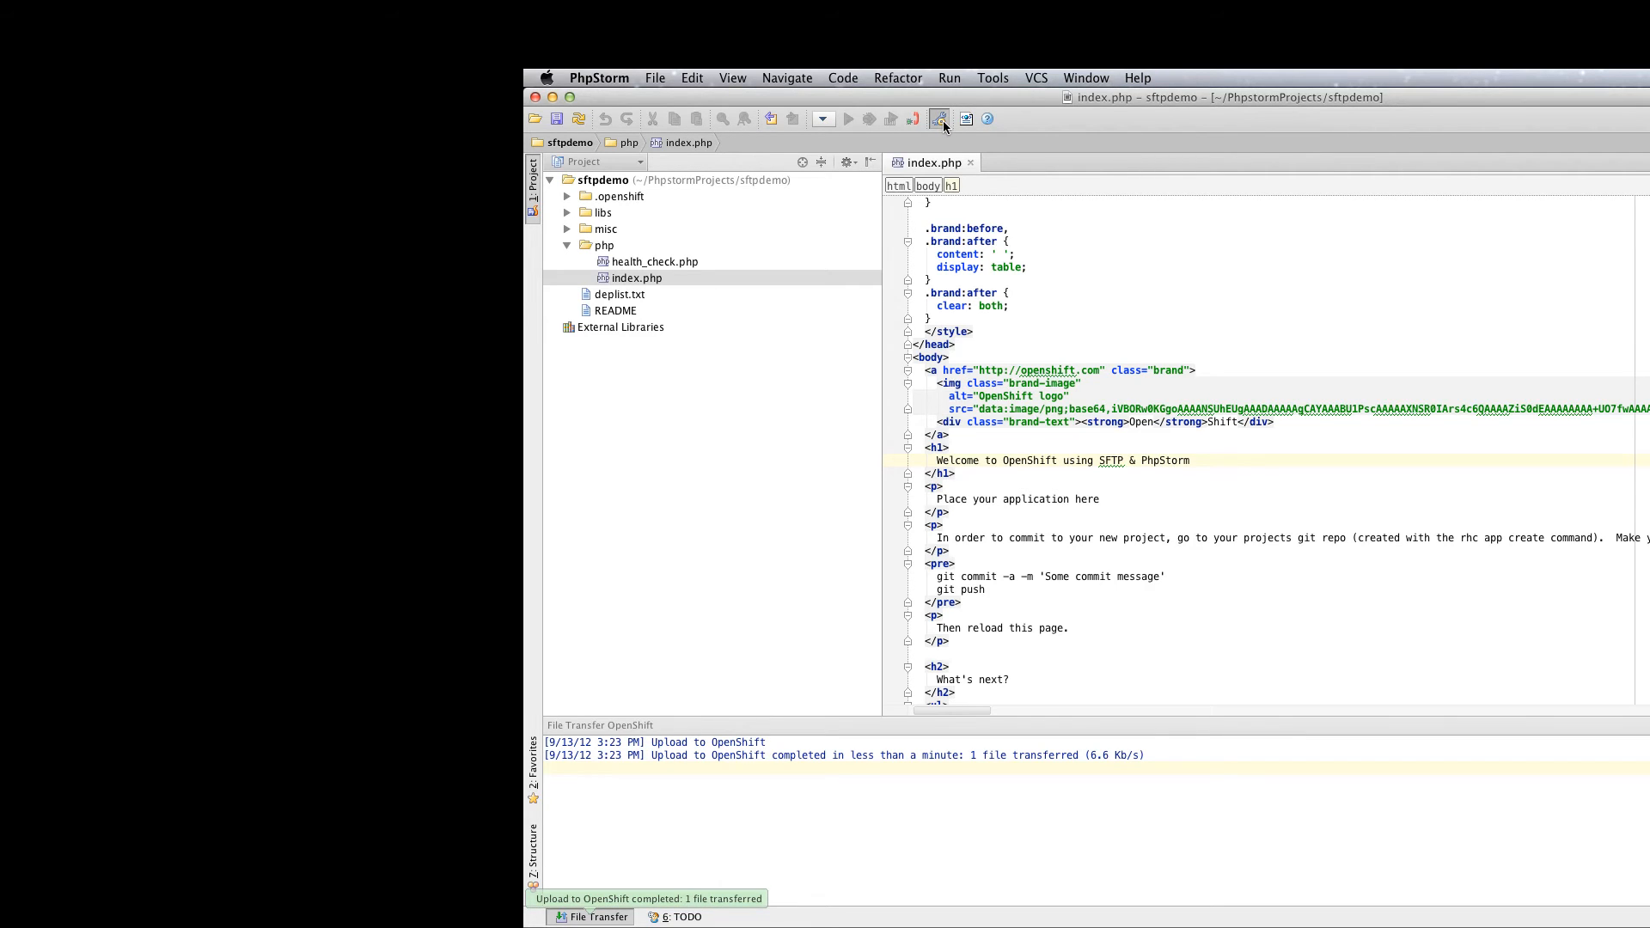
# Locate Upload to Default Server under Main menu > Tools > Deployment in the Keymap settings
pyautogui.click(938, 118)
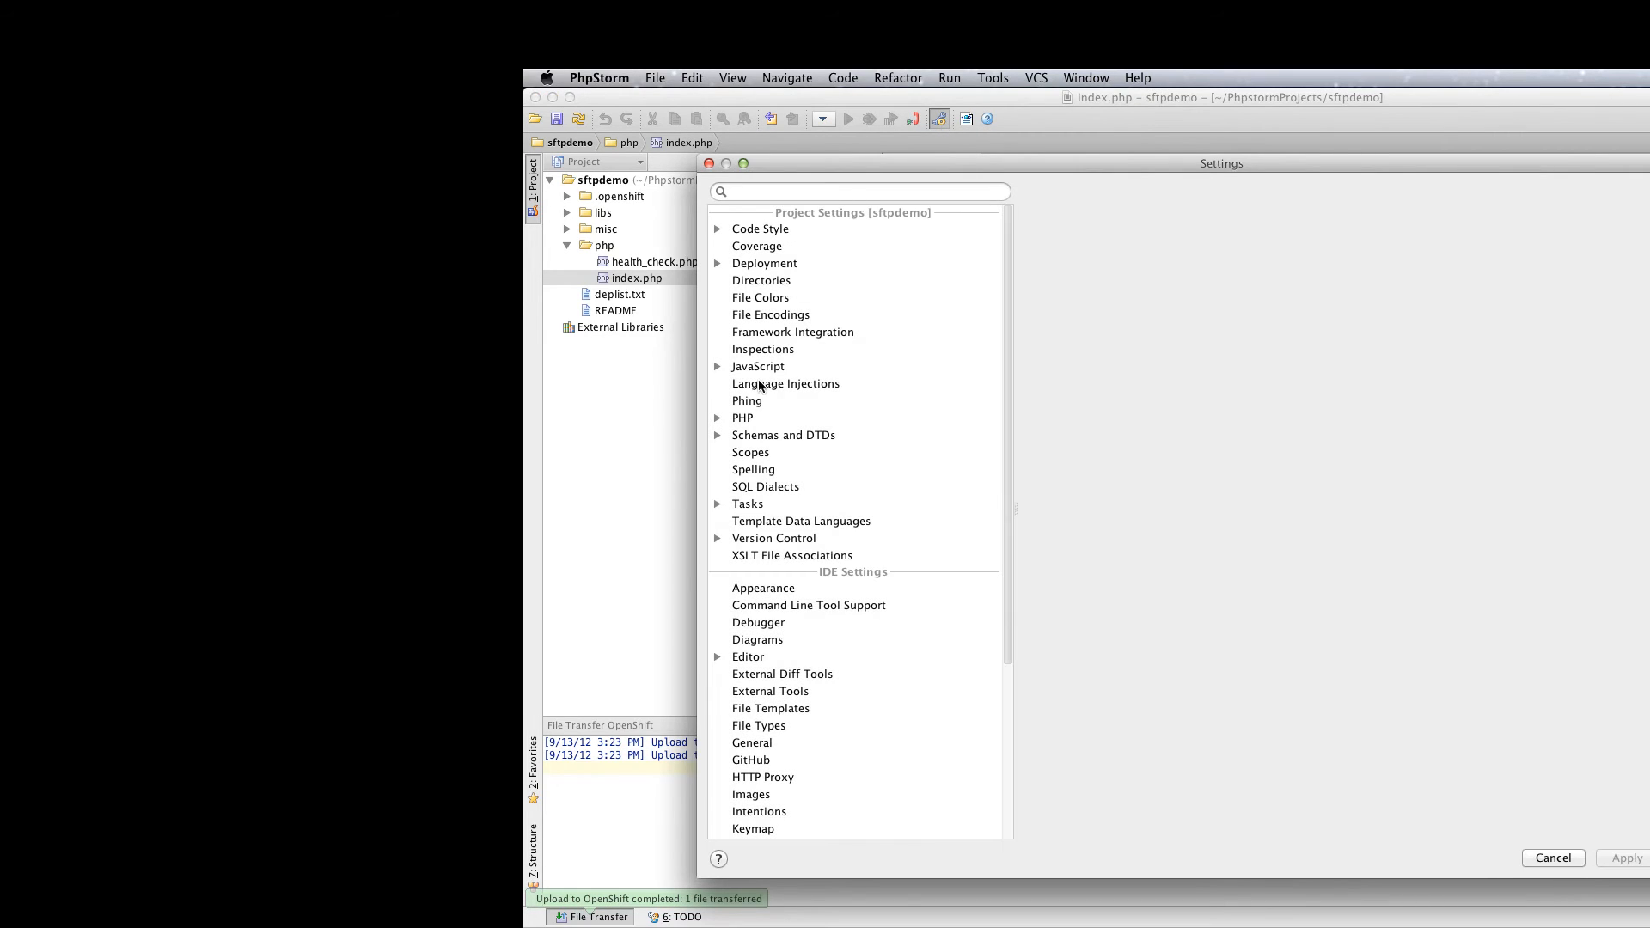
pyautogui.click(761, 280)
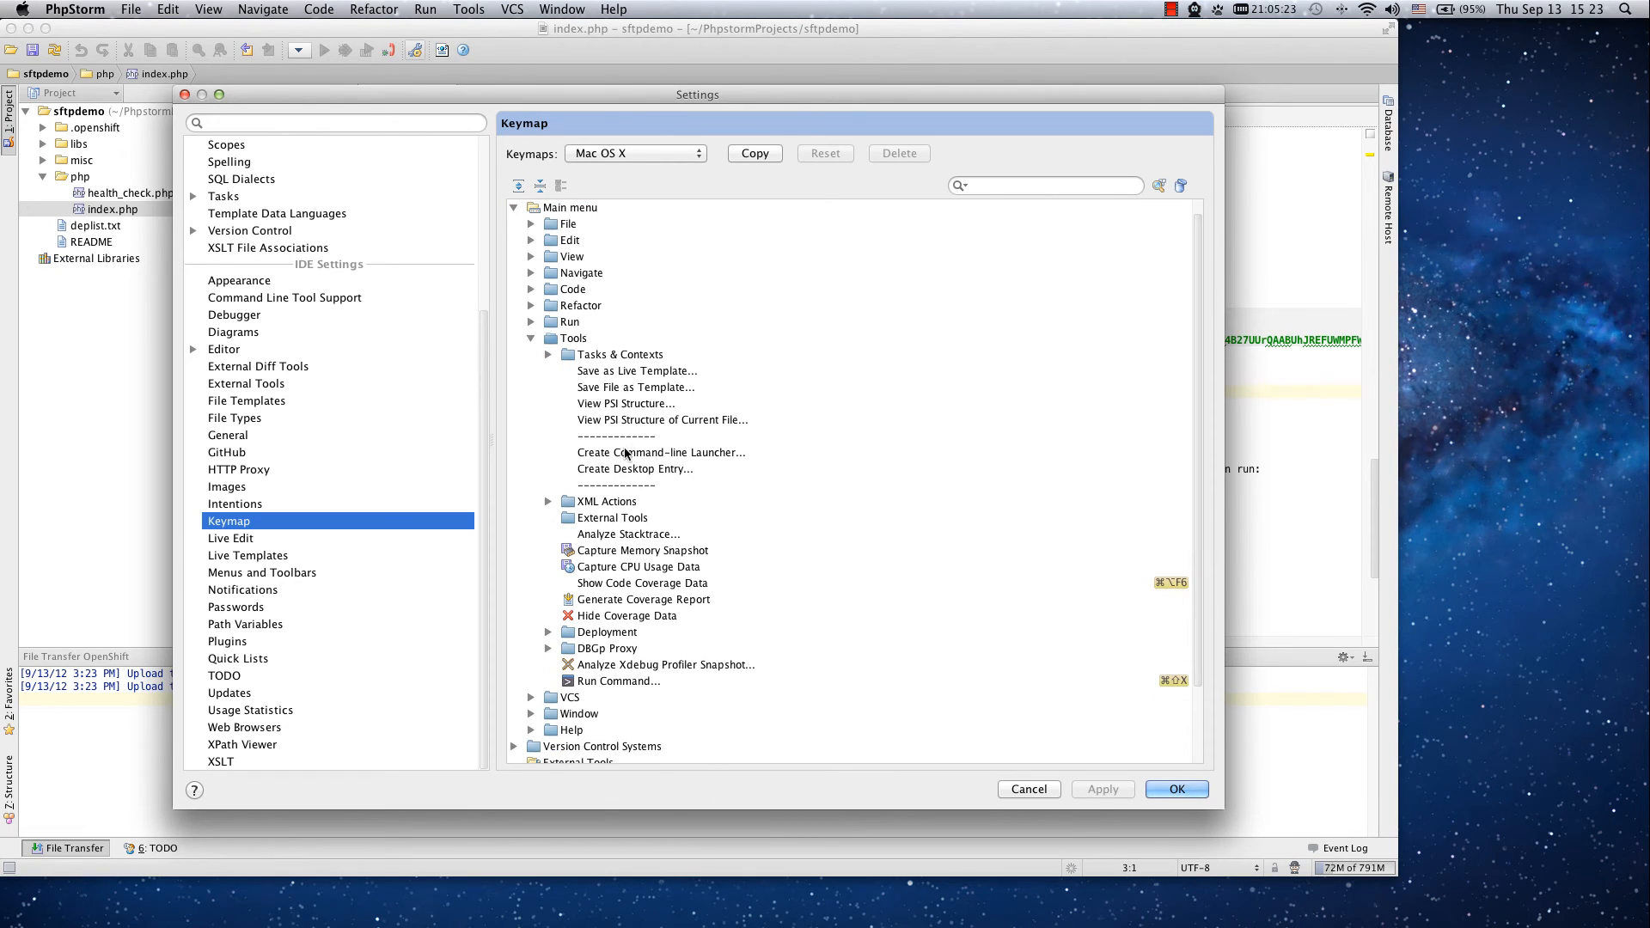
pyautogui.click(549, 633)
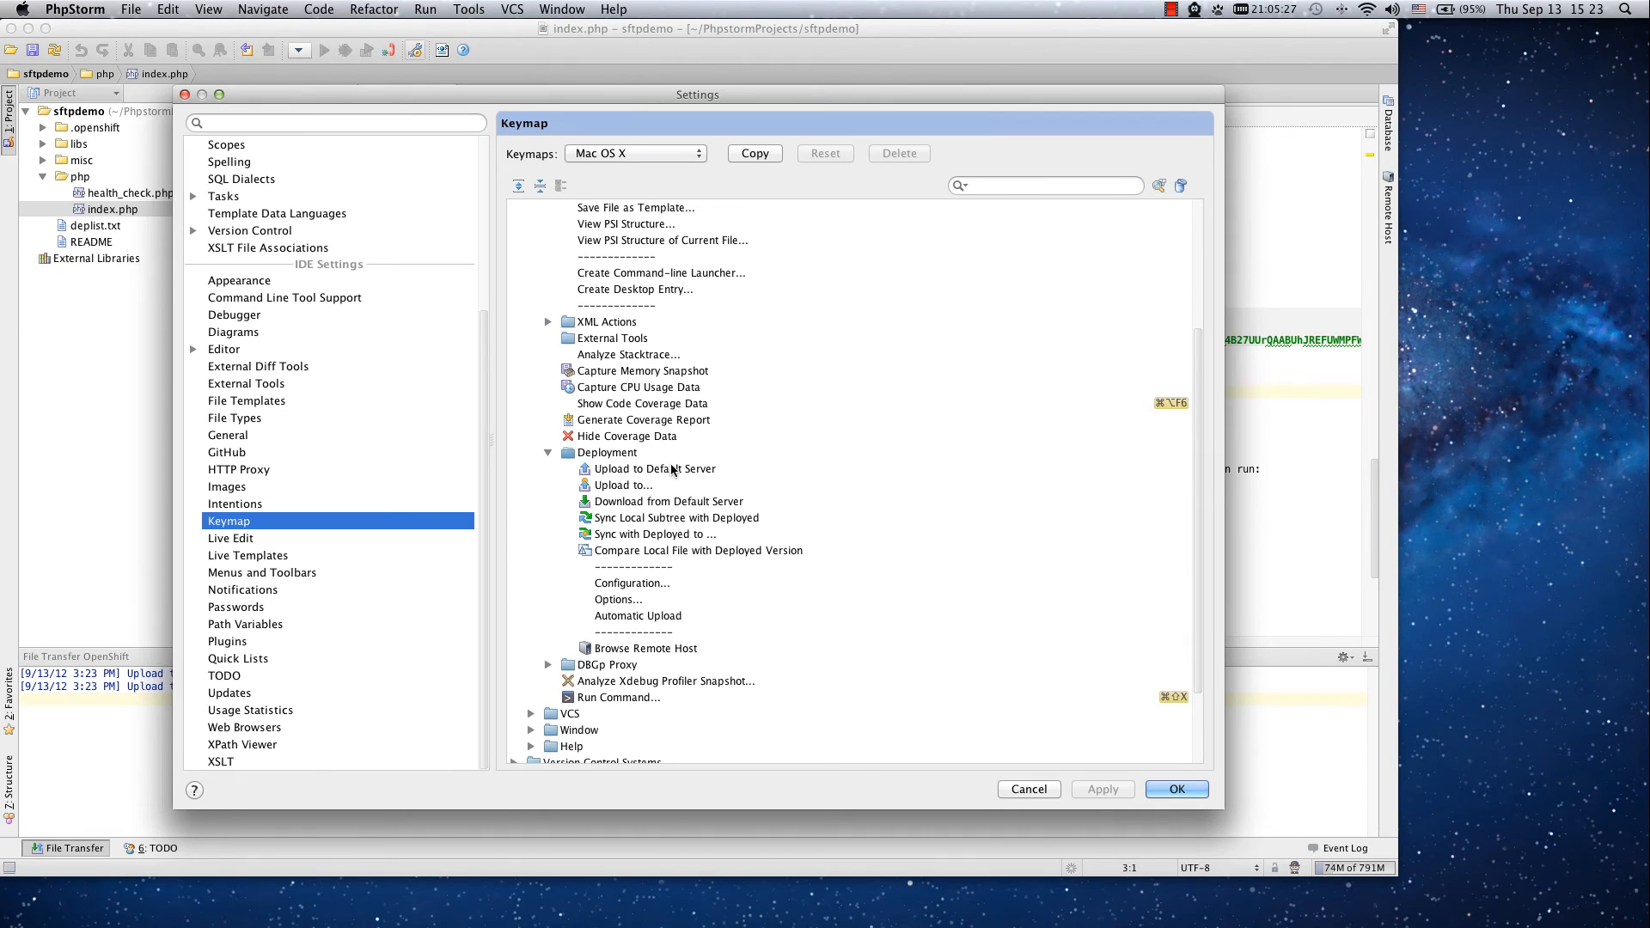
pyautogui.click(657, 467)
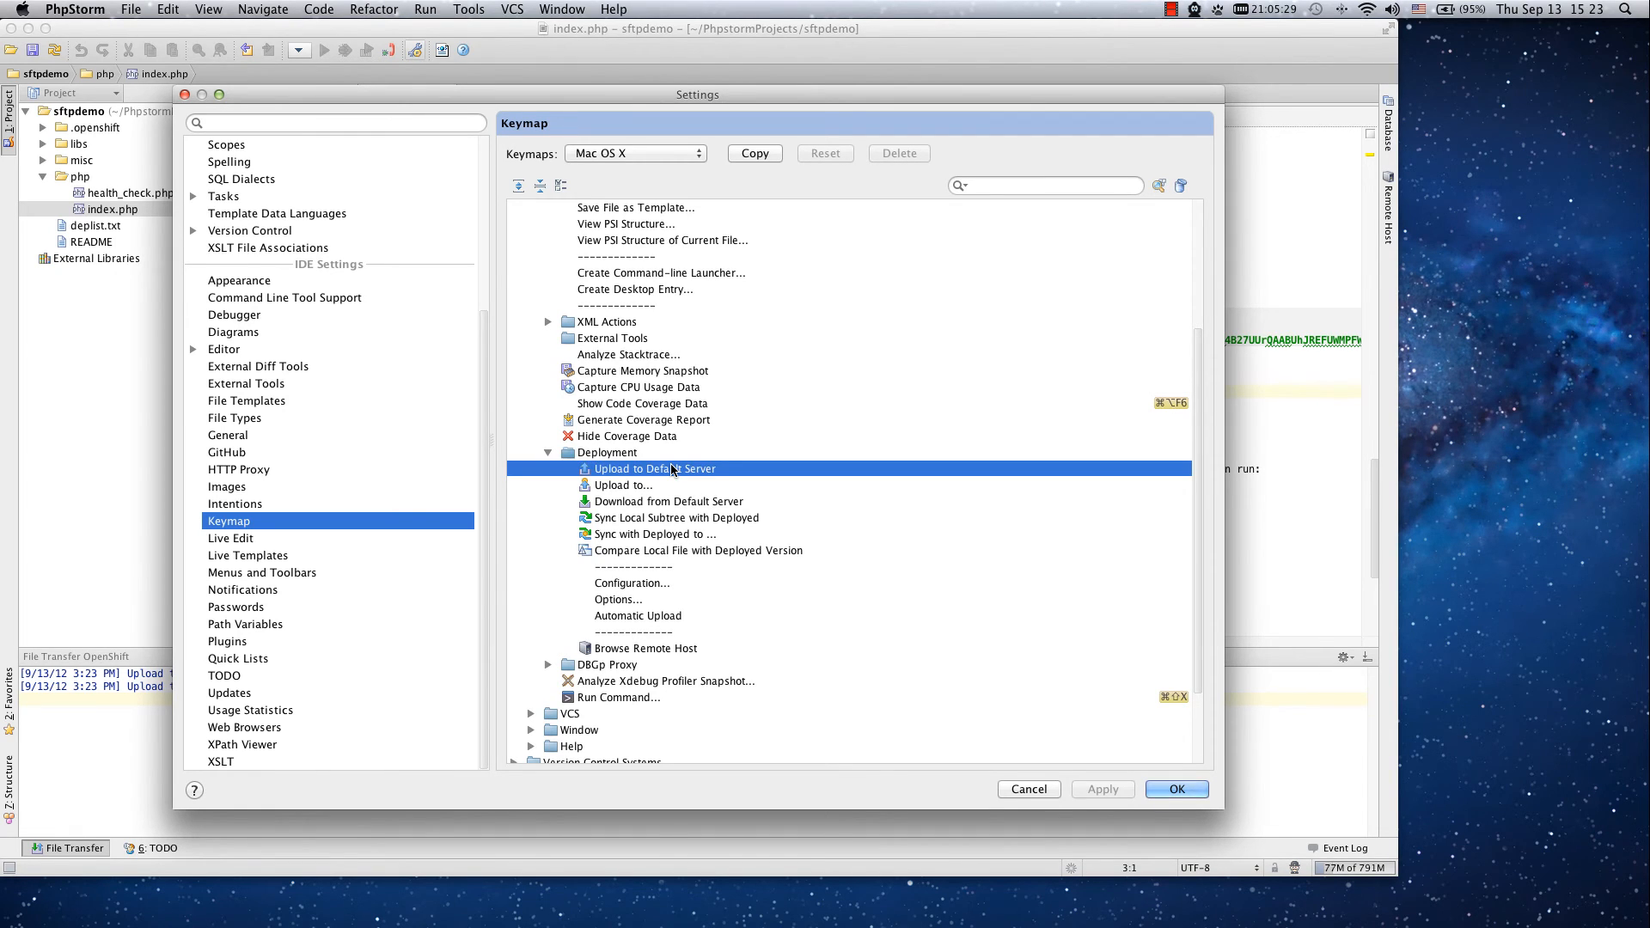
# Assign ⌘⇧S to Upload to Default Server and remove its conflicting assignments
pyautogui.rightClick(662, 468)
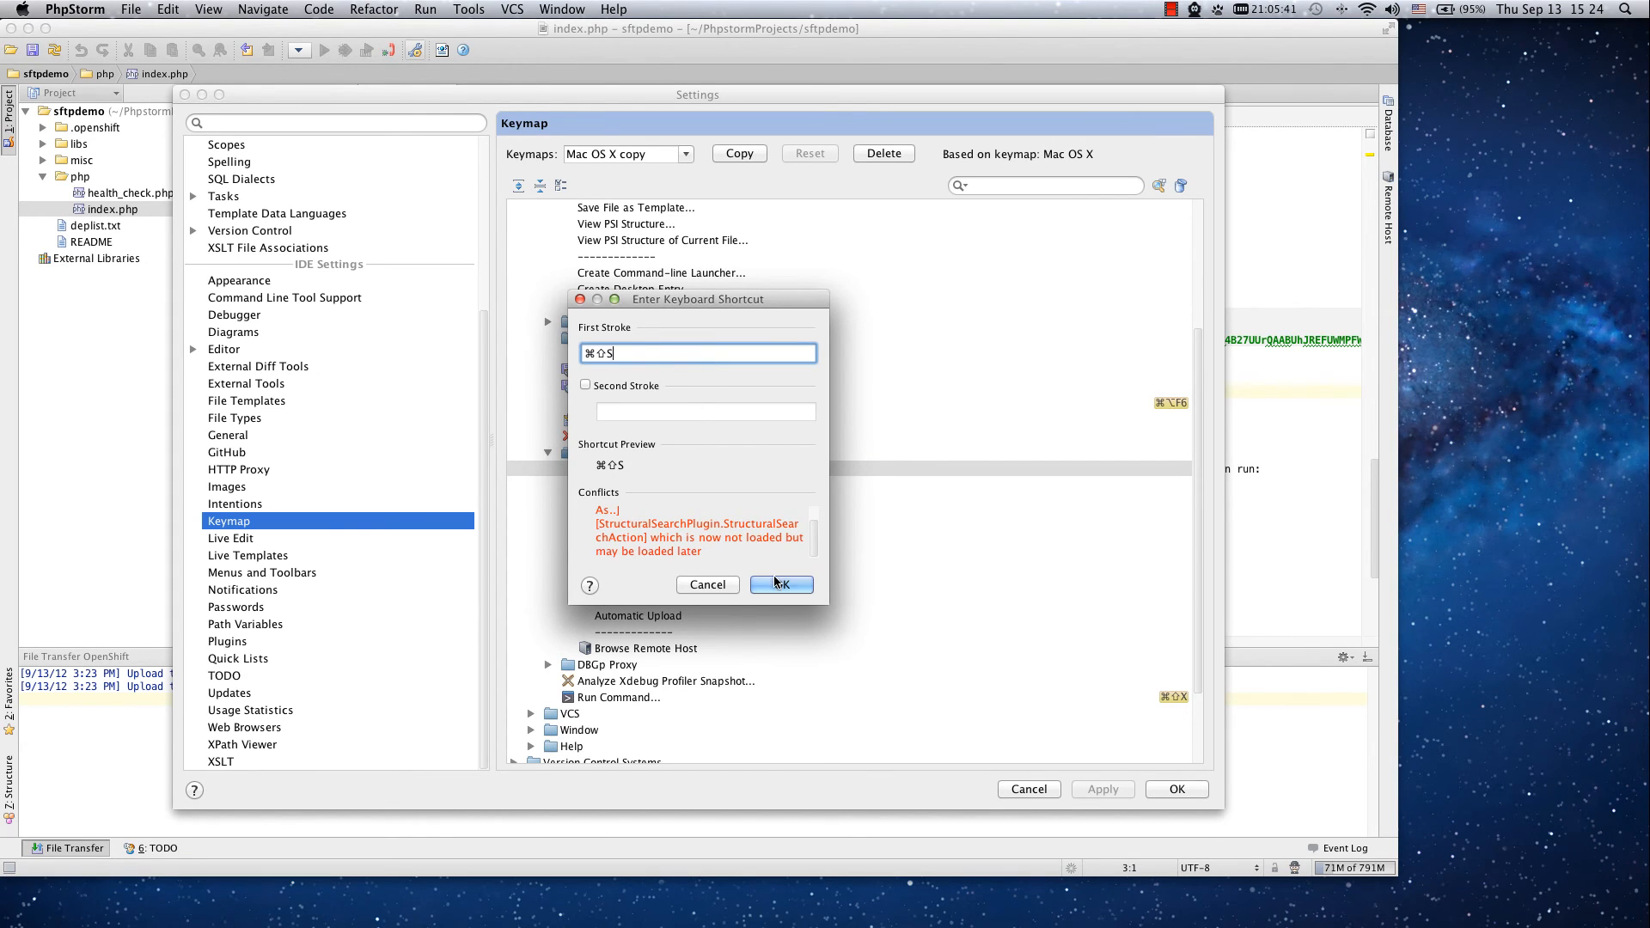
pyautogui.click(782, 584)
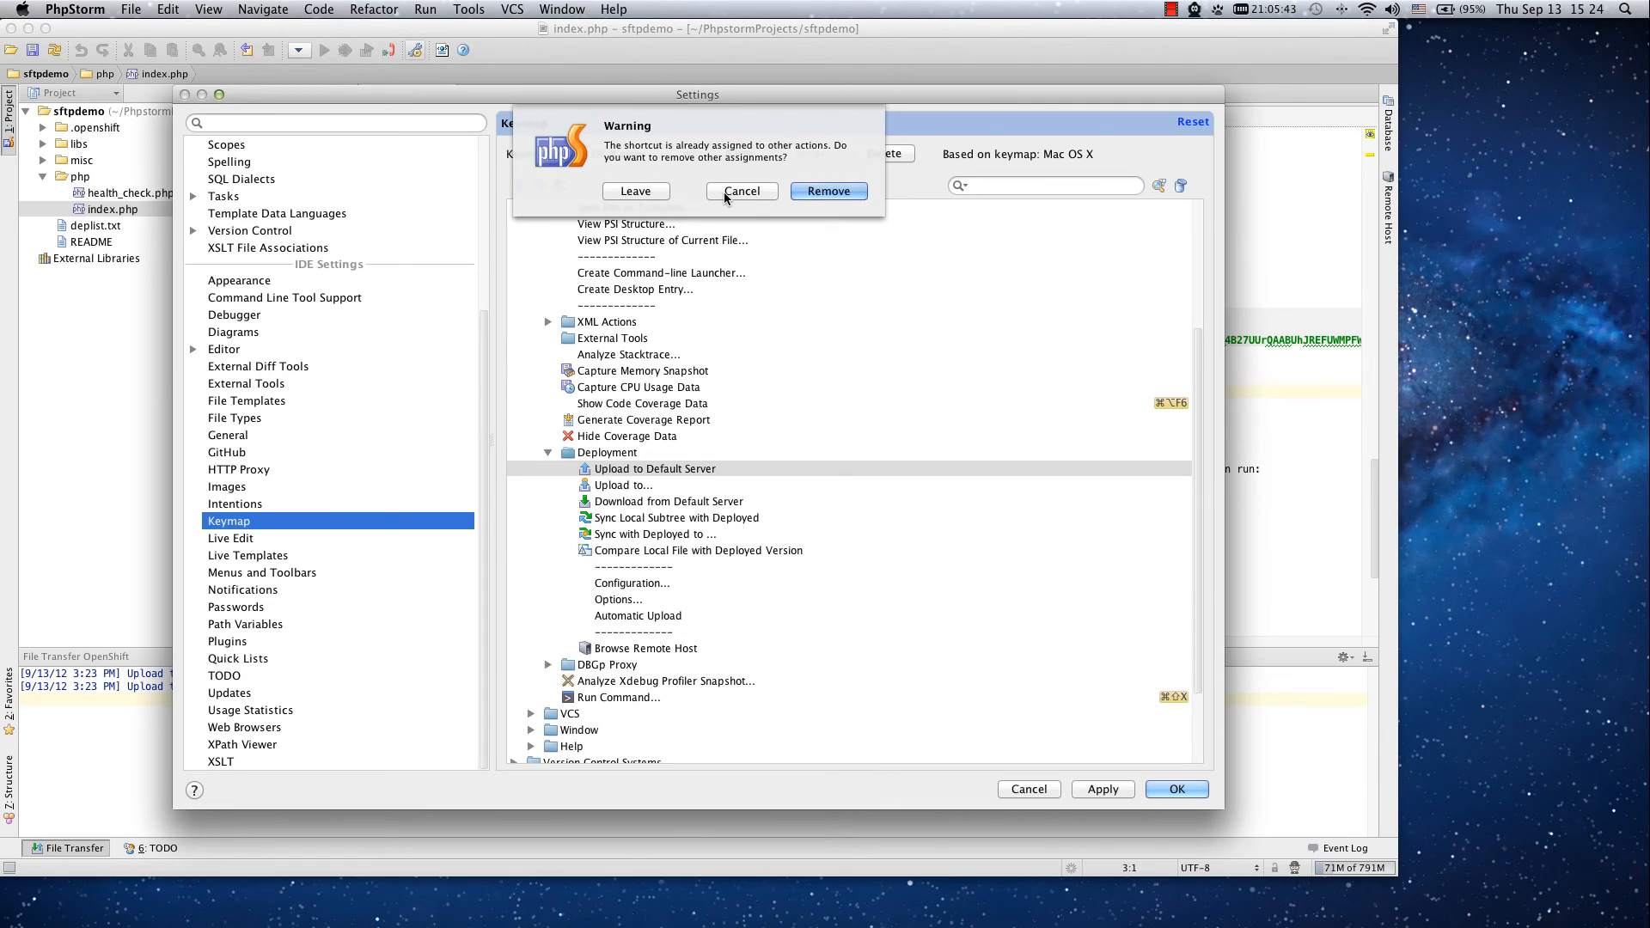
pyautogui.click(828, 191)
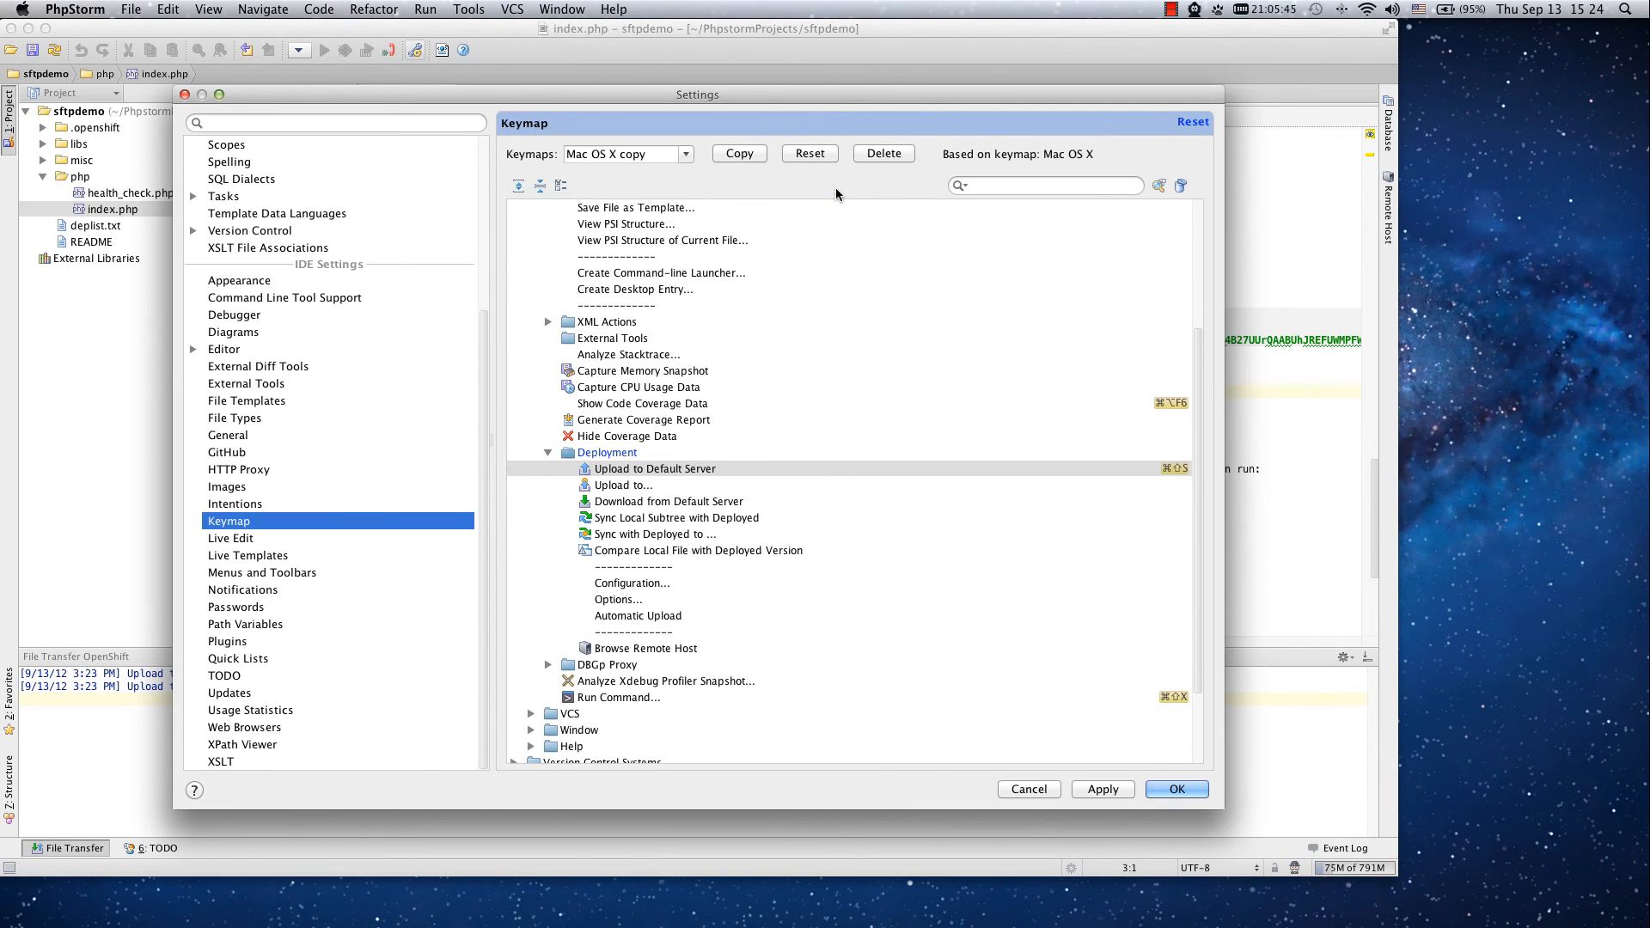
pyautogui.moveTo(667, 519)
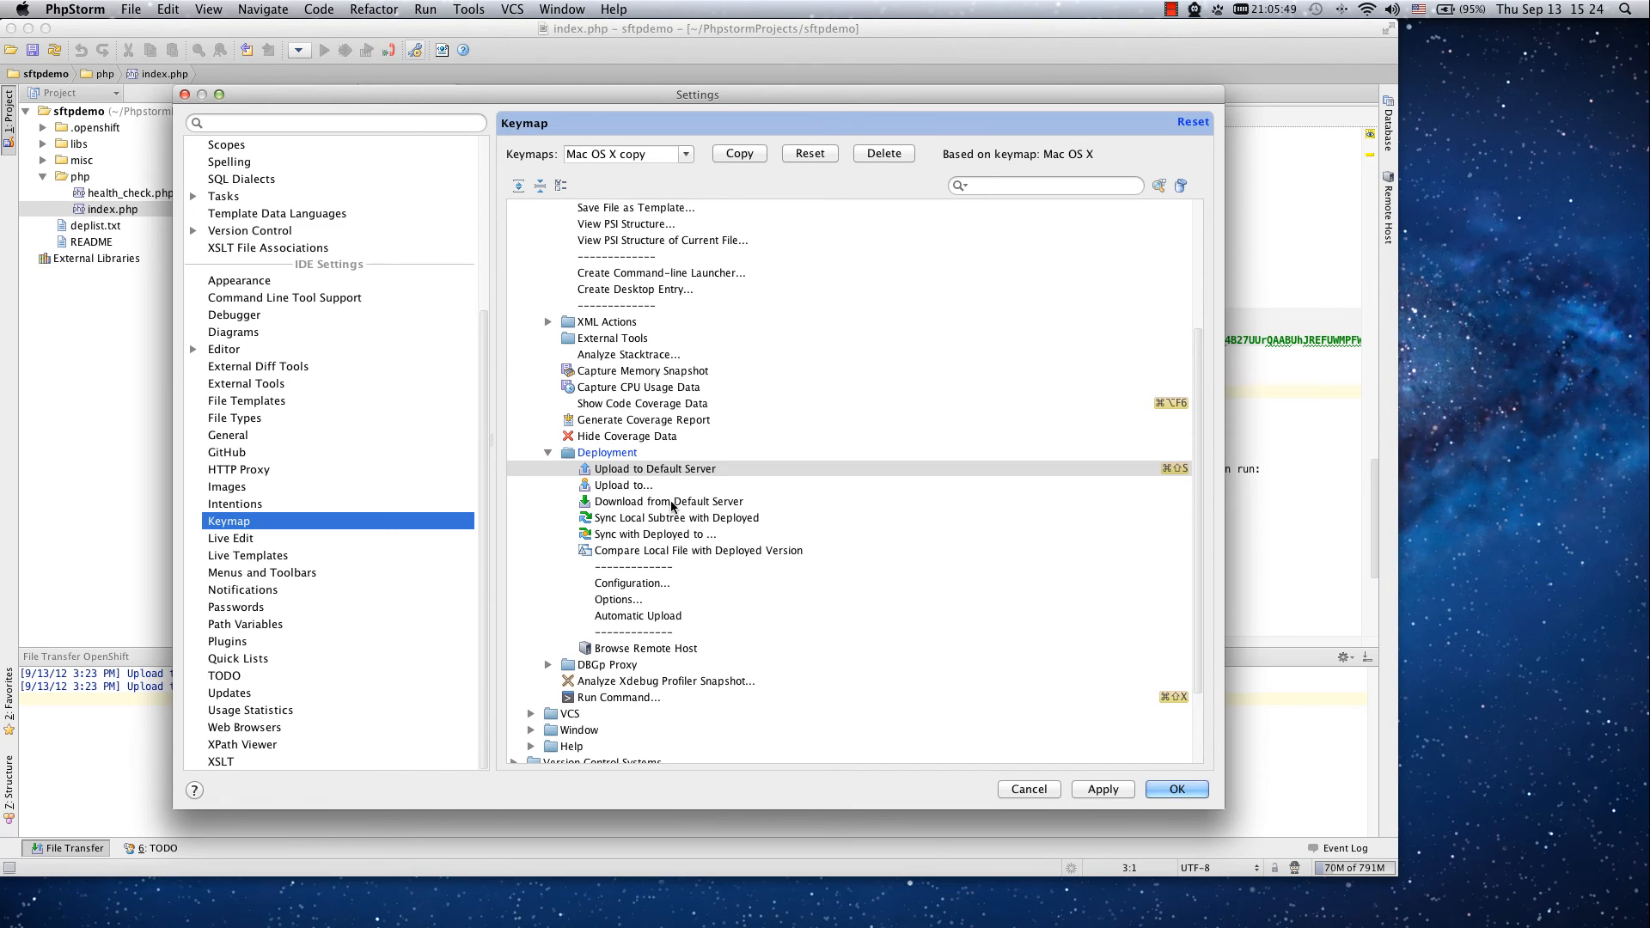
# Assign ⌘⇧D to Download from Default Server and remove its conflicting assignments
pyautogui.click(668, 502)
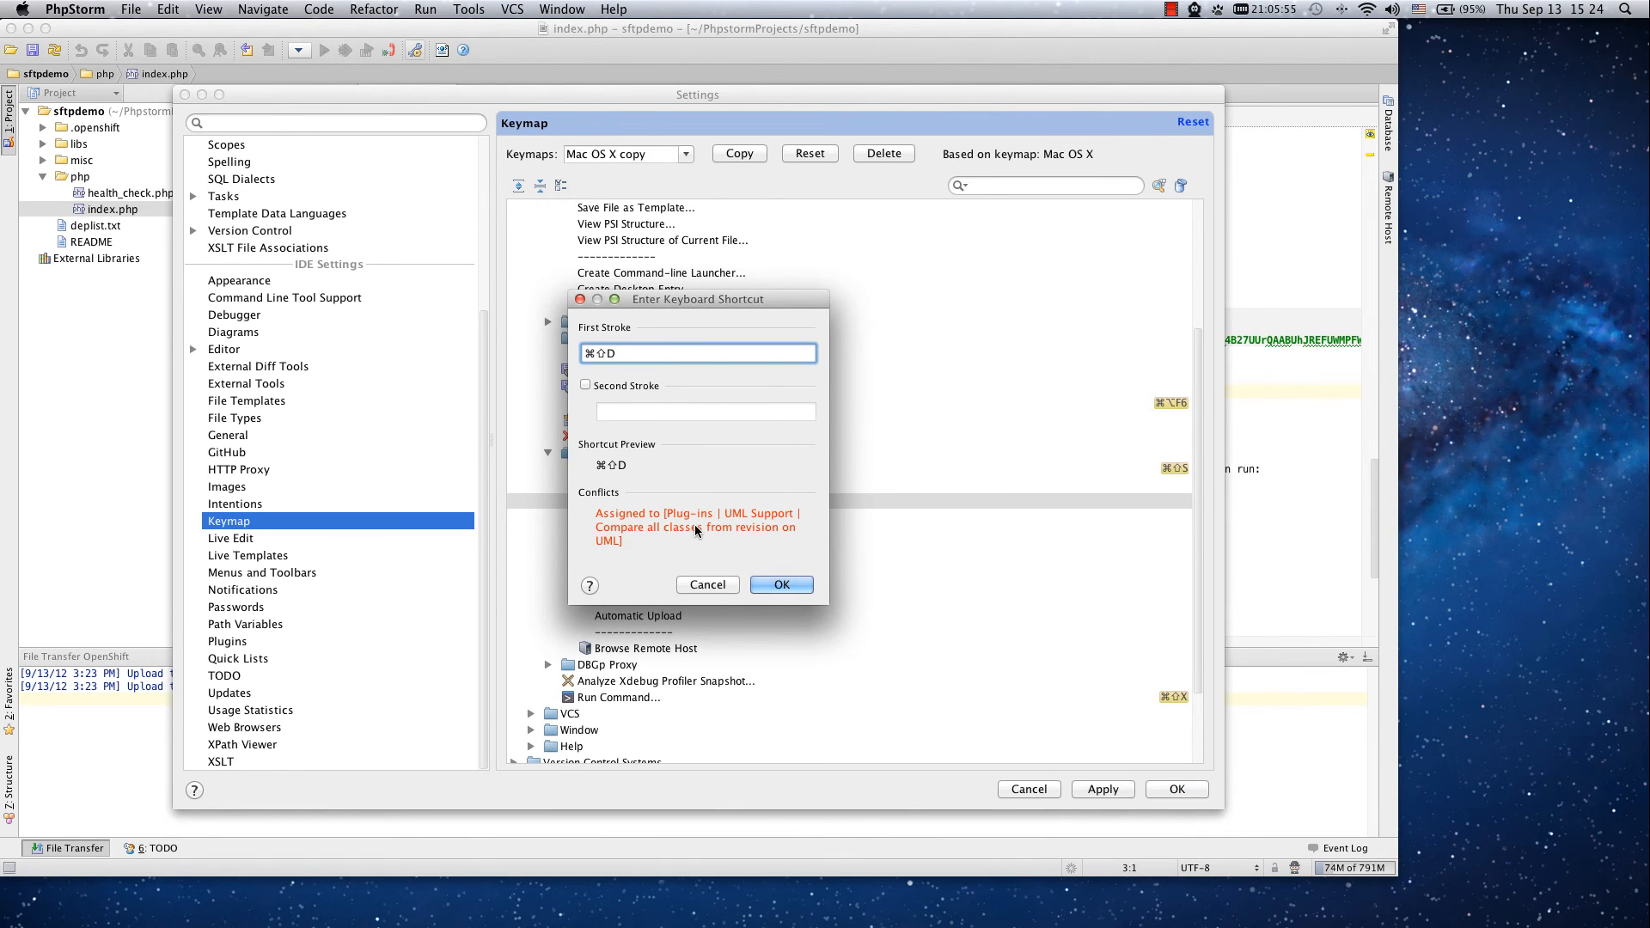
pyautogui.click(780, 585)
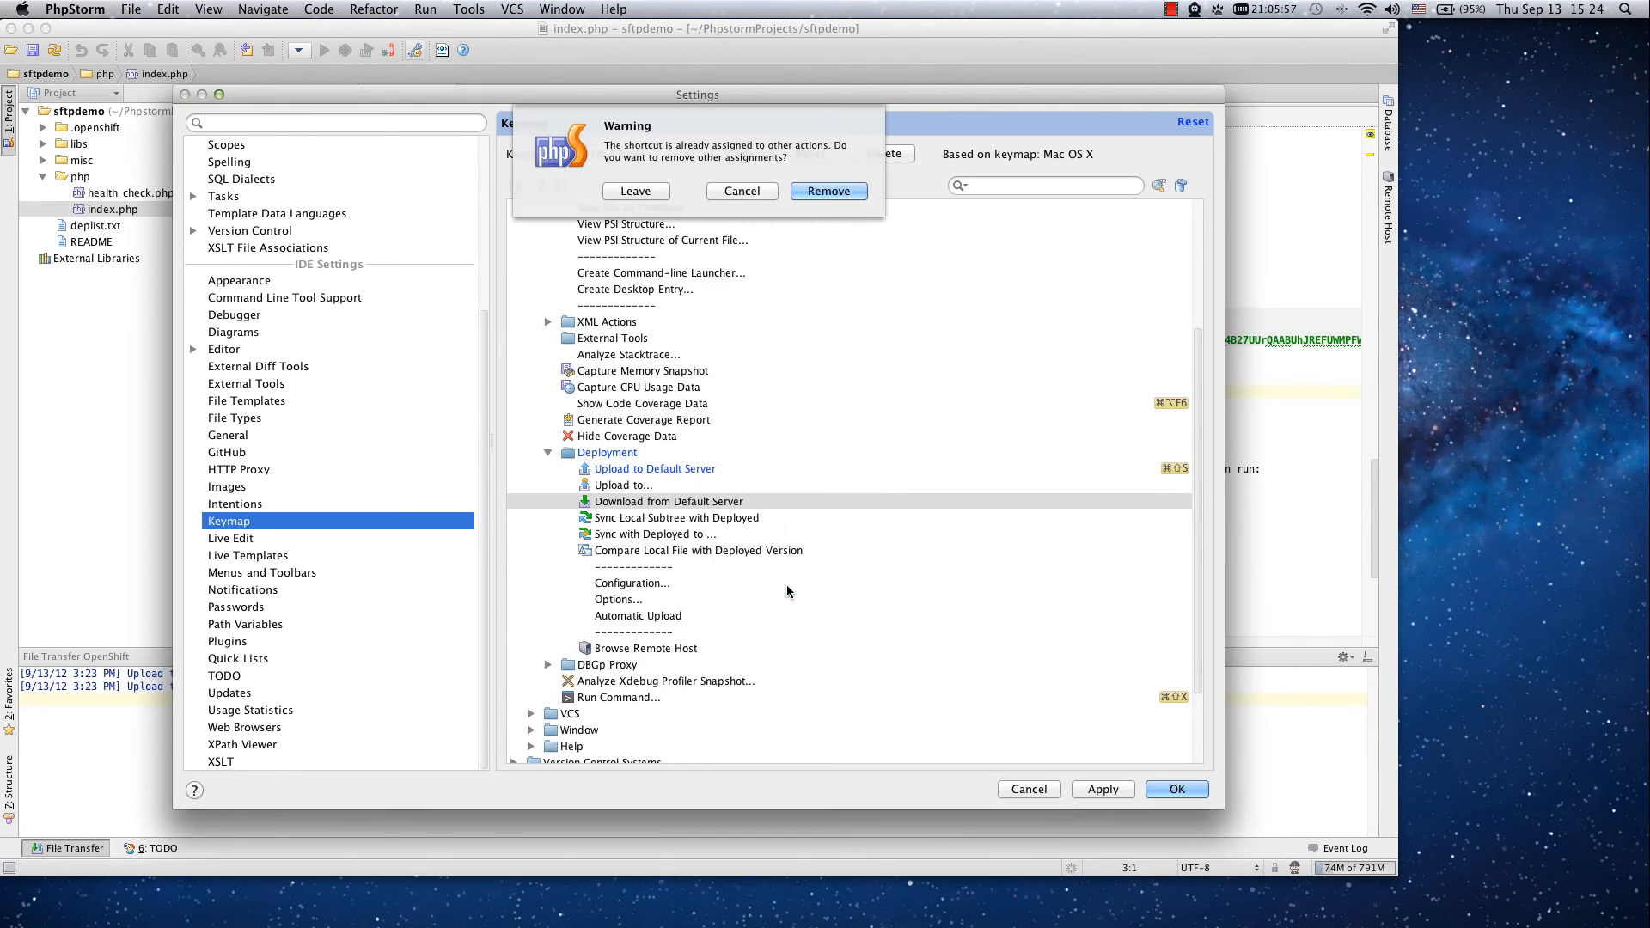
pyautogui.click(828, 190)
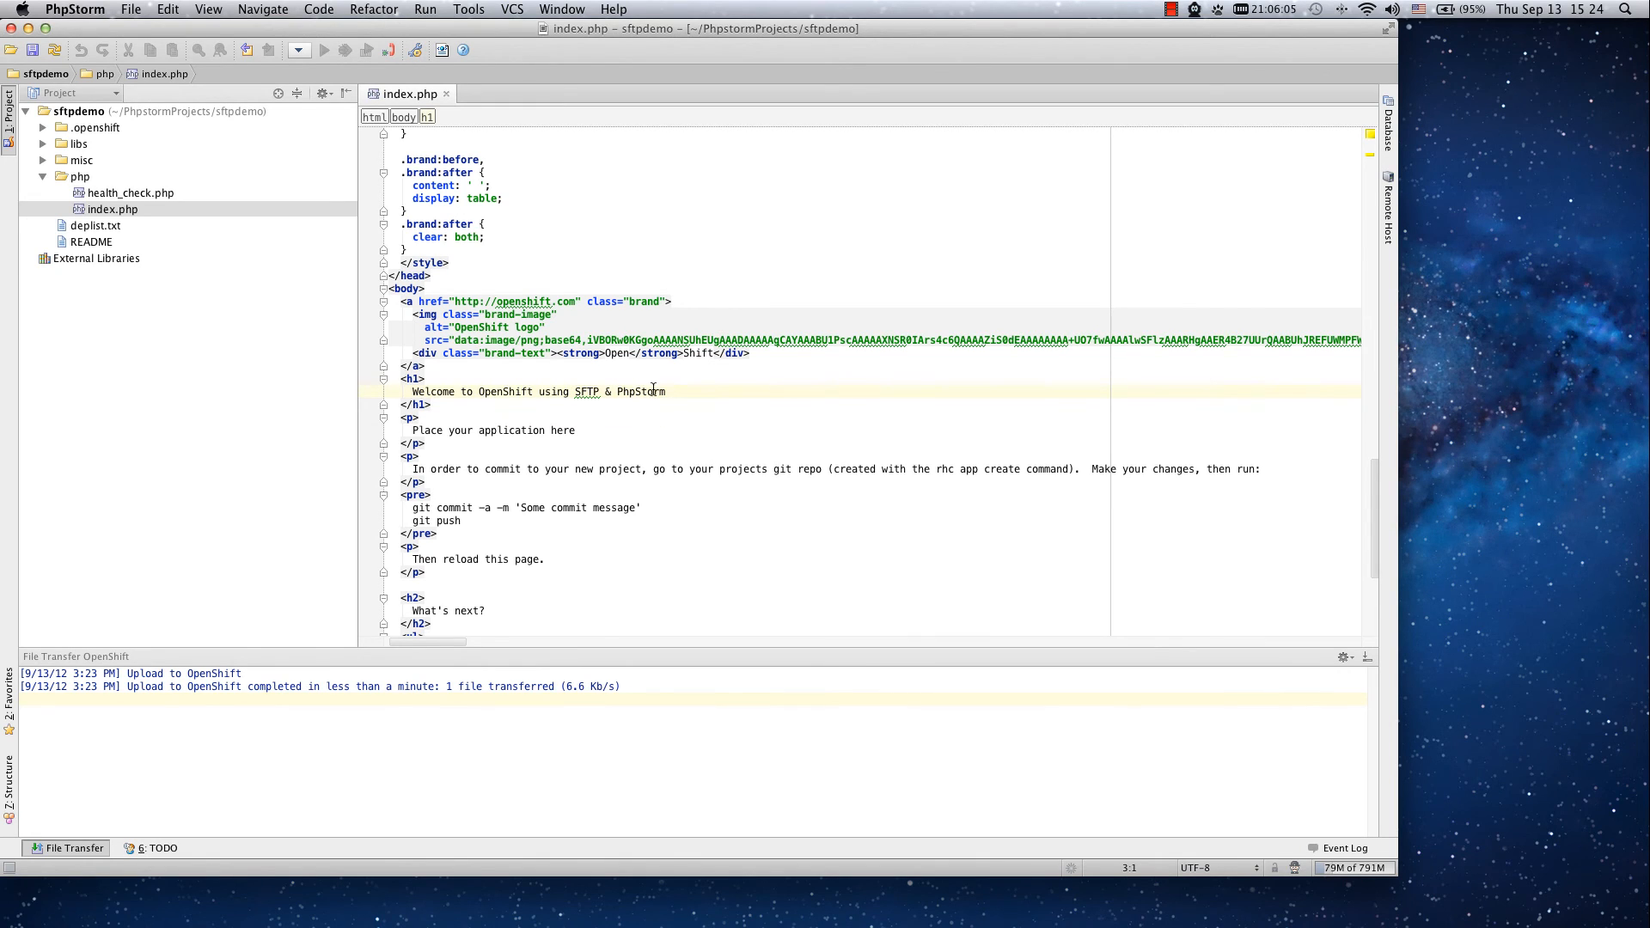
# Append " with Keymap" to the heading and upload index.php with ⌘⇧S
pyautogui.write('with Key')
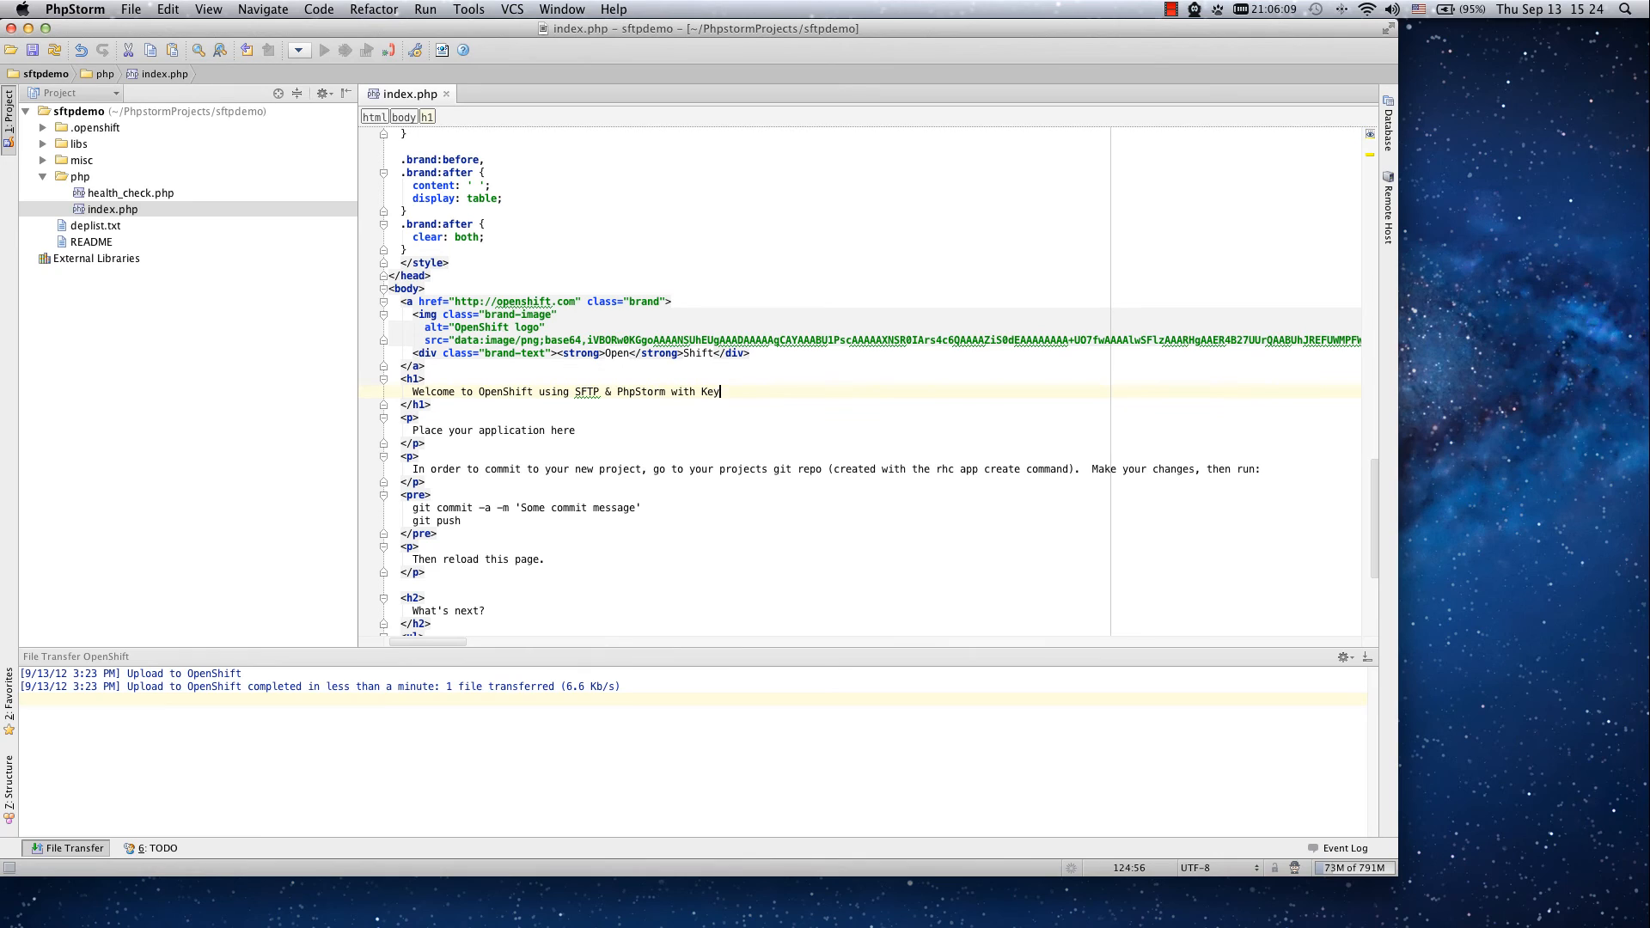
pyautogui.write('map')
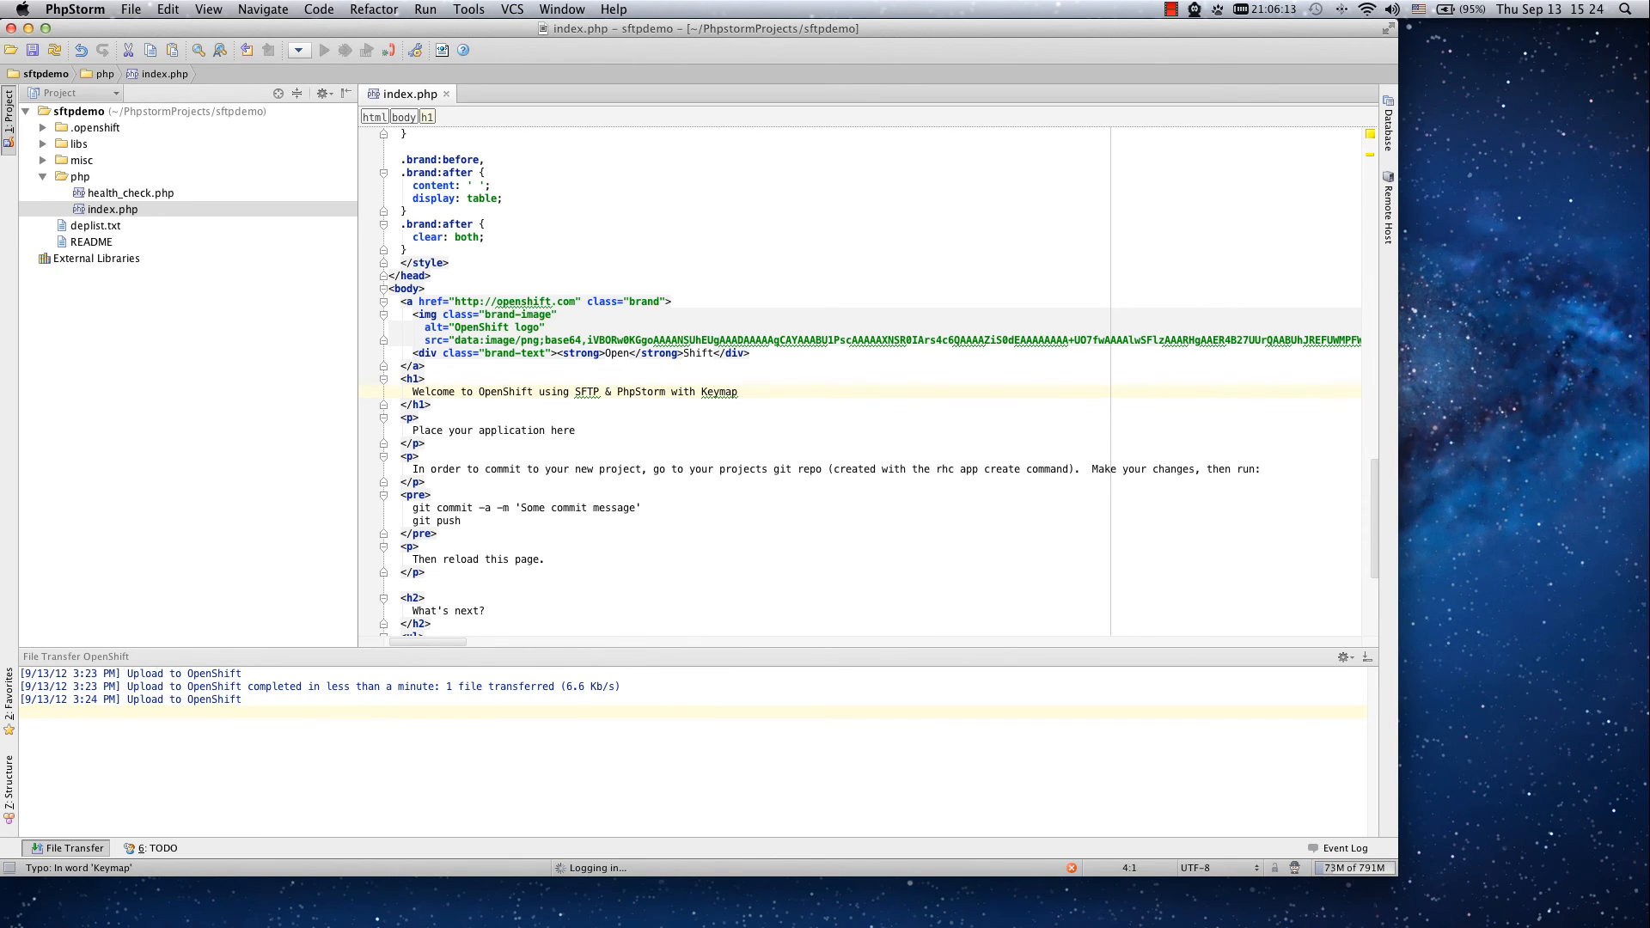
pyautogui.moveTo(704, 474)
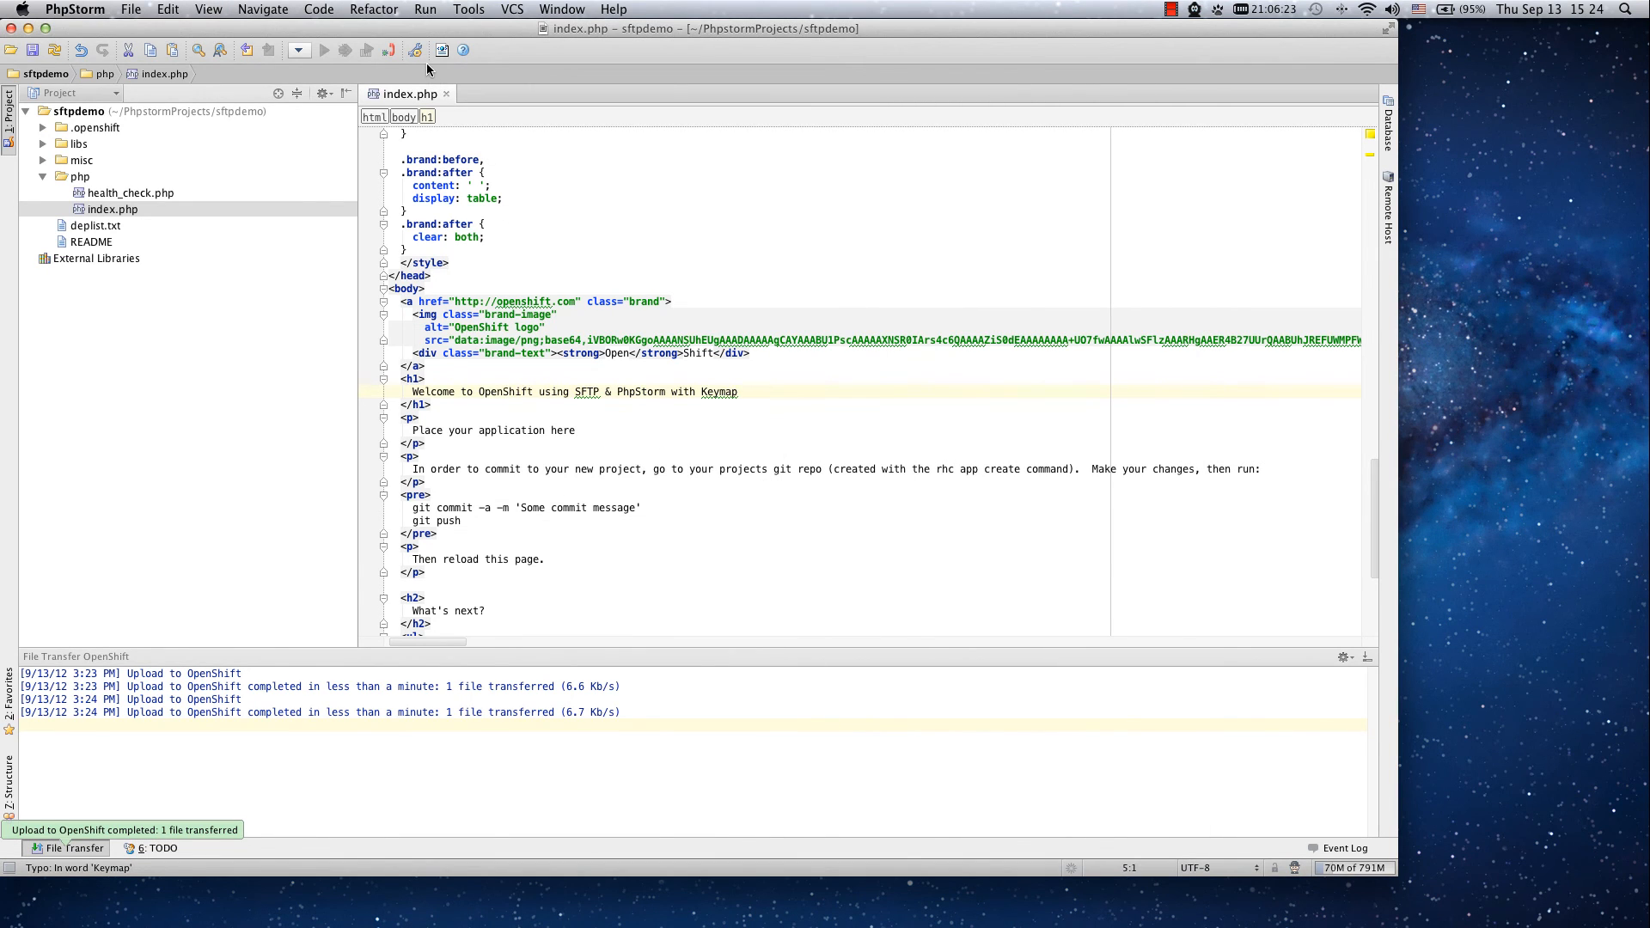
pyautogui.click(415, 48)
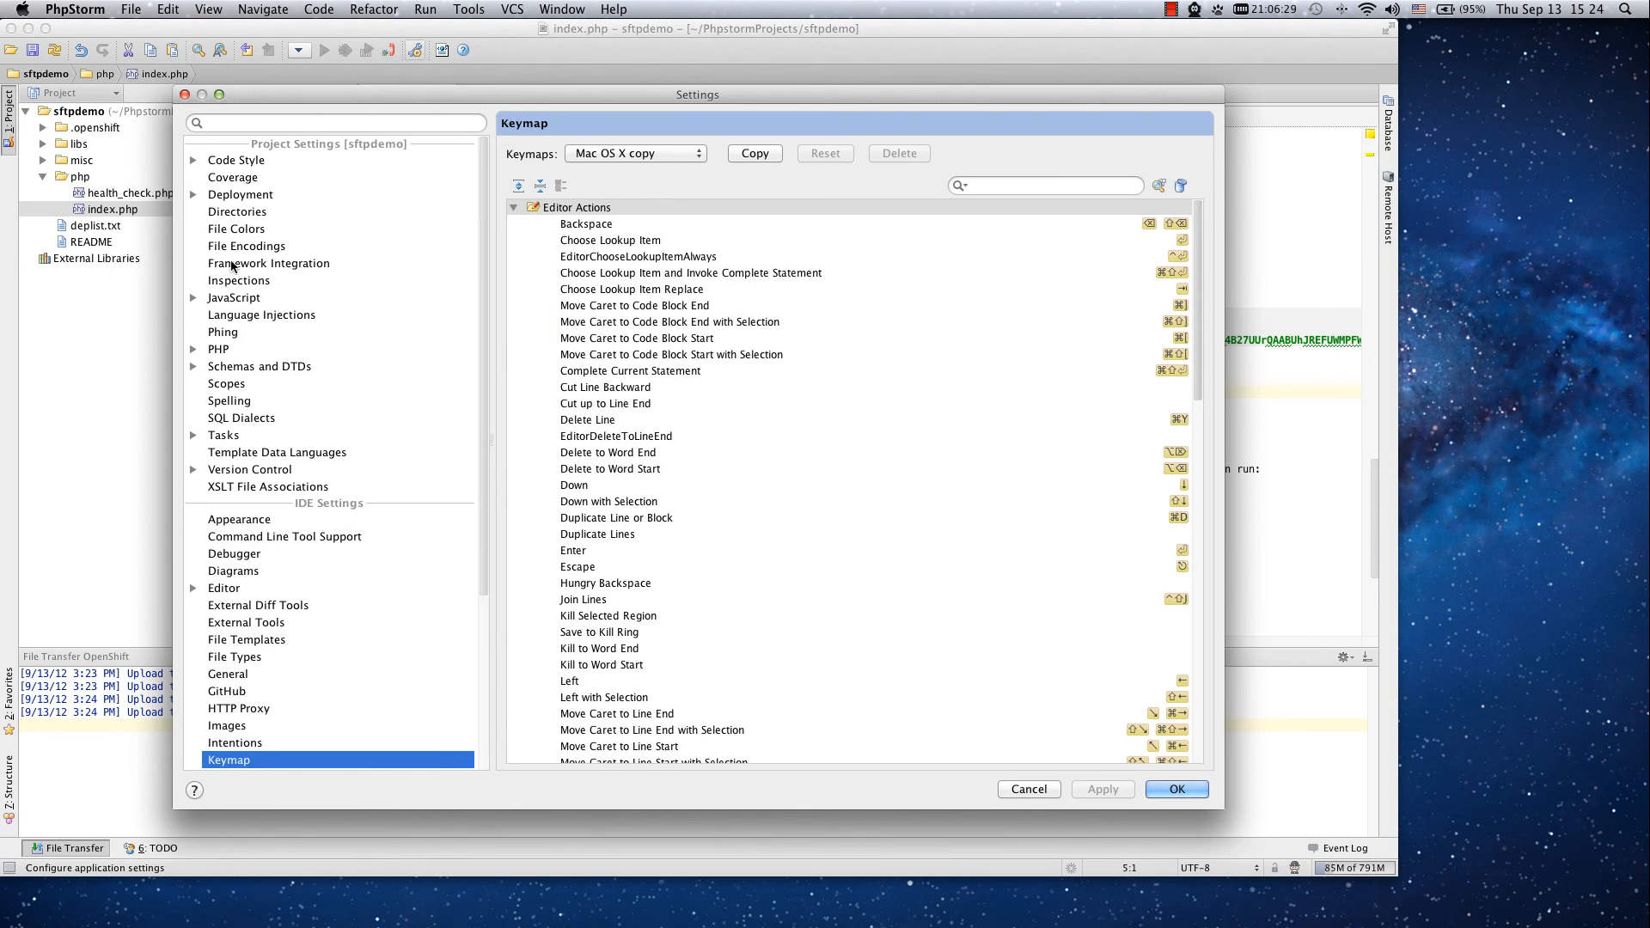
# Set Deployment Options to upload changed files automatically 'On explicit save action'
pyautogui.click(196, 194)
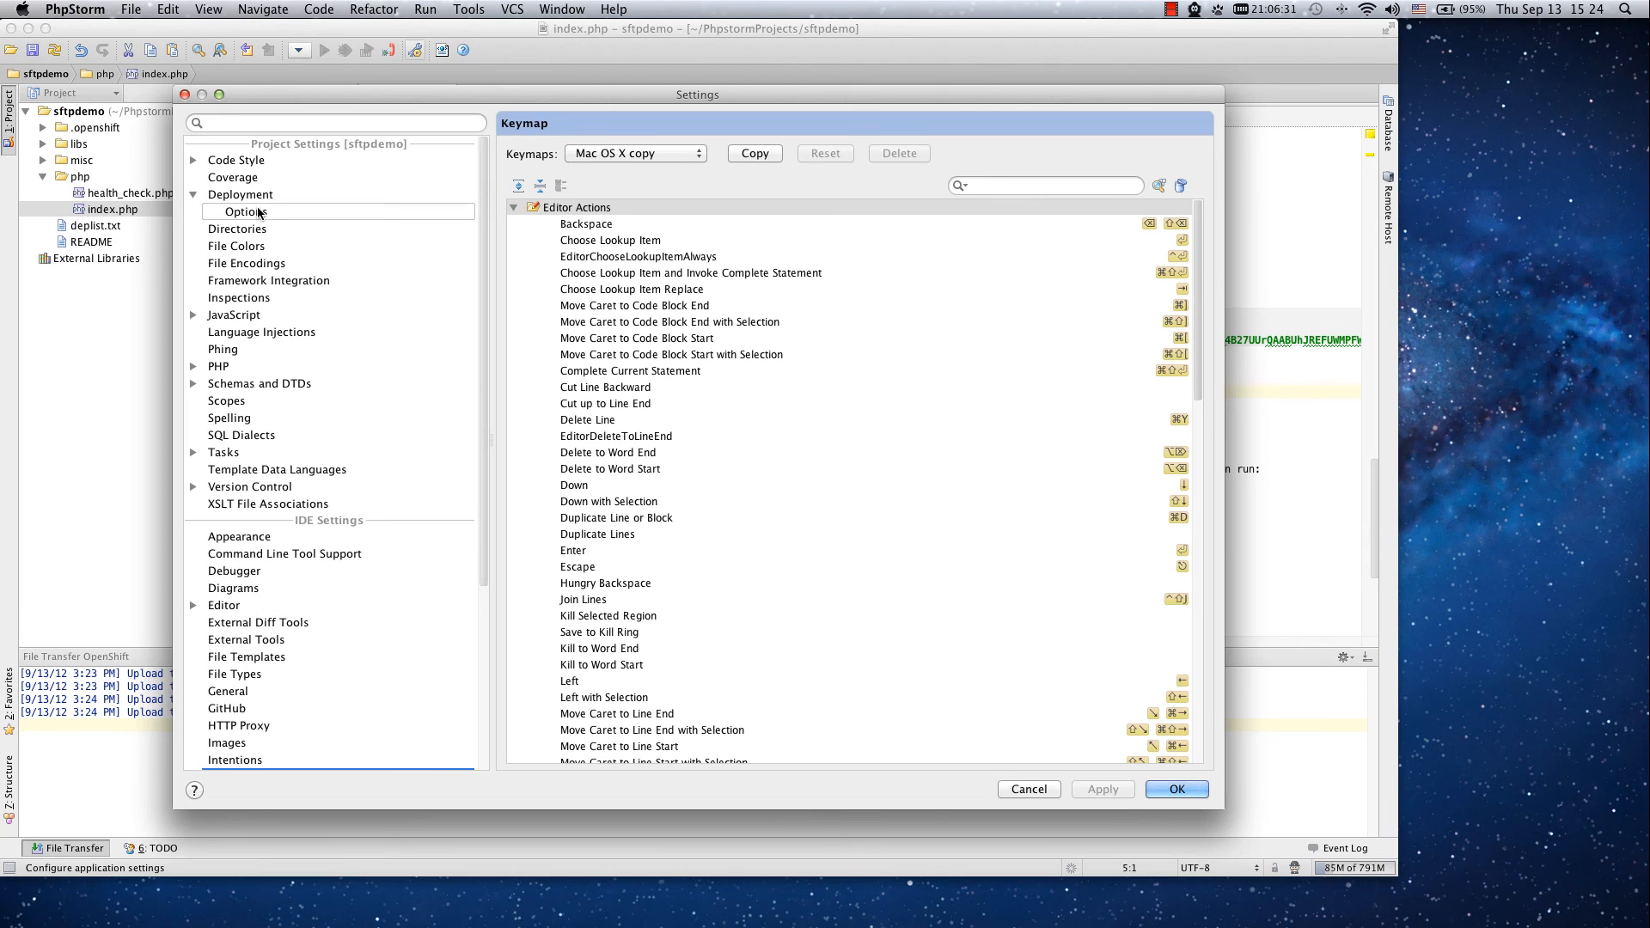
pyautogui.click(246, 211)
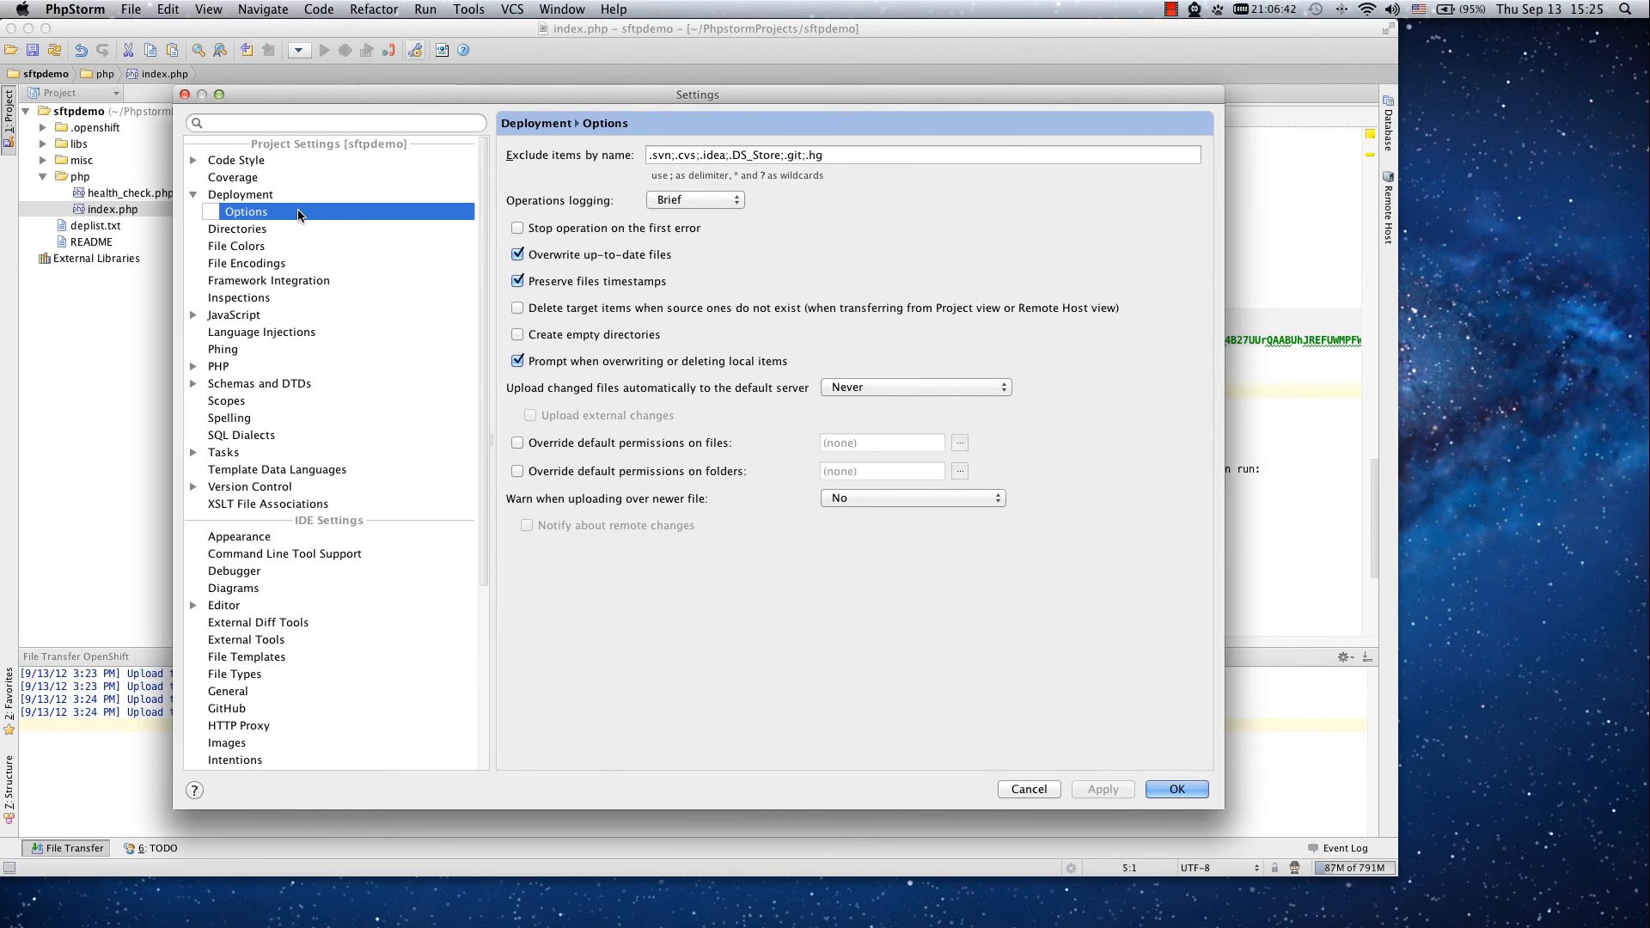
pyautogui.moveTo(611, 395)
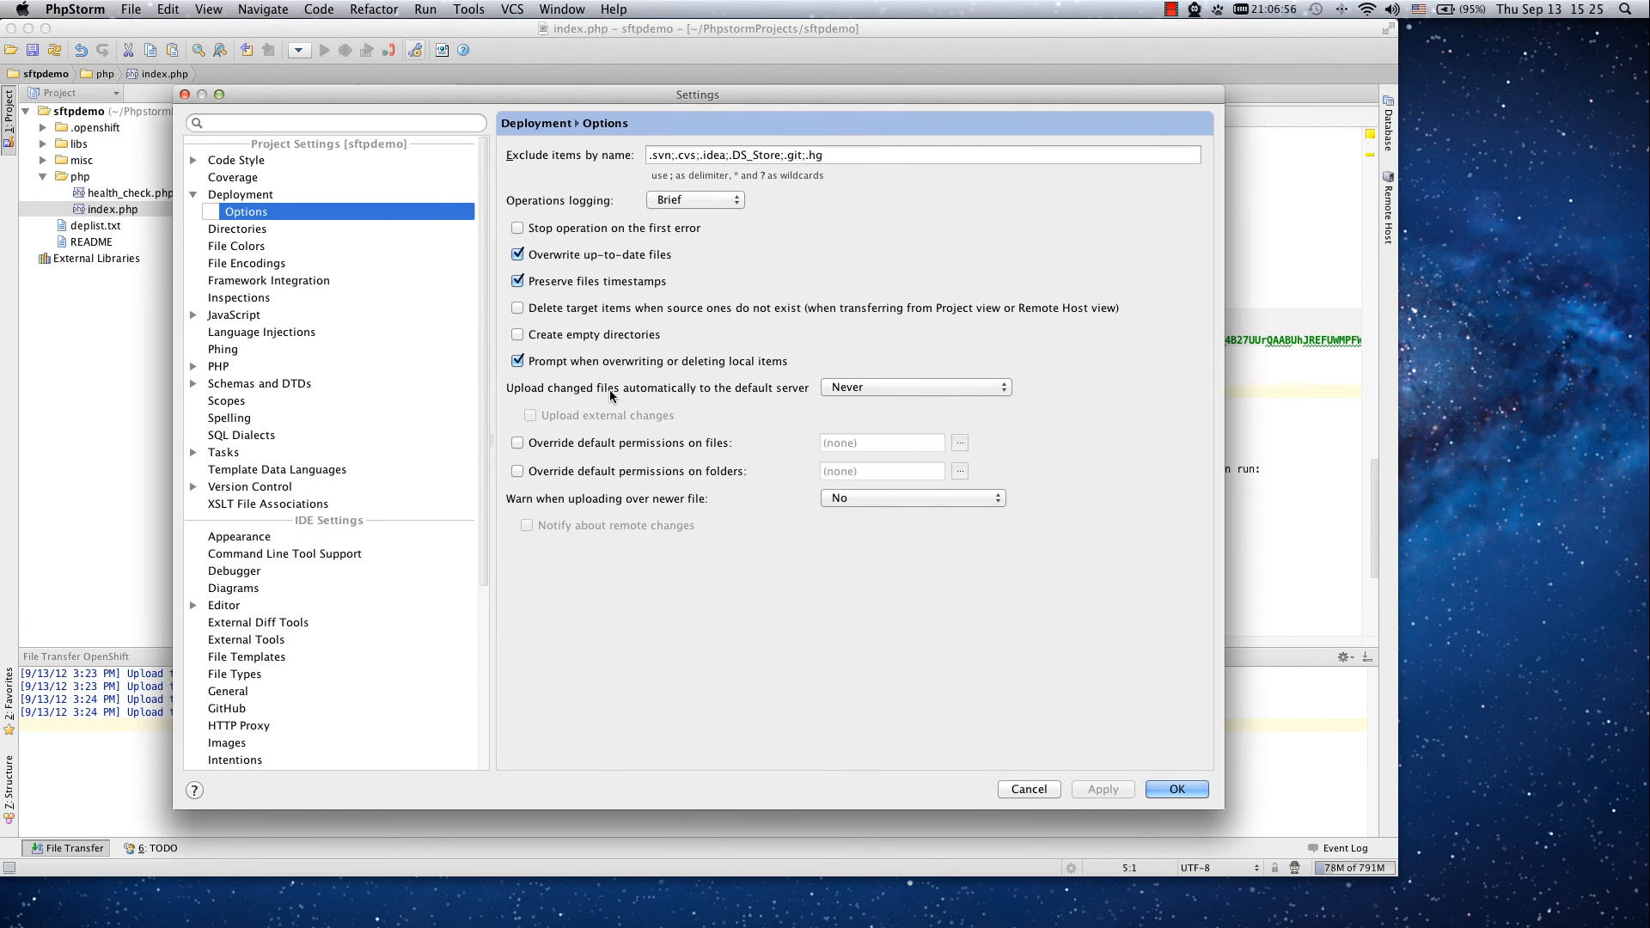
pyautogui.moveTo(658, 395)
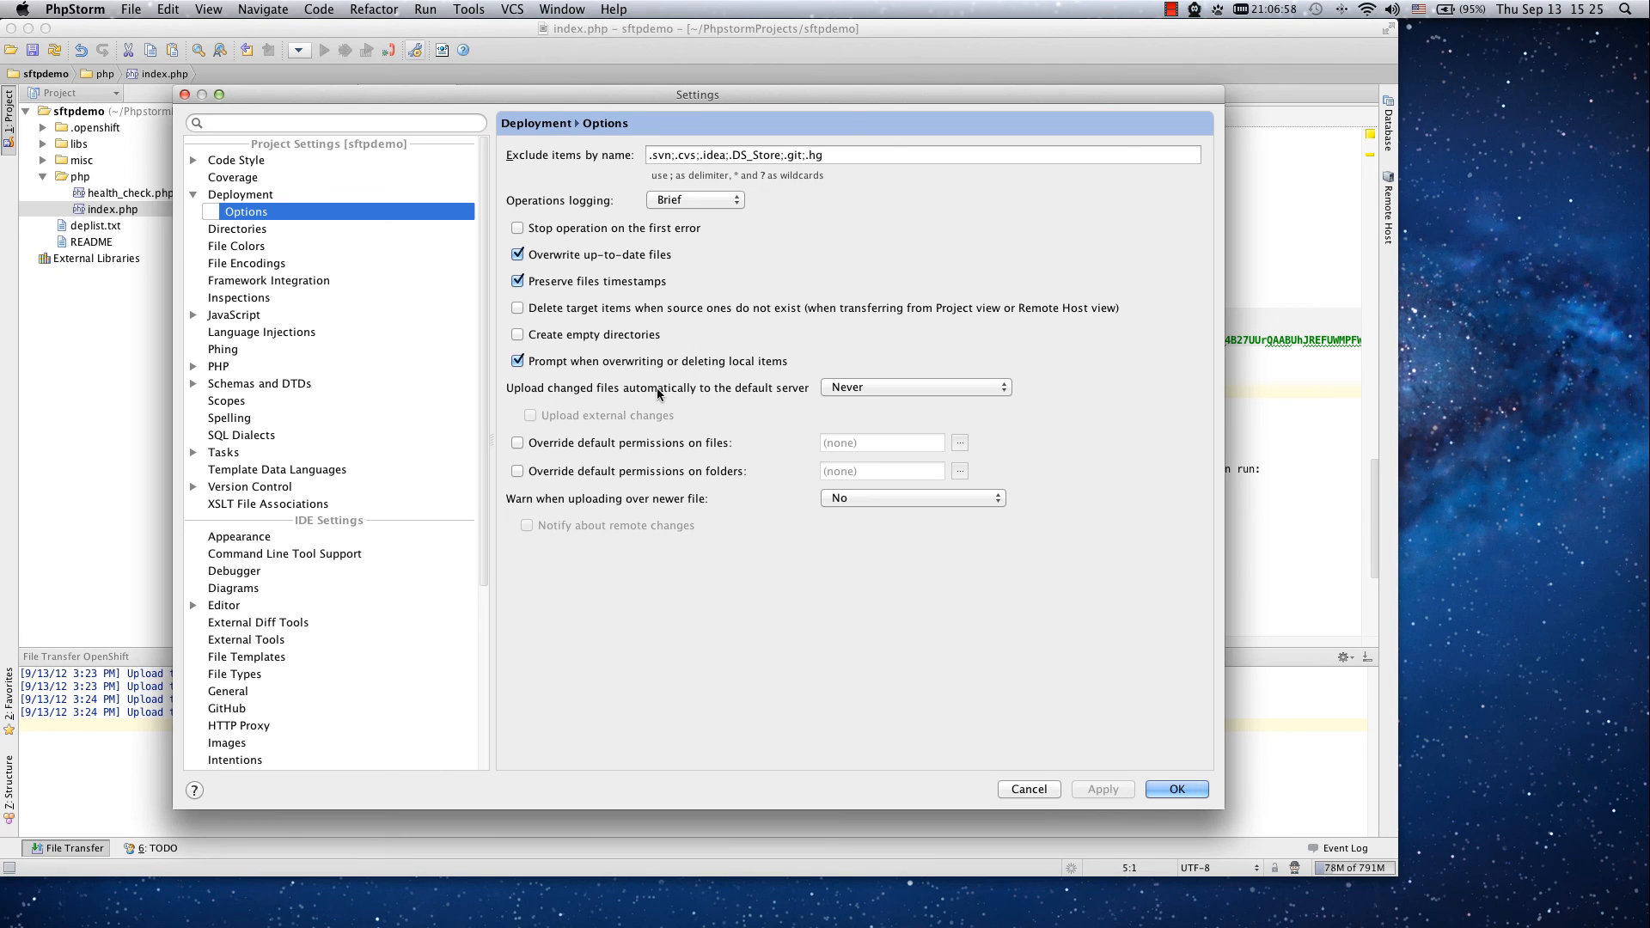
pyautogui.click(914, 386)
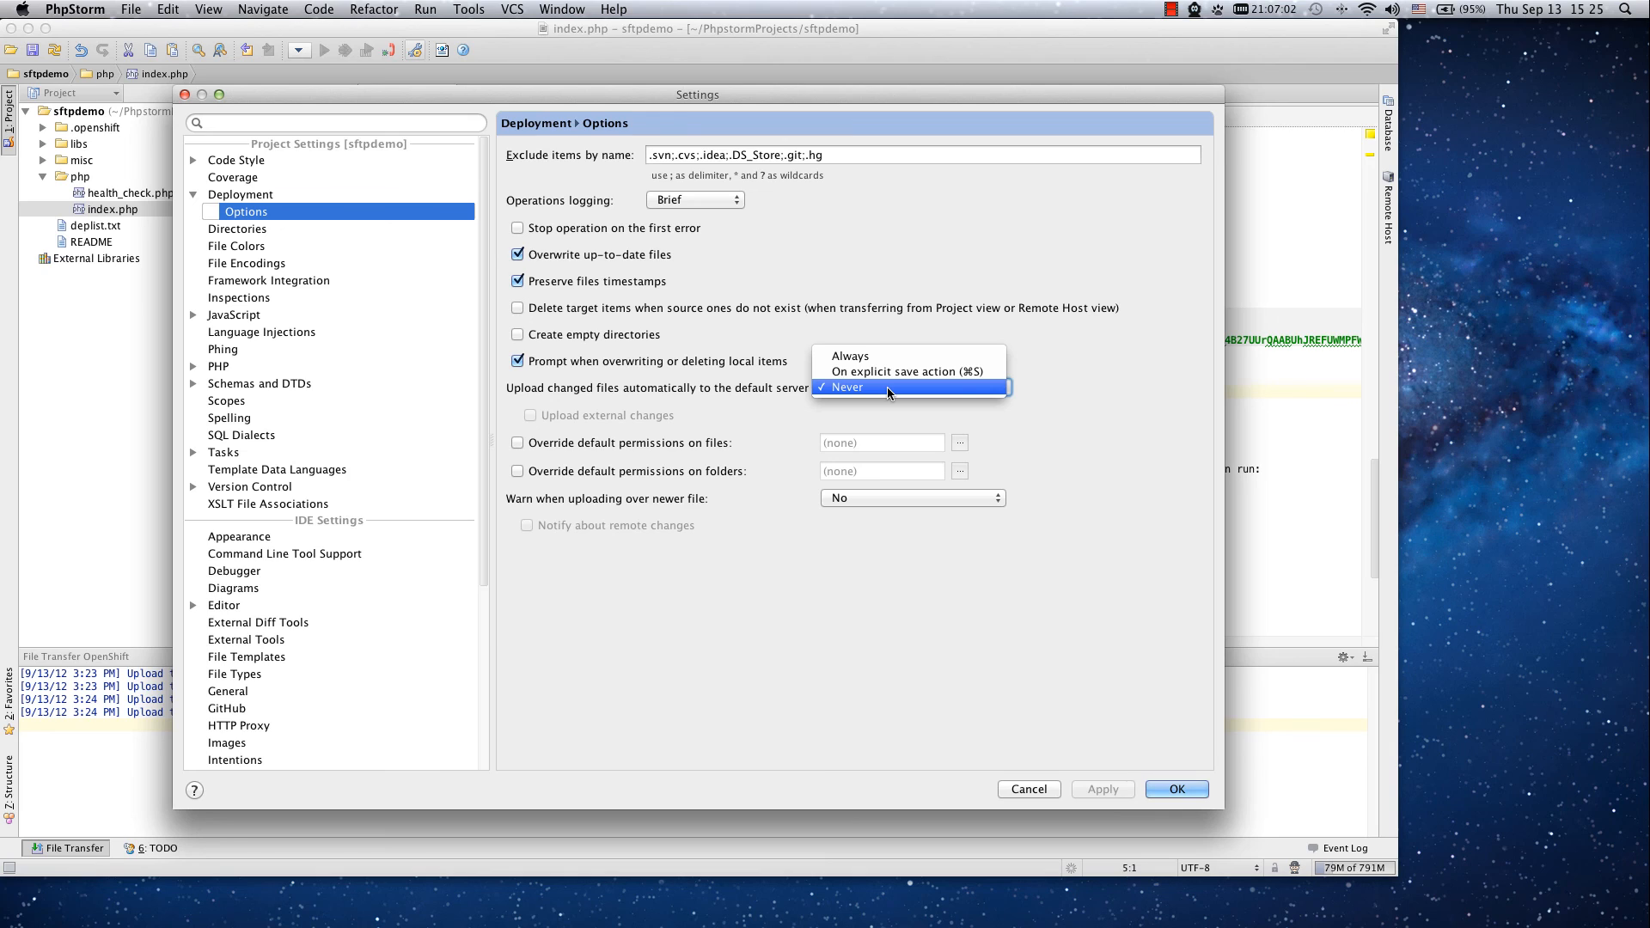
pyautogui.moveTo(894, 371)
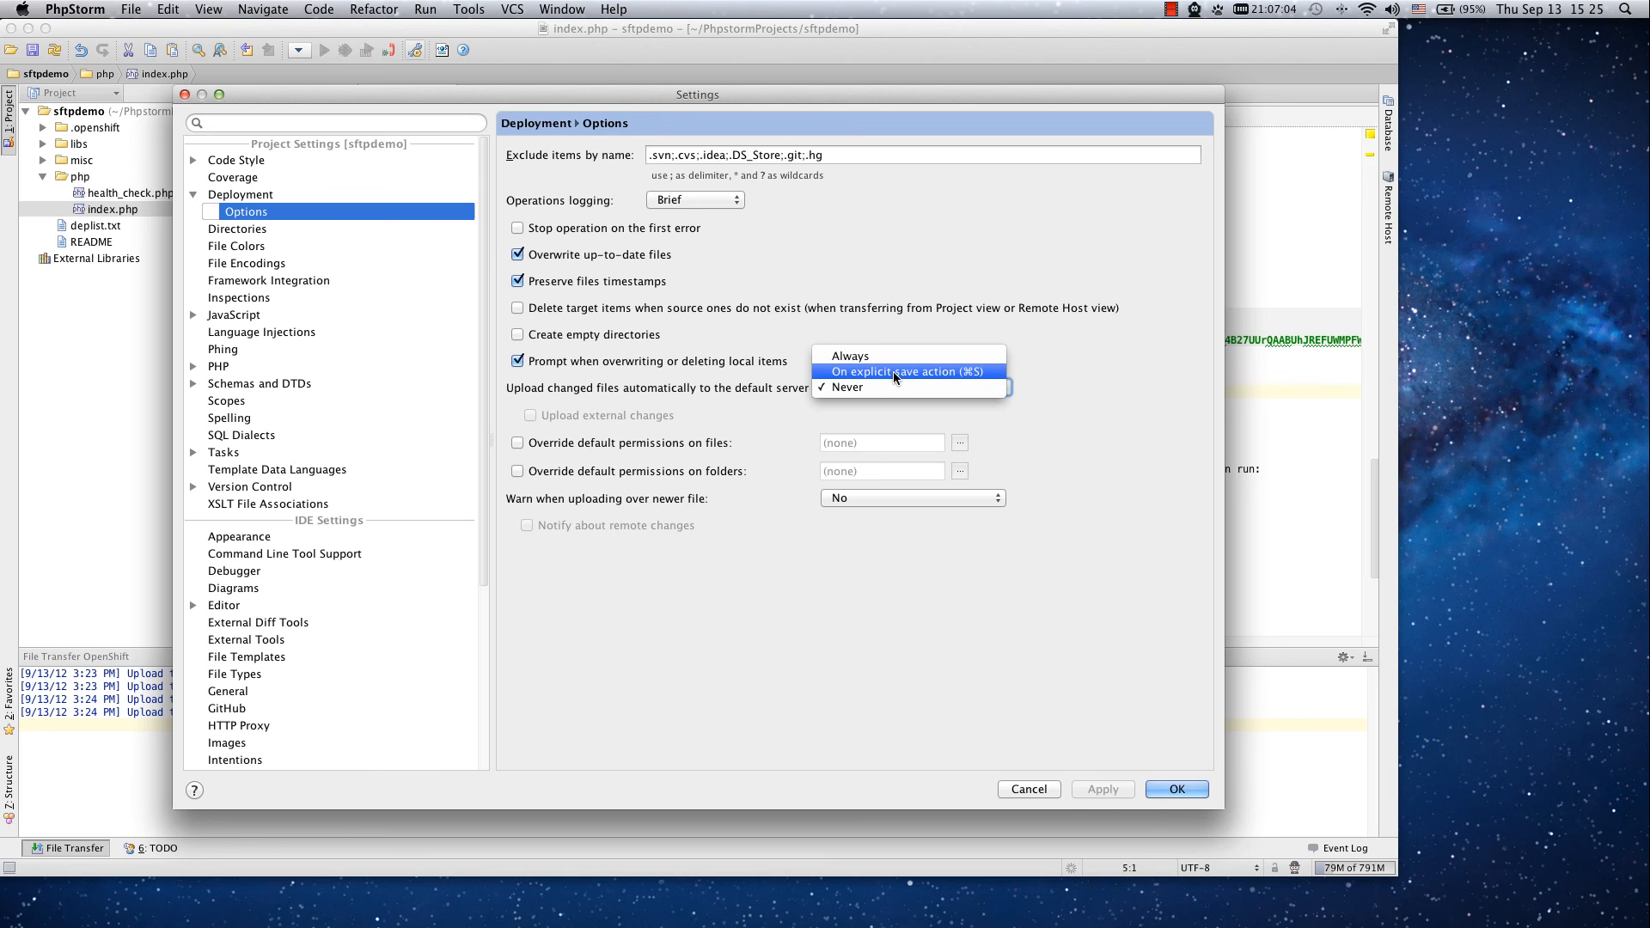
pyautogui.click(911, 372)
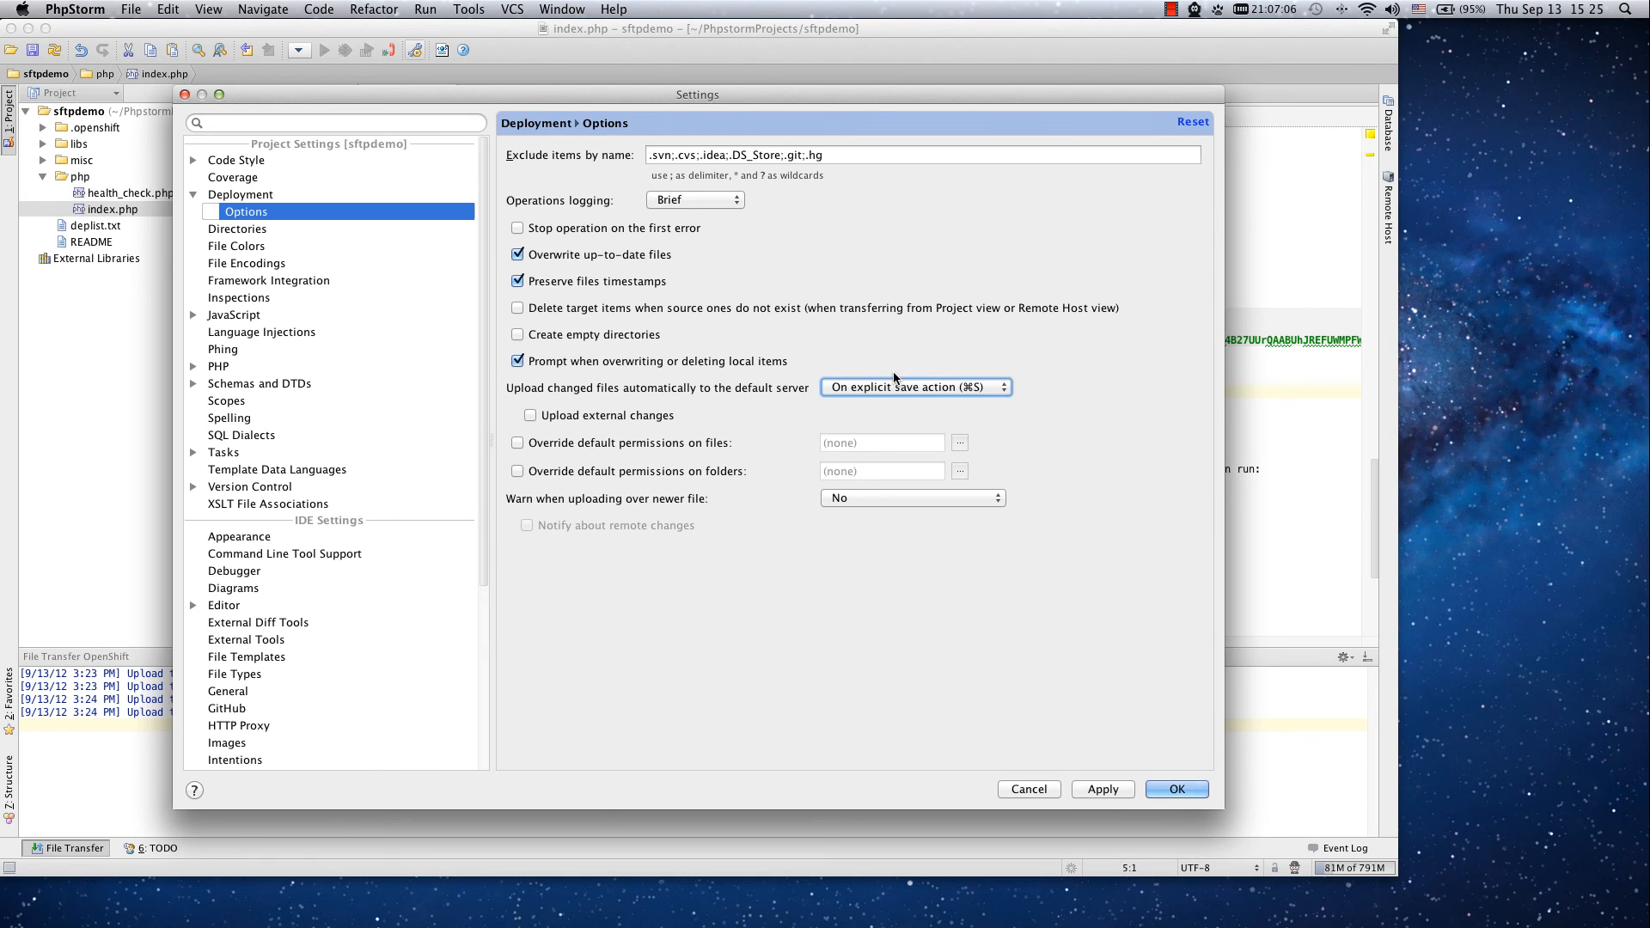
# Review the OpenShift server settings and accept the settings with OK
pyautogui.click(240, 194)
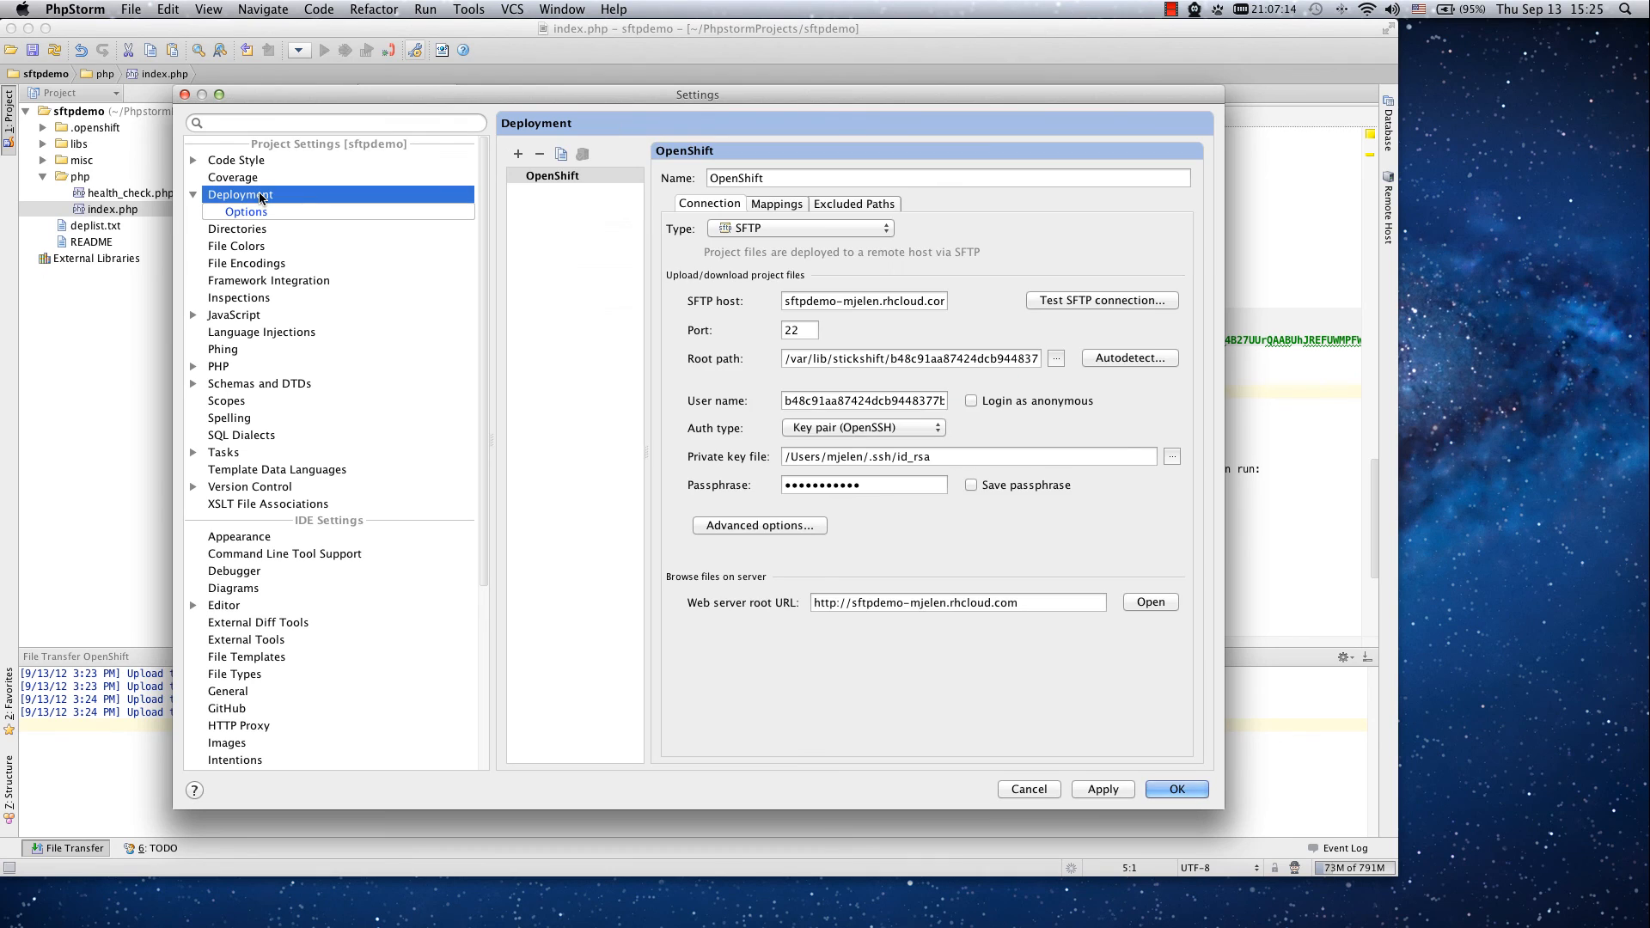
pyautogui.click(1175, 788)
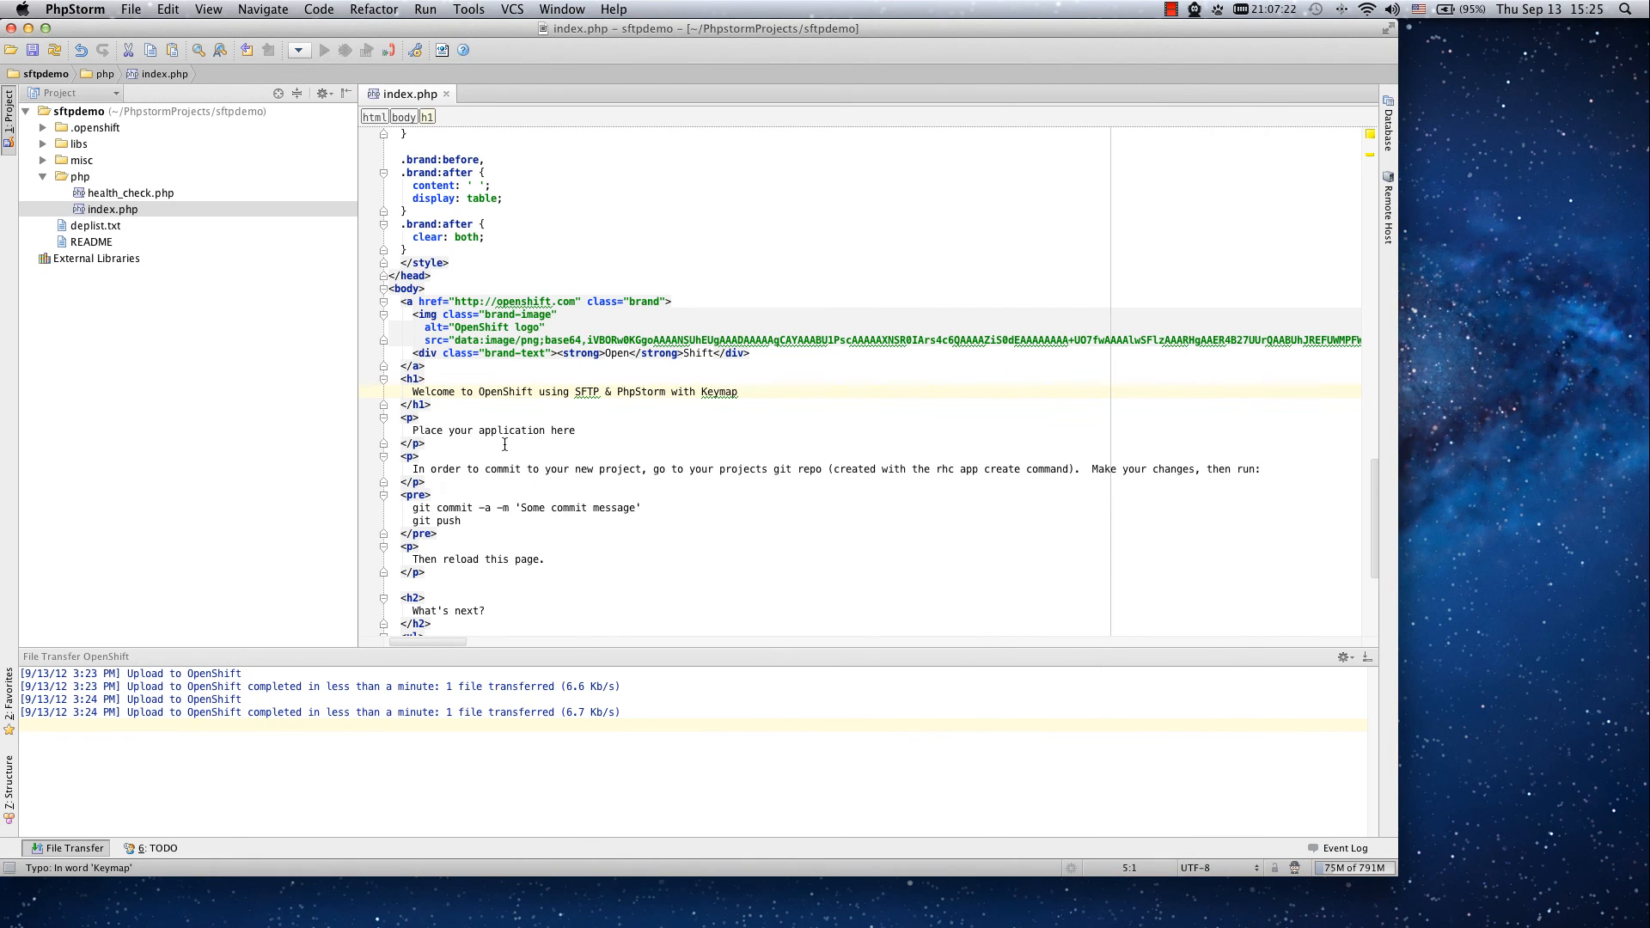
# Append " and configuration" to the heading and save with ⌘S to auto-upload
pyautogui.write('and configu')
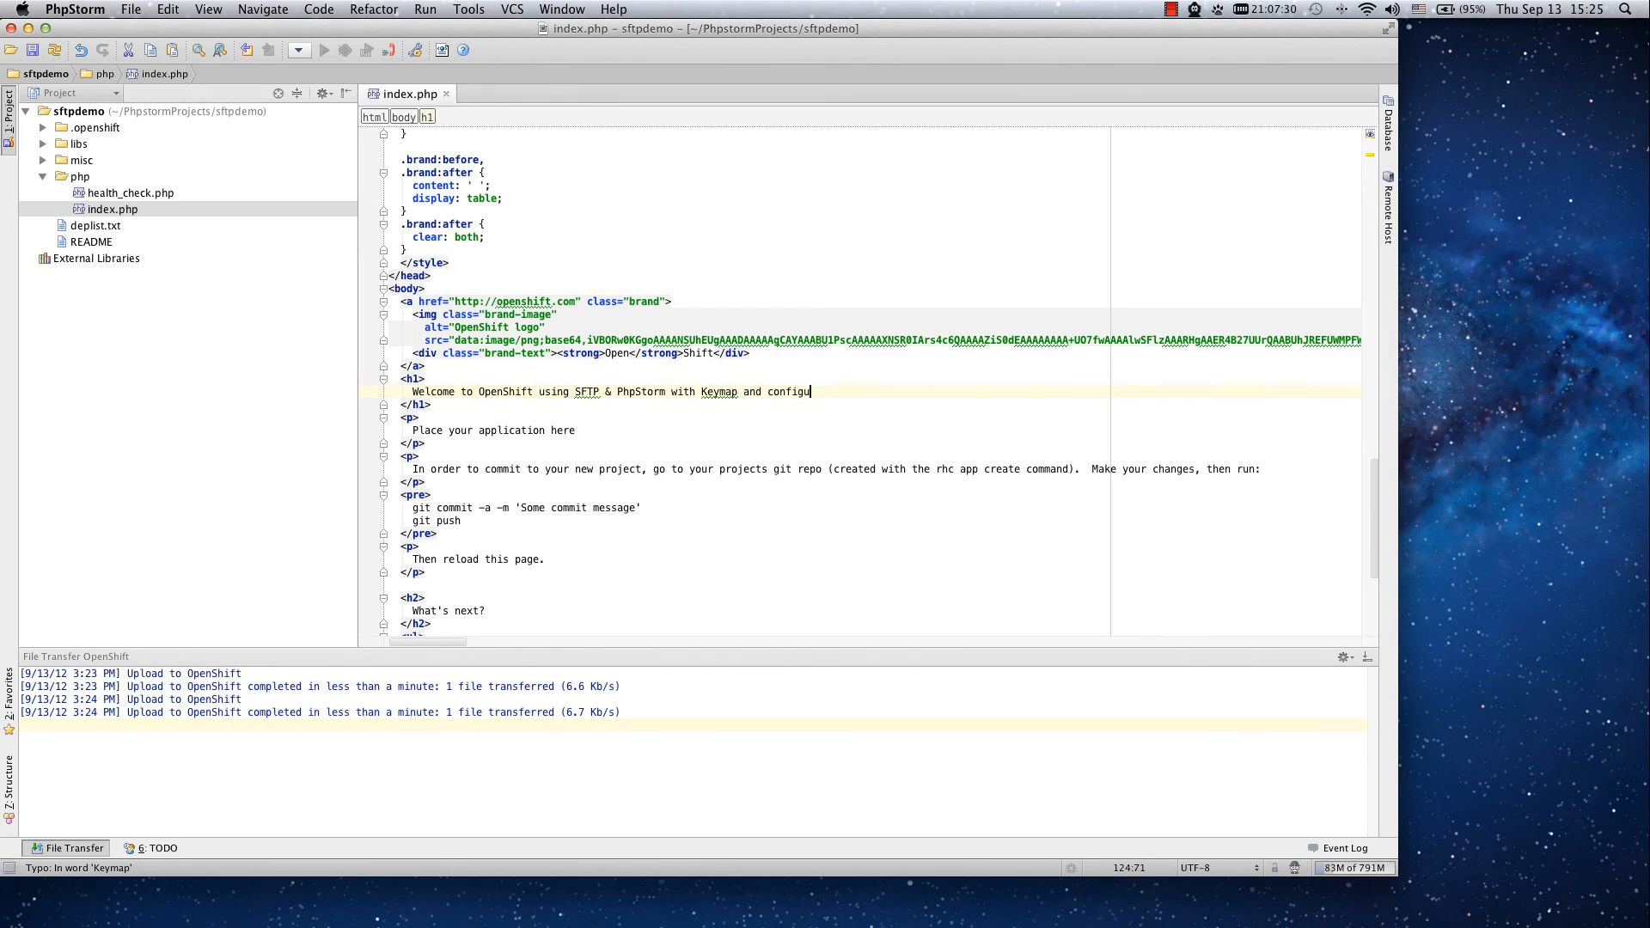
pyautogui.write('ration')
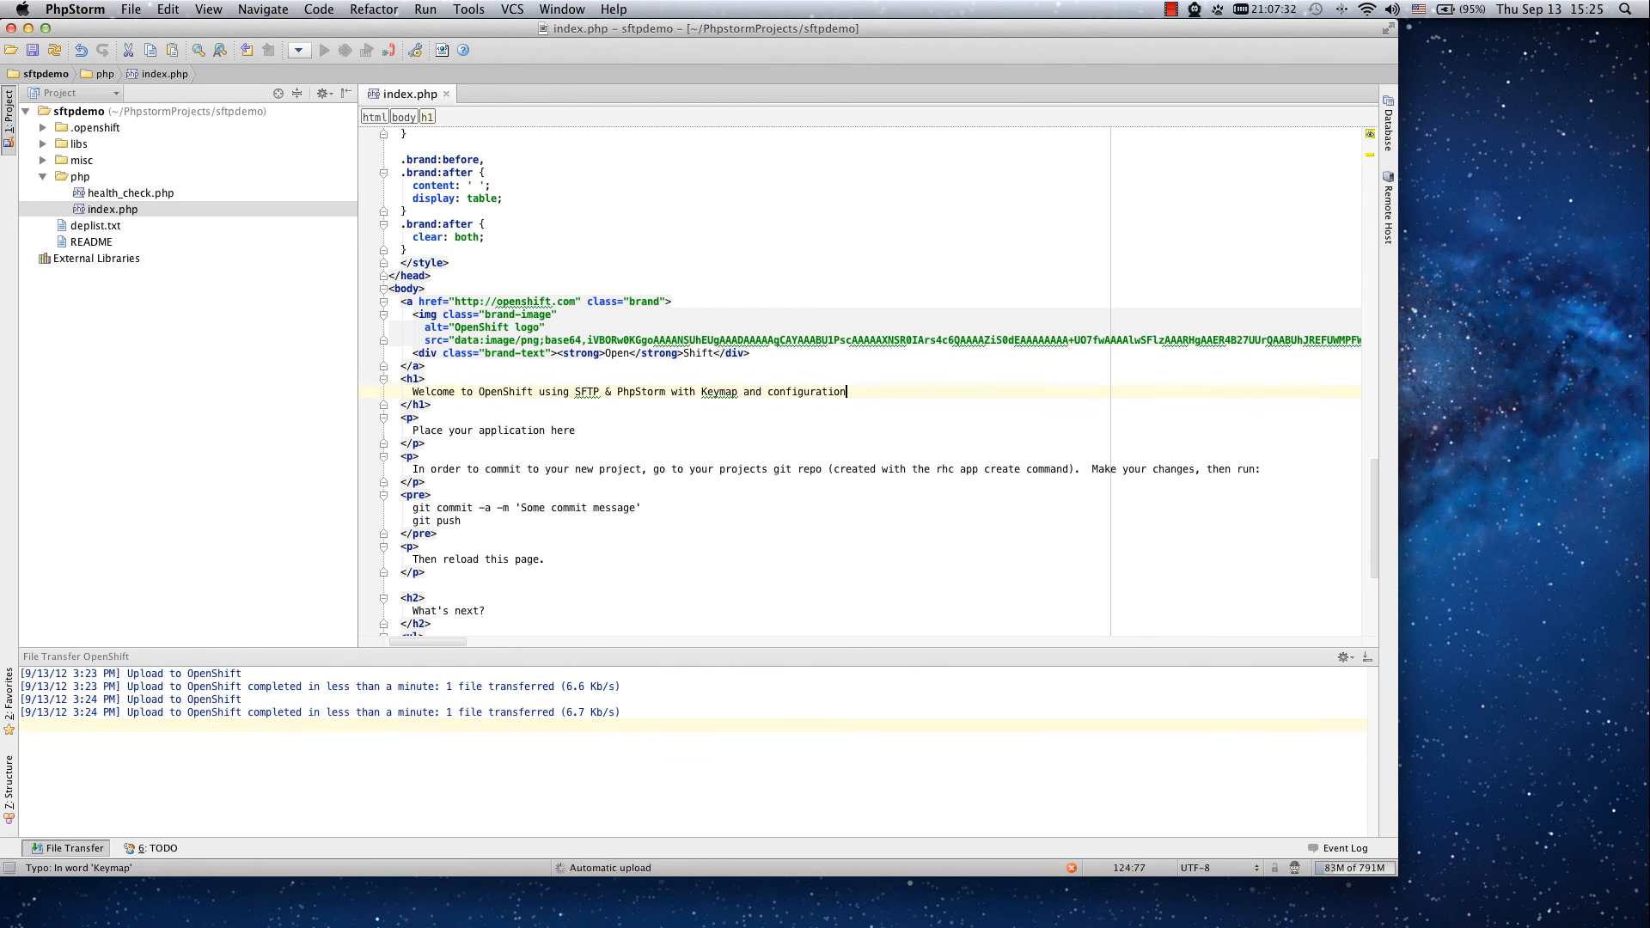